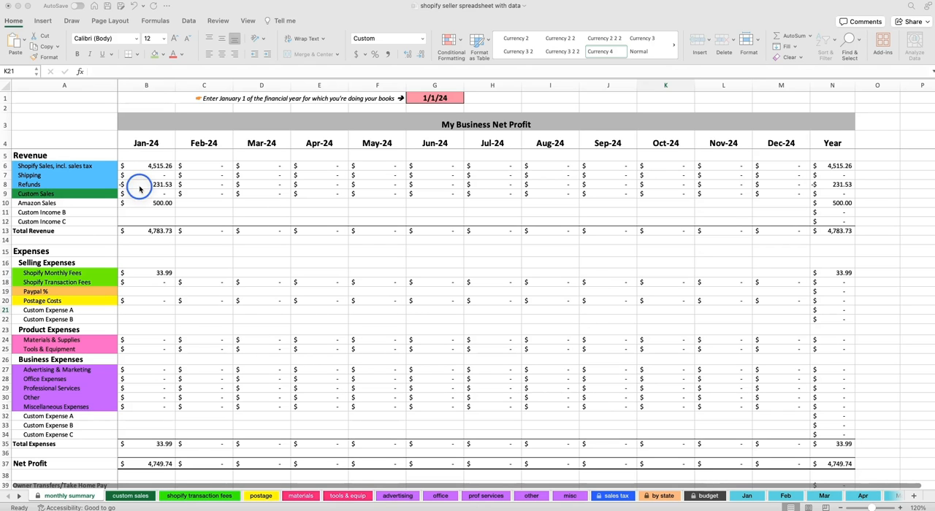
Review the monthly summary, then show the Shopify transaction fees sheet with its one fee entry
left_click(665, 309)
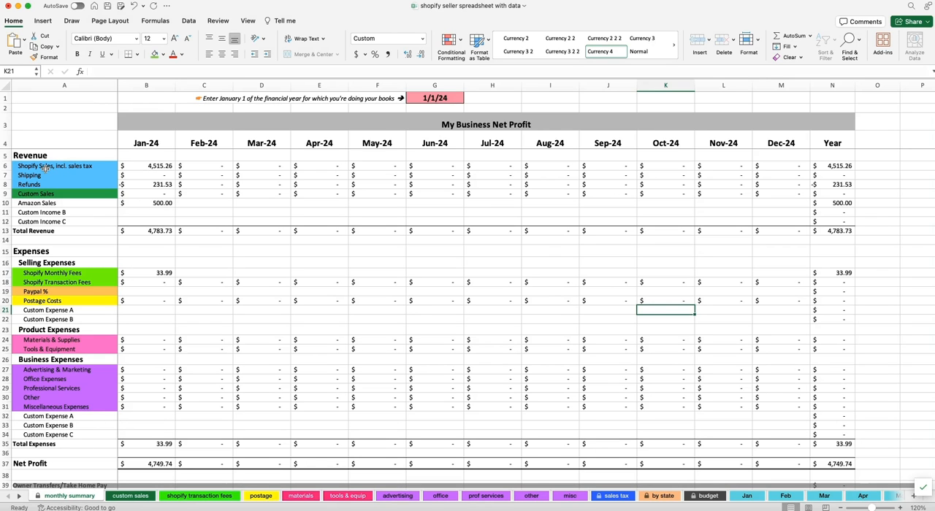
mouse_move(53, 263)
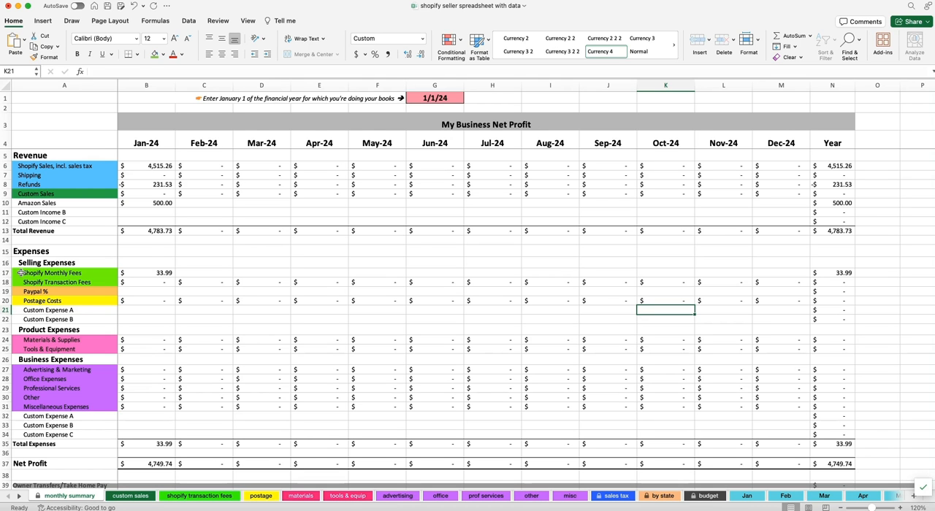
mouse_move(106, 273)
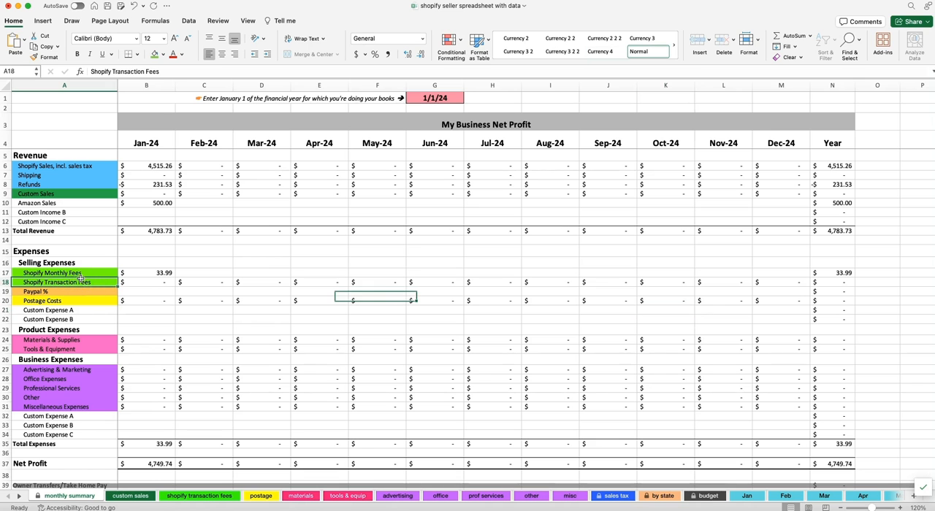
left_click(51, 272)
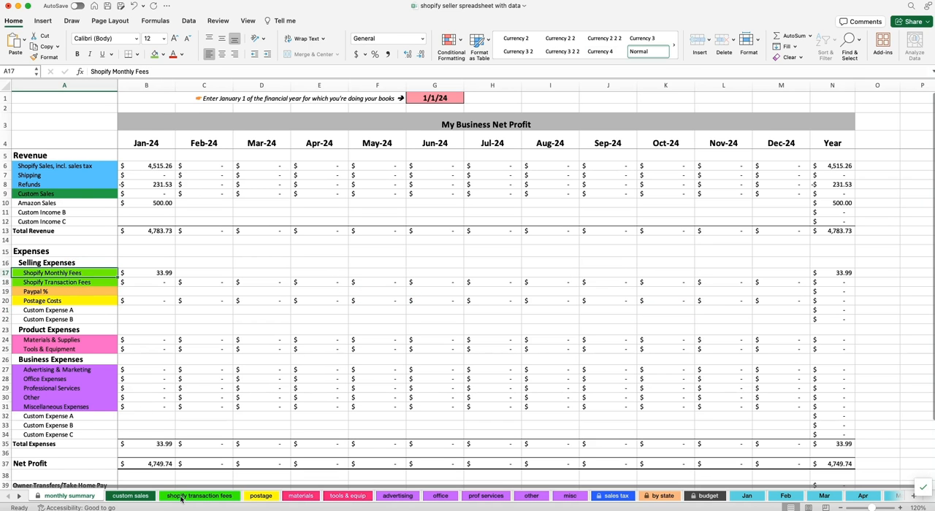
left_click(199, 497)
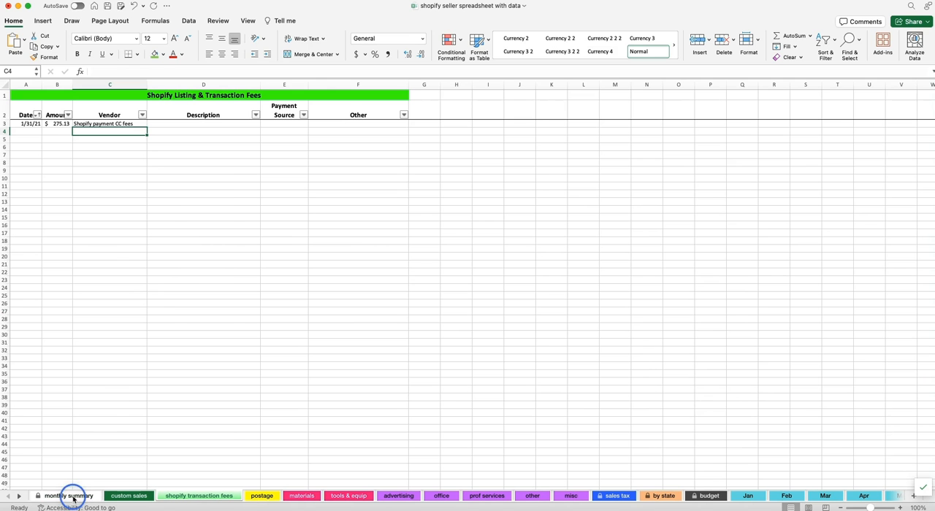
On the monthly summary, select January's Shopify Transaction Fees cell to reveal its SUMIFS formula
left_click(66, 496)
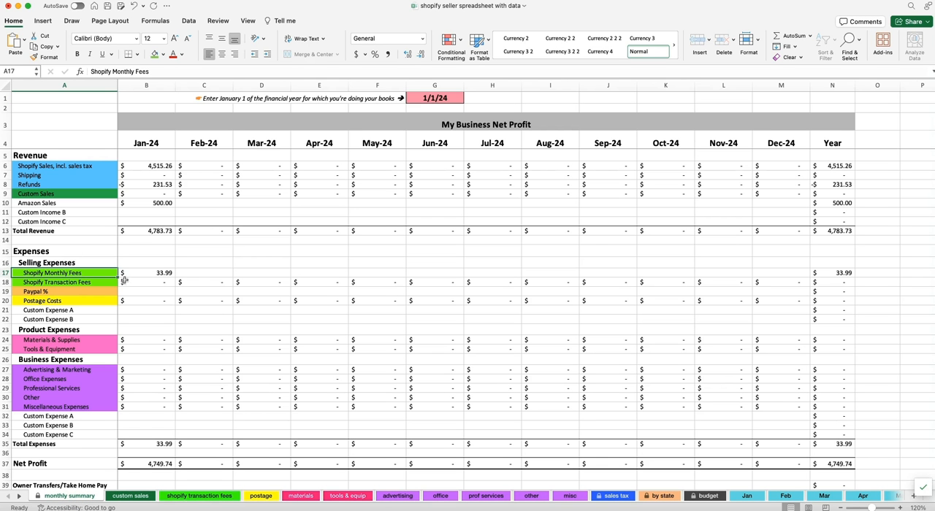
left_click(146, 282)
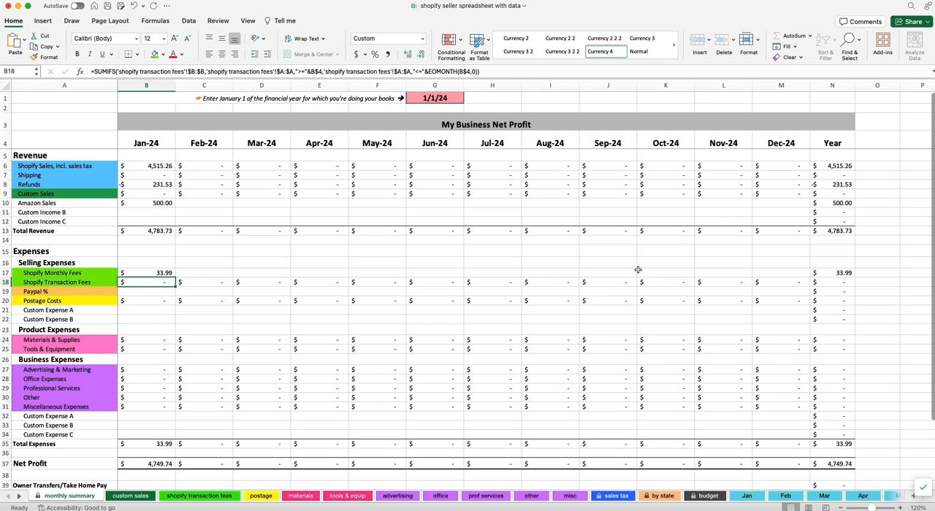
mouse_move(242, 241)
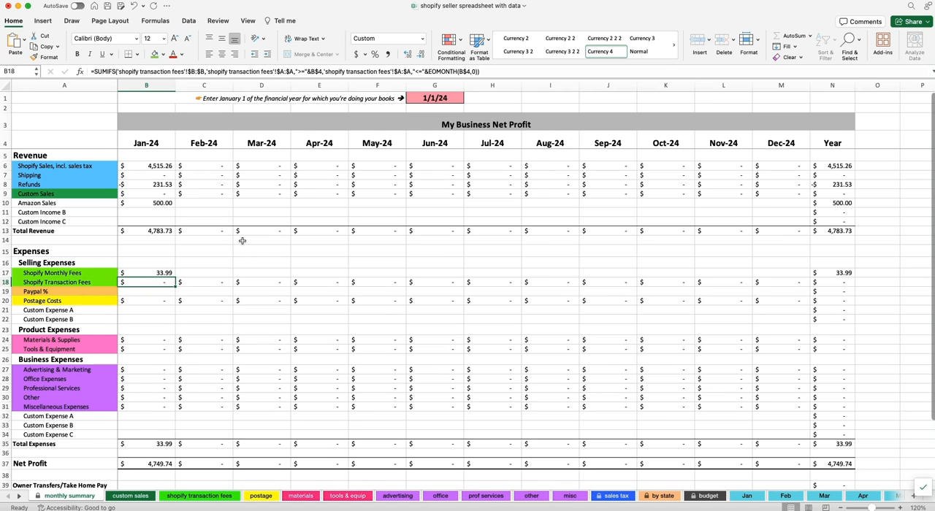
mouse_move(152, 251)
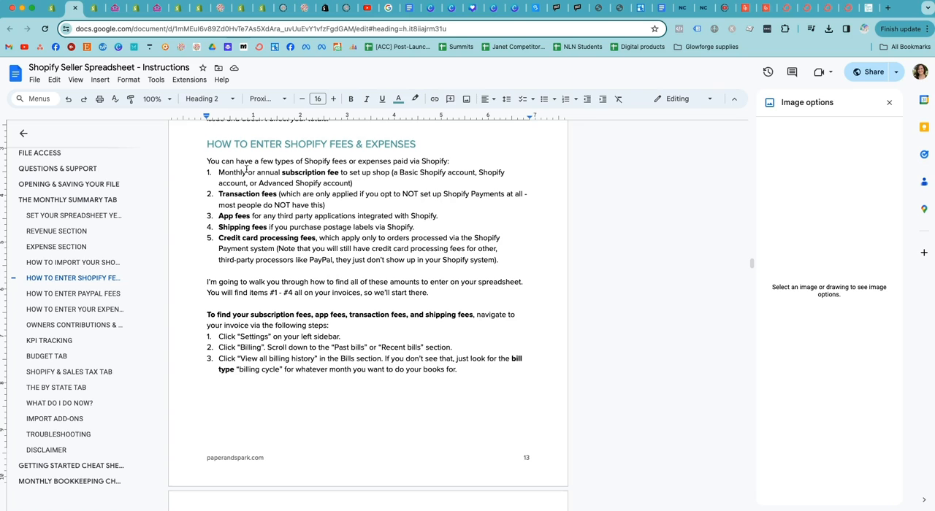
mouse_move(285, 166)
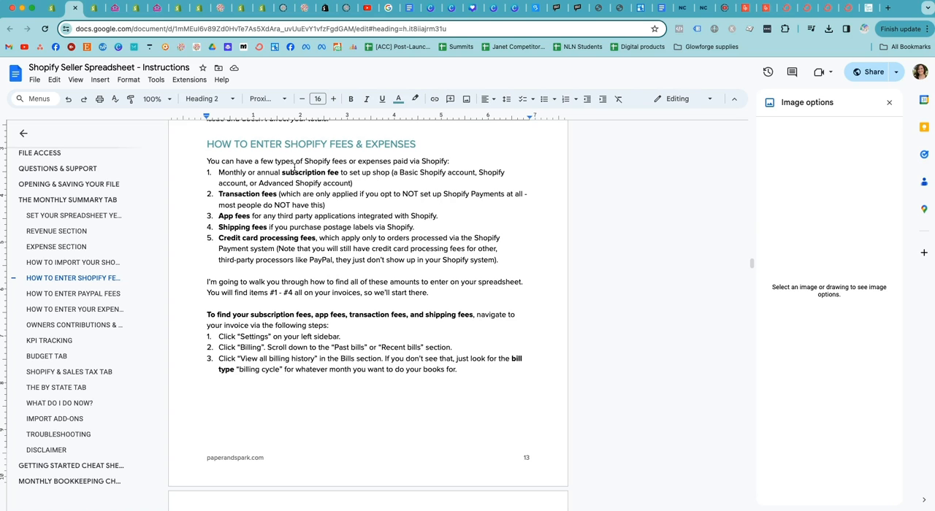
mouse_move(272, 173)
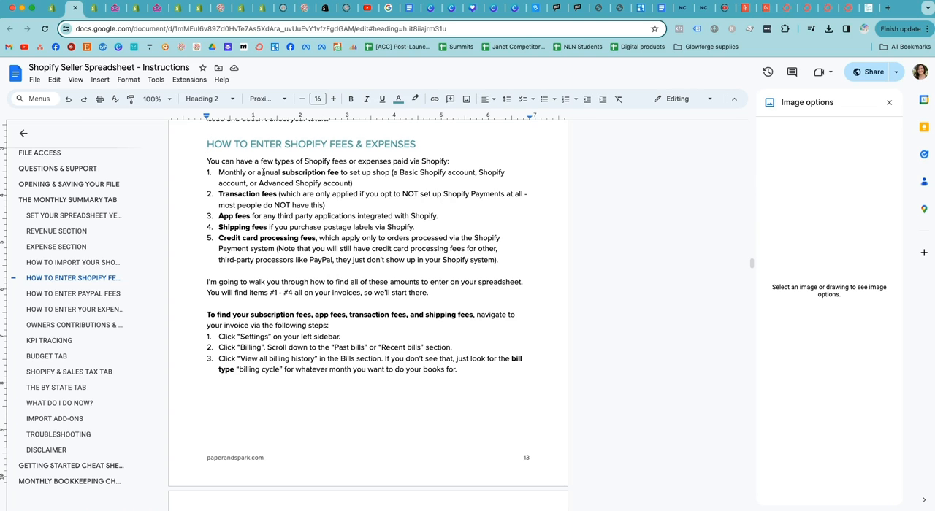
mouse_move(459, 175)
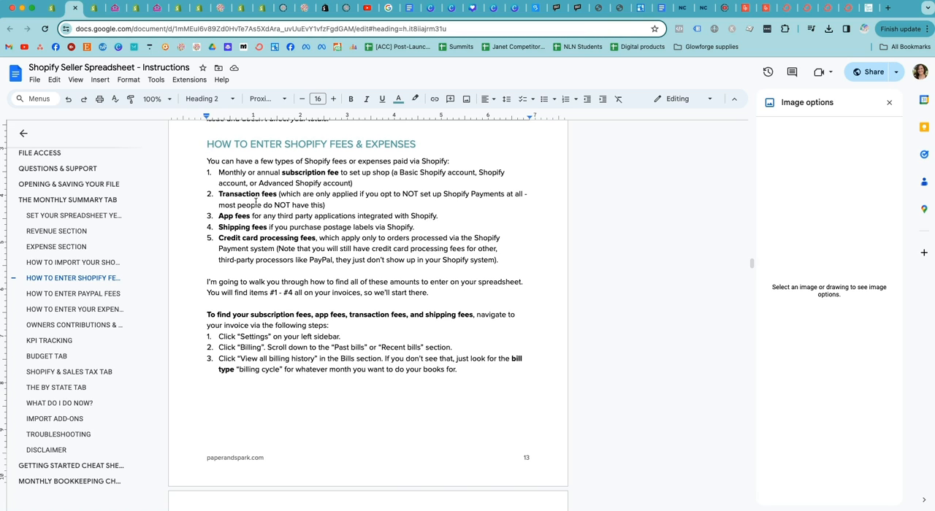
mouse_move(286, 201)
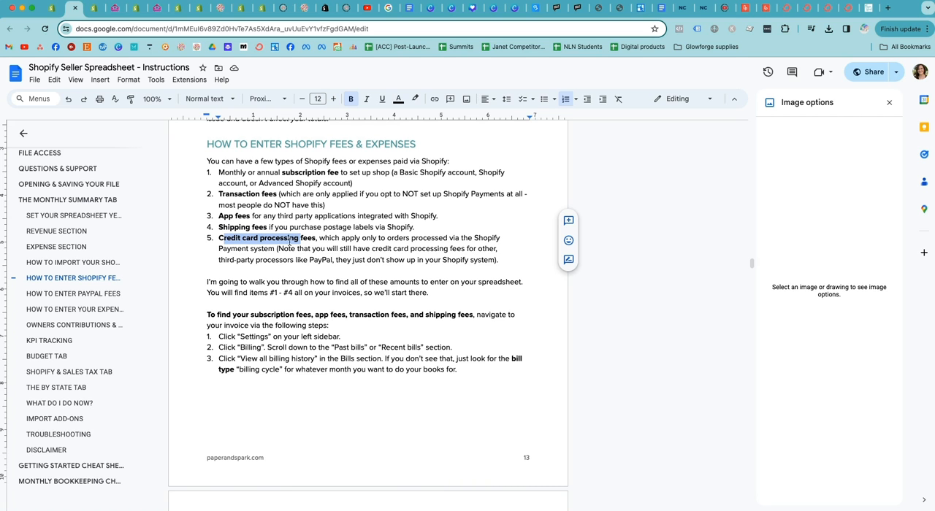
Show the guide's 'How to enter Shopify fees' section listing the five fee types
left_click(315, 237)
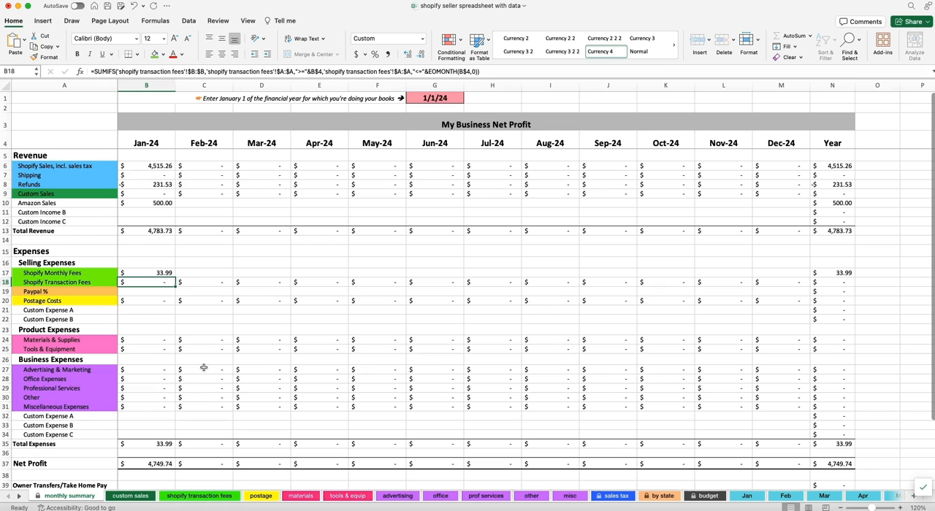
Select the Shopify Transaction Fees row label on the monthly summary
left_click(57, 282)
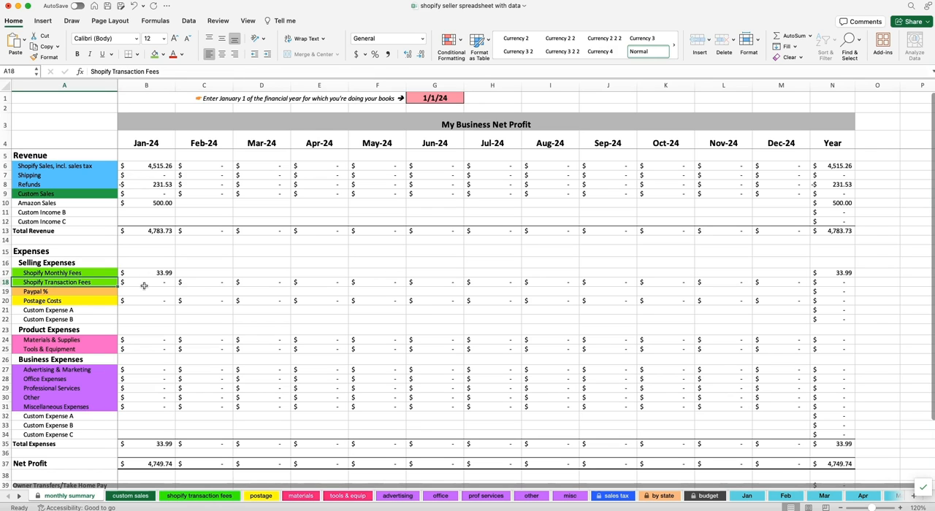
mouse_move(123, 287)
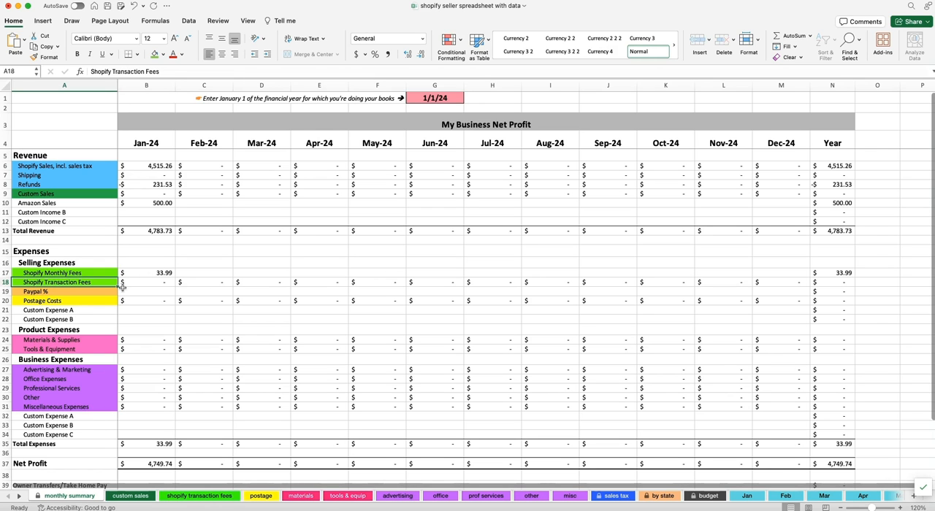
mouse_move(57, 282)
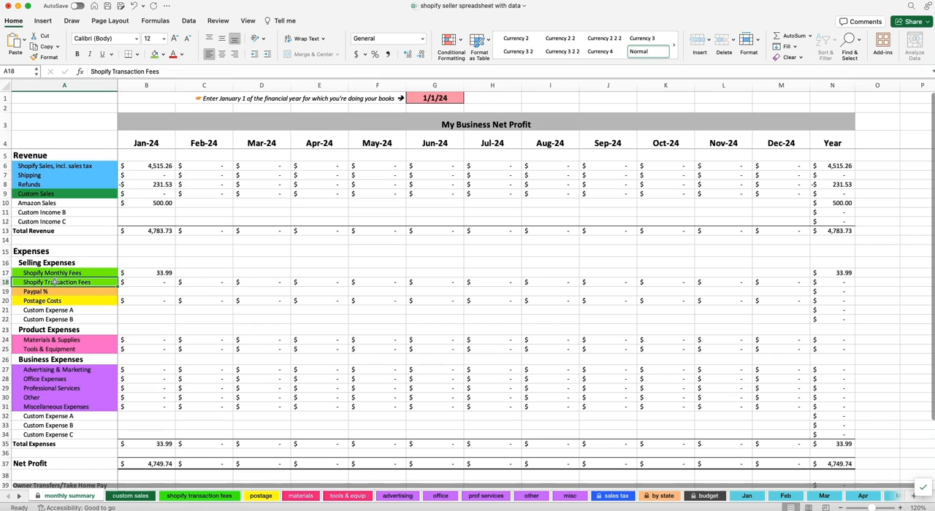
mouse_move(93, 282)
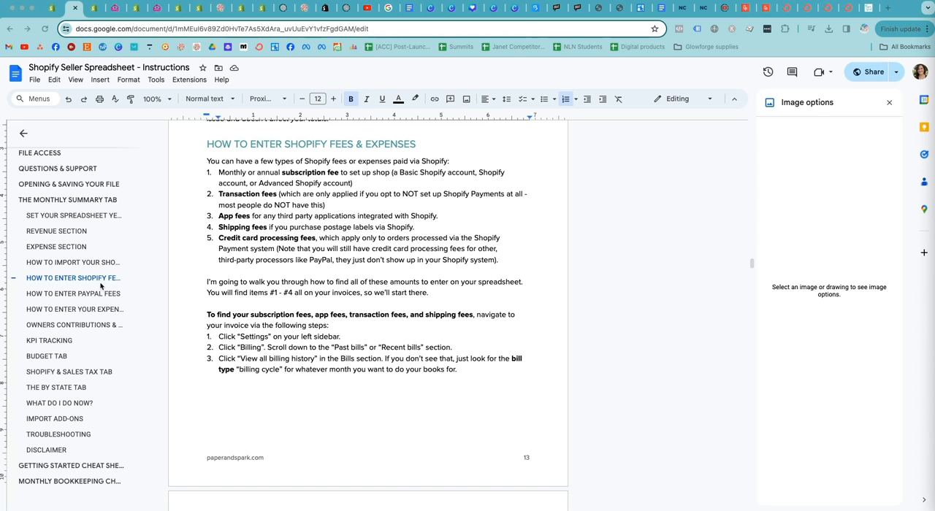
mouse_move(246, 217)
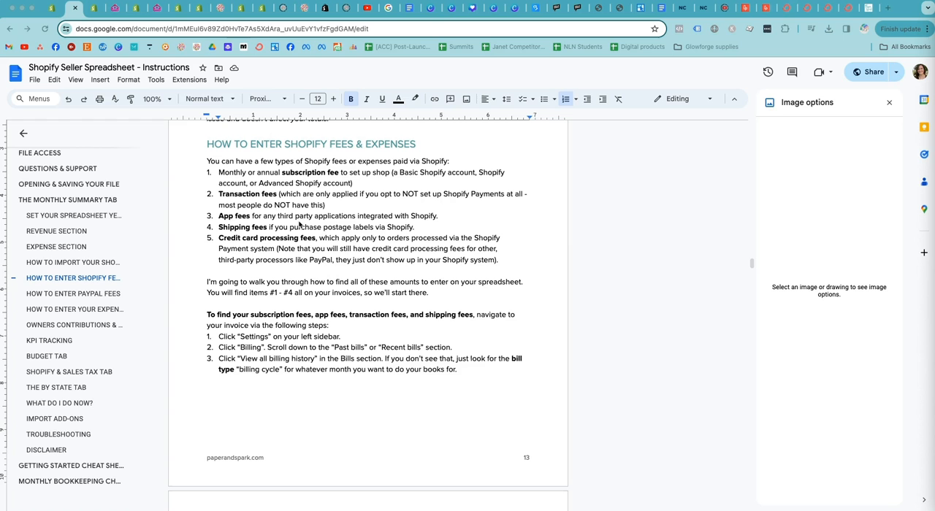
mouse_move(285, 228)
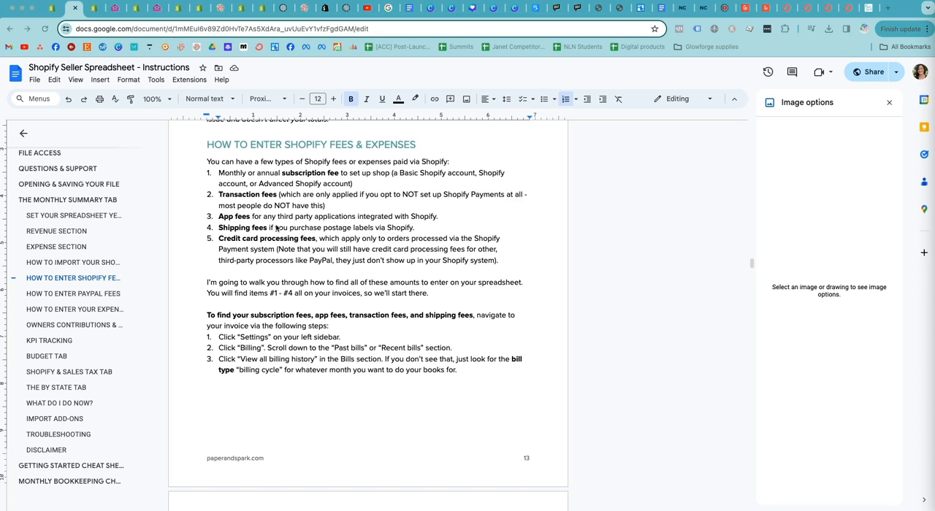
mouse_move(318, 240)
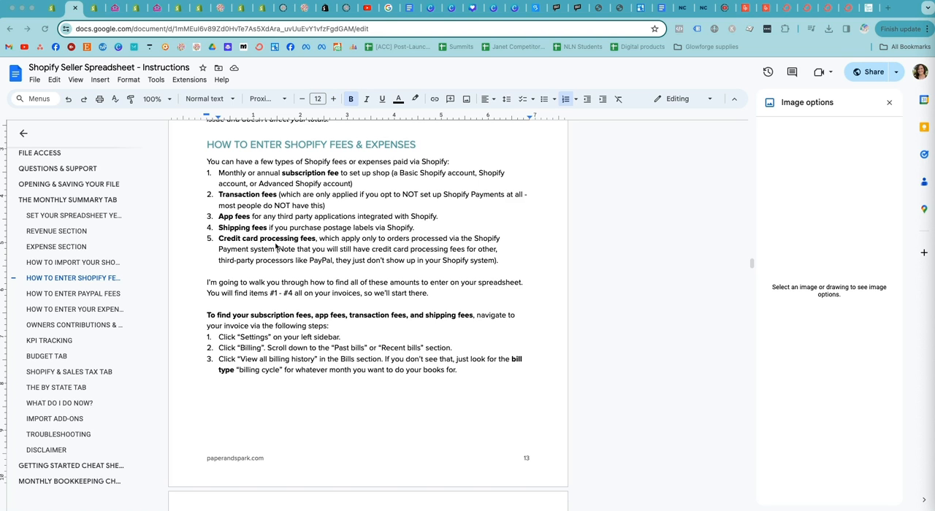
mouse_move(281, 249)
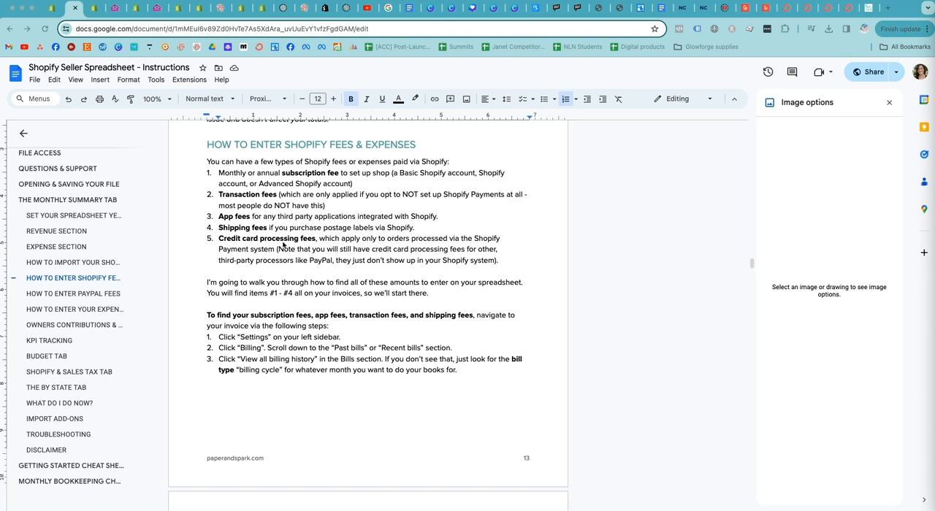
mouse_move(298, 258)
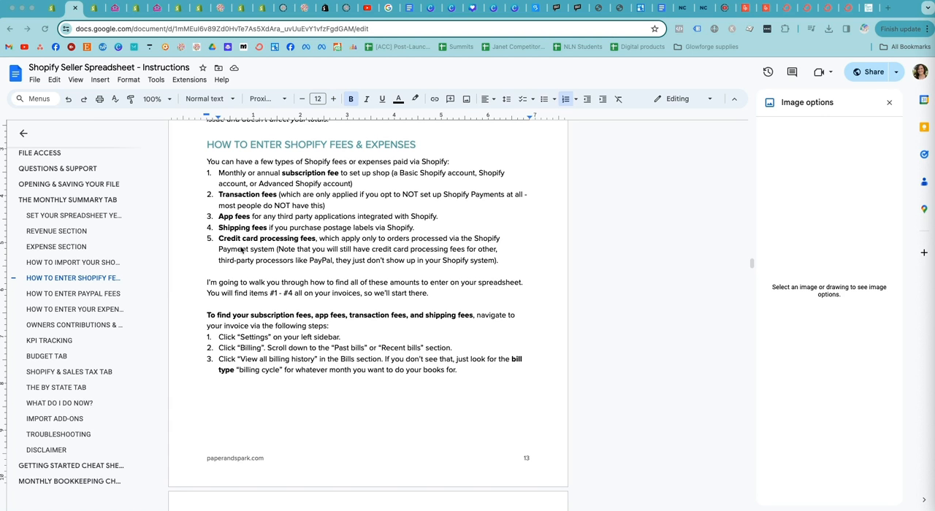
mouse_move(299, 249)
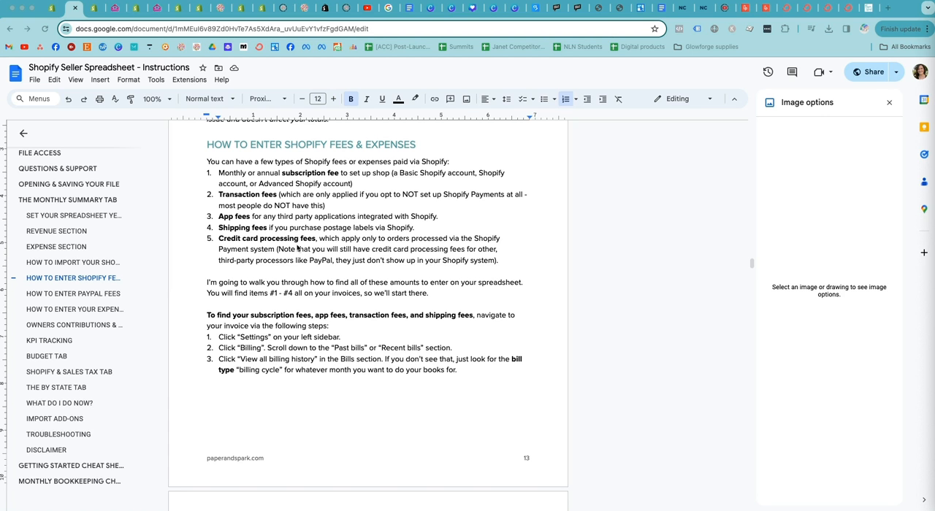
mouse_move(307, 248)
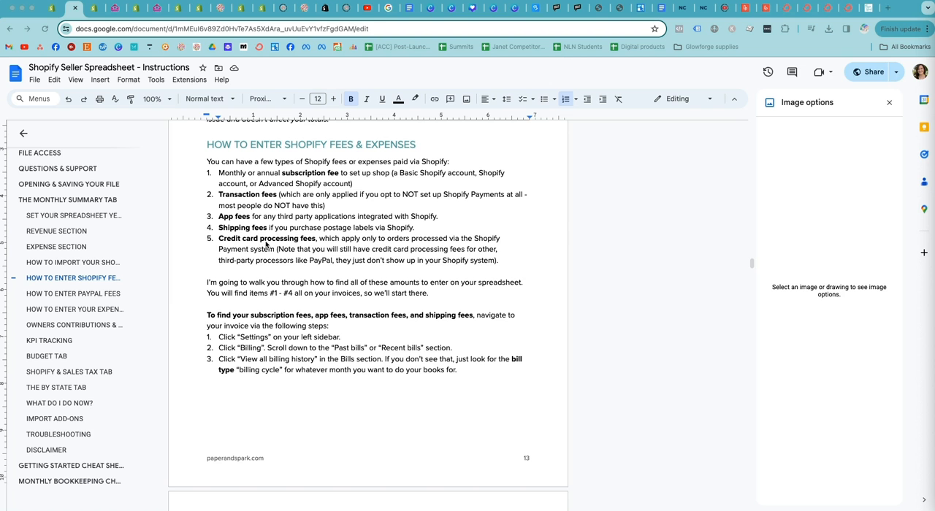
Scroll the guide to reread item 5, Credit card processing fees, and the billing history steps
scroll("down", 3)
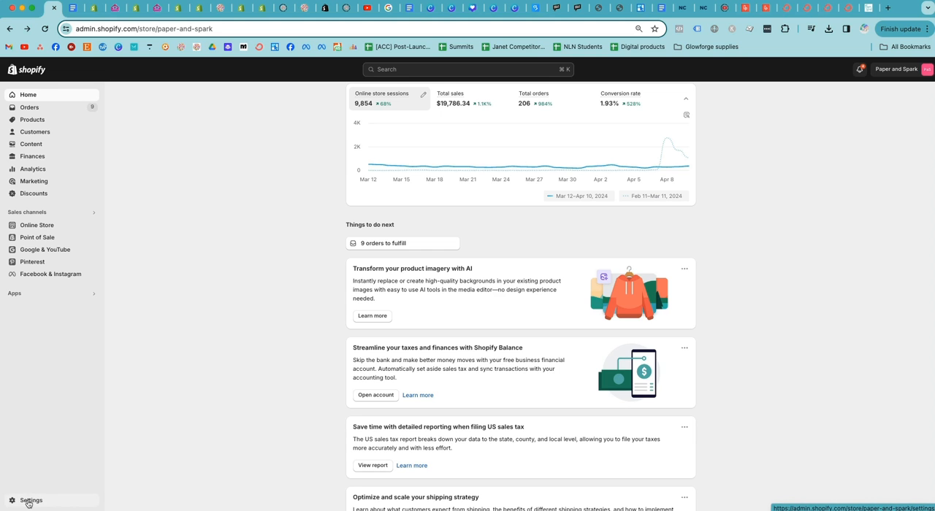
mouse_move(70, 160)
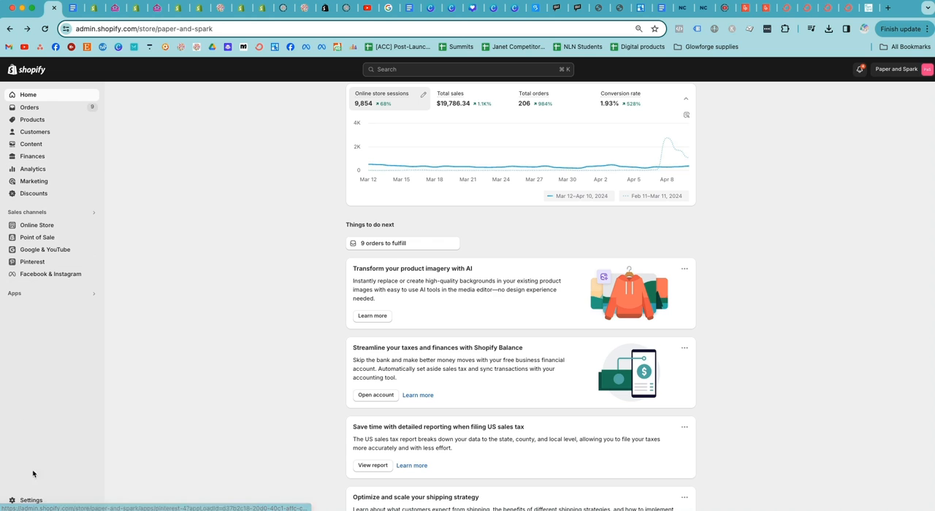
Open Settings from the Shopify admin sidebar to reach the store details page
scroll("down", 3)
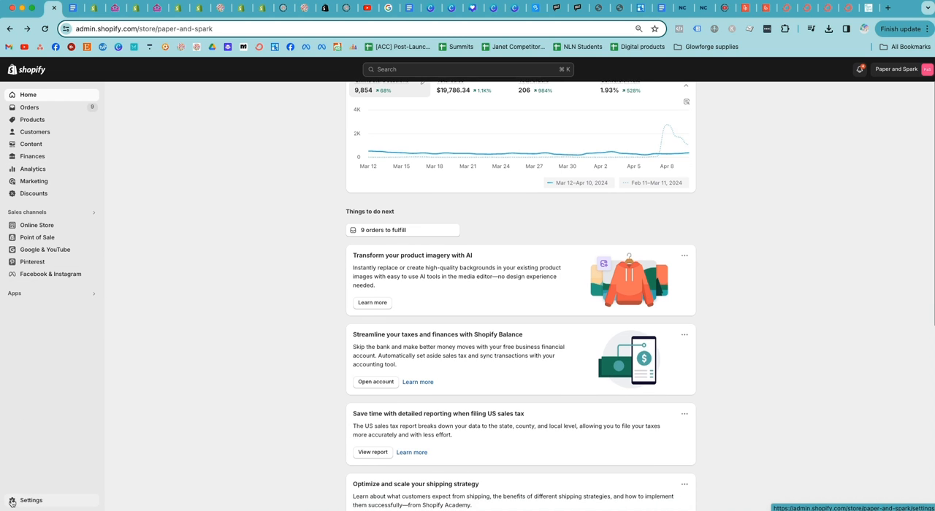
left_click(31, 503)
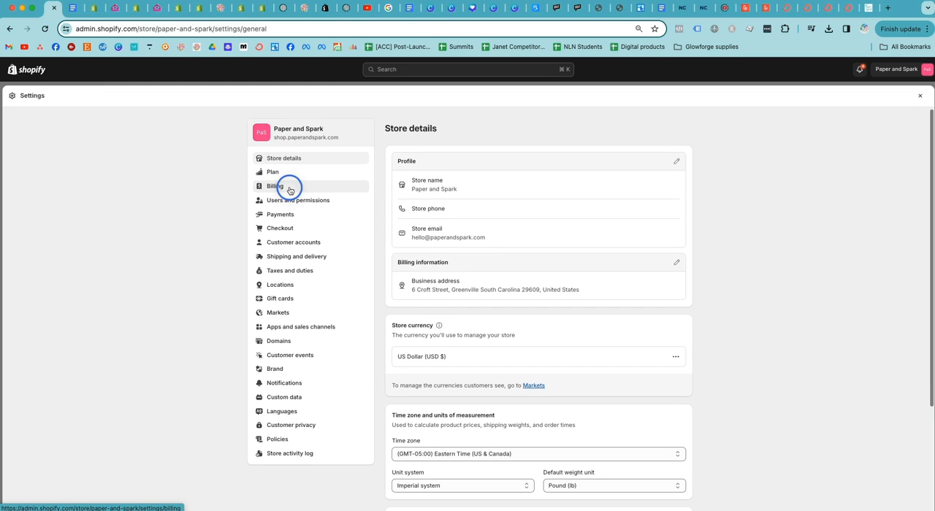
left_click(273, 186)
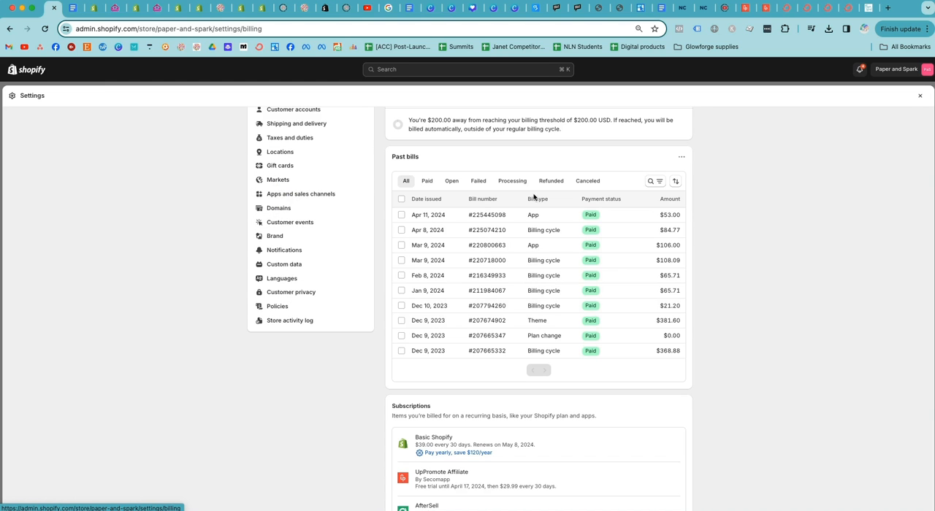
mouse_move(570, 123)
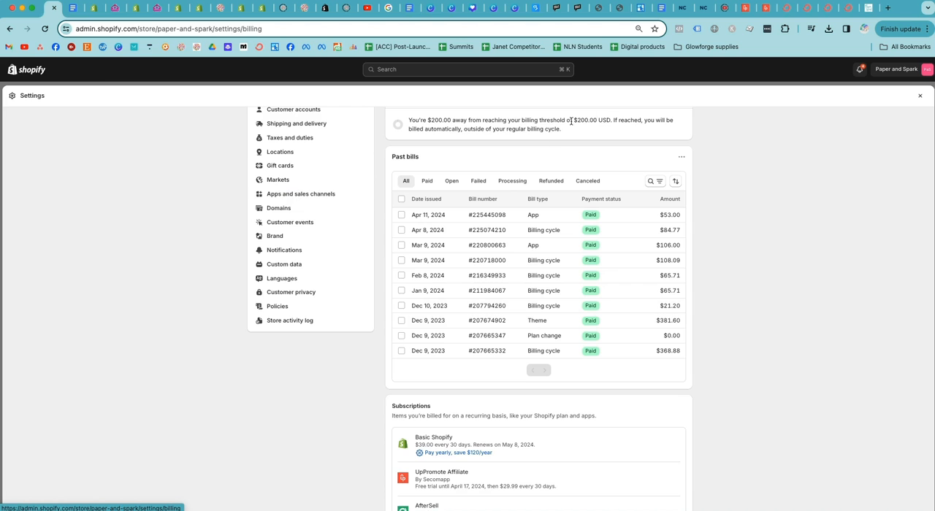
mouse_move(407, 156)
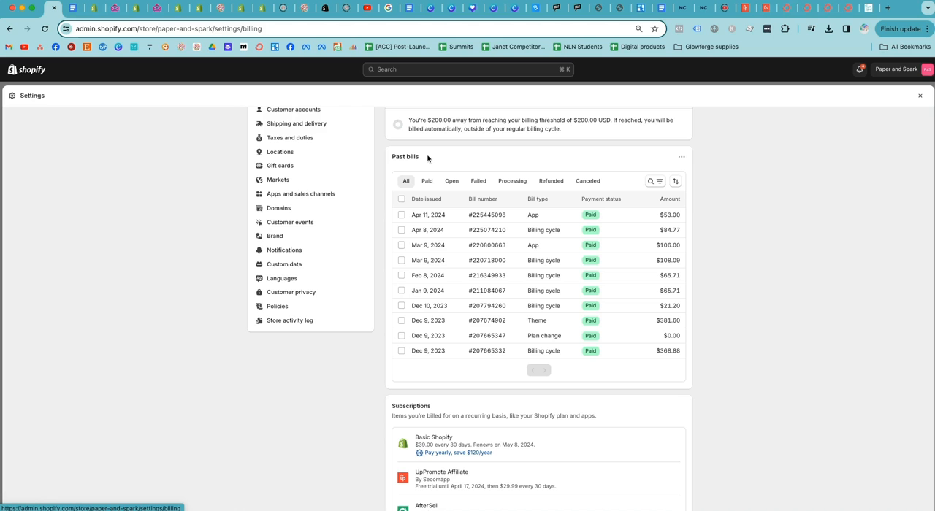
mouse_move(398, 152)
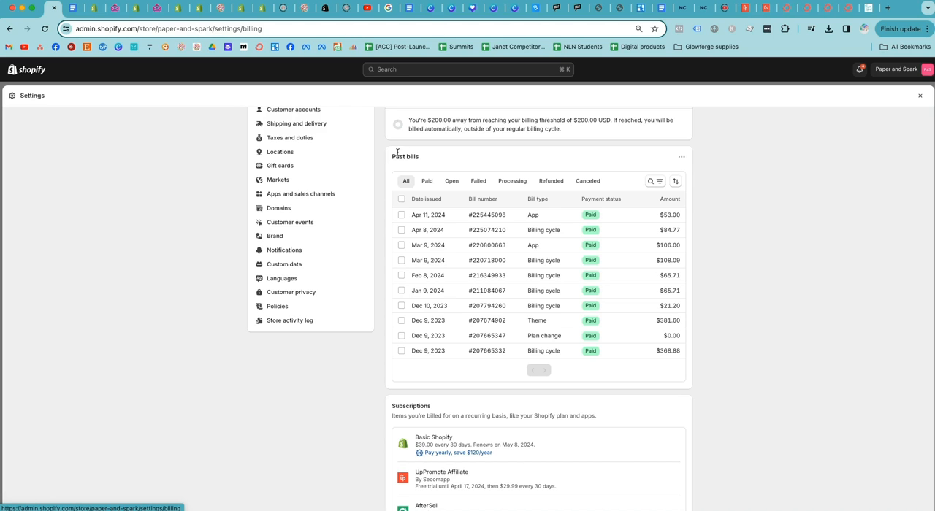
mouse_move(544, 317)
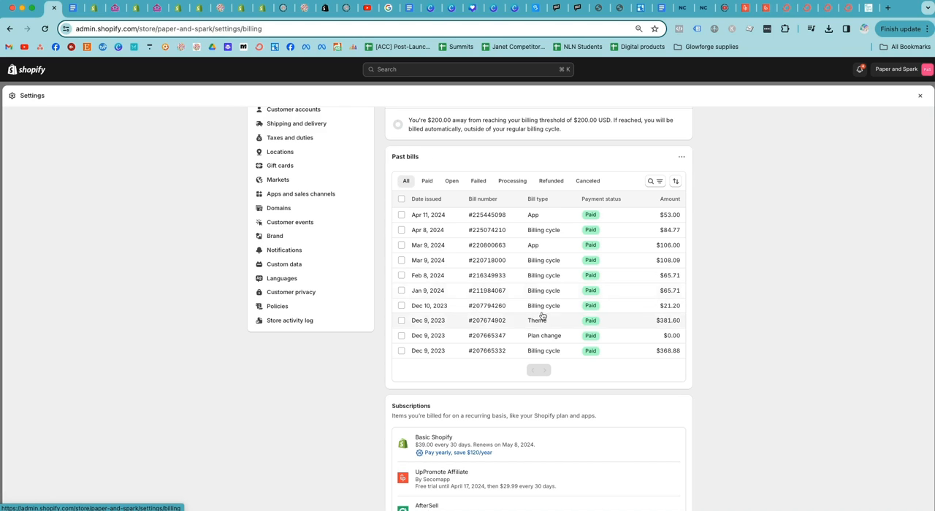
mouse_move(667, 275)
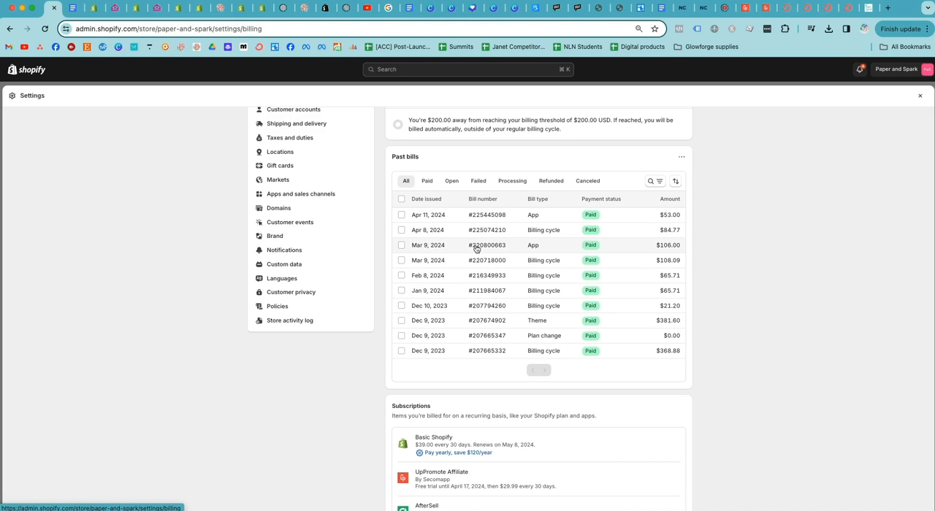
left_click(73, 9)
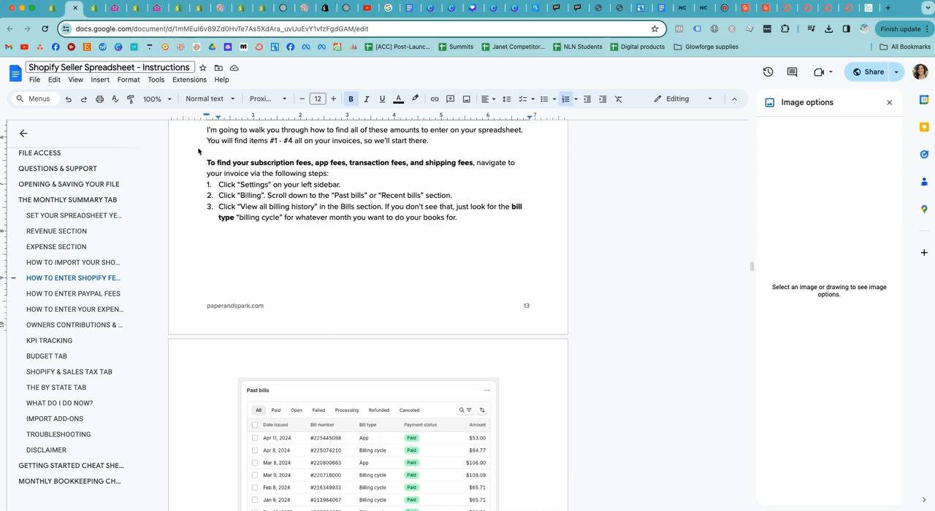
scroll("down", 3)
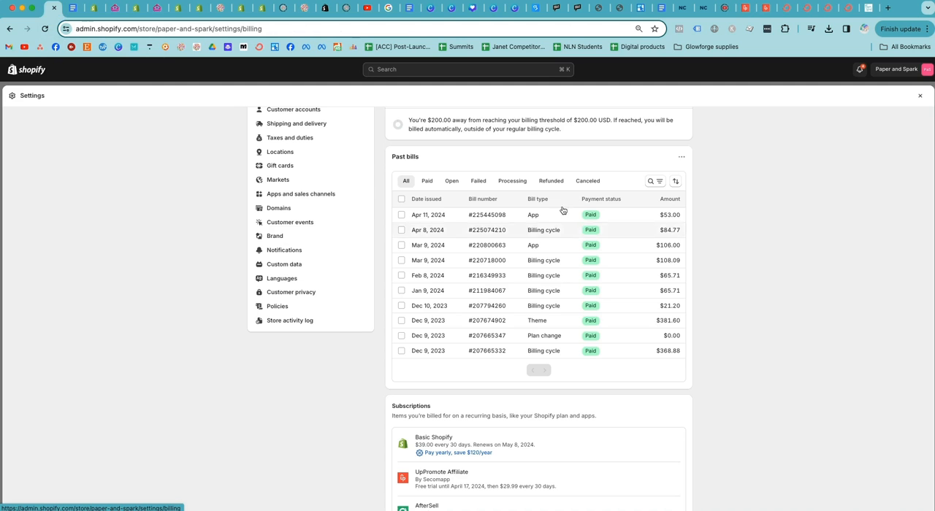
mouse_move(427, 159)
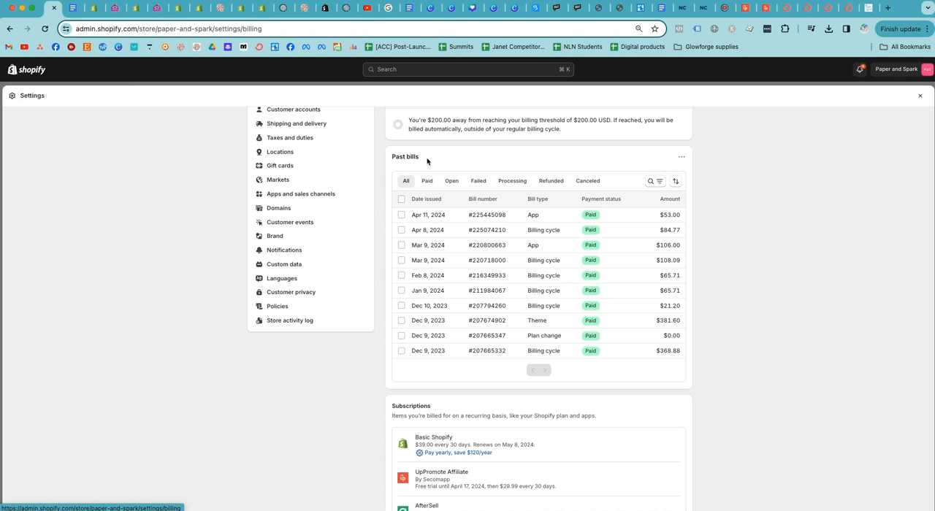
mouse_move(431, 206)
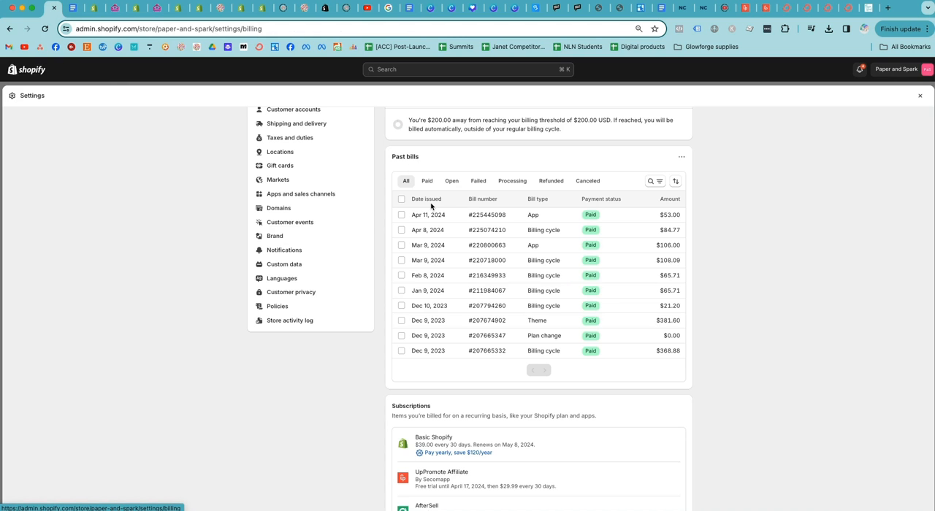
mouse_move(545, 212)
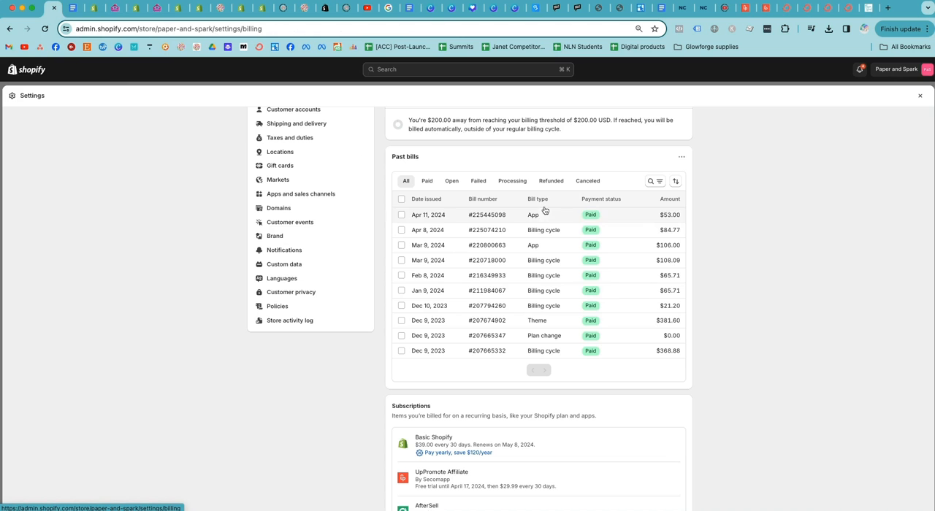
mouse_move(535, 232)
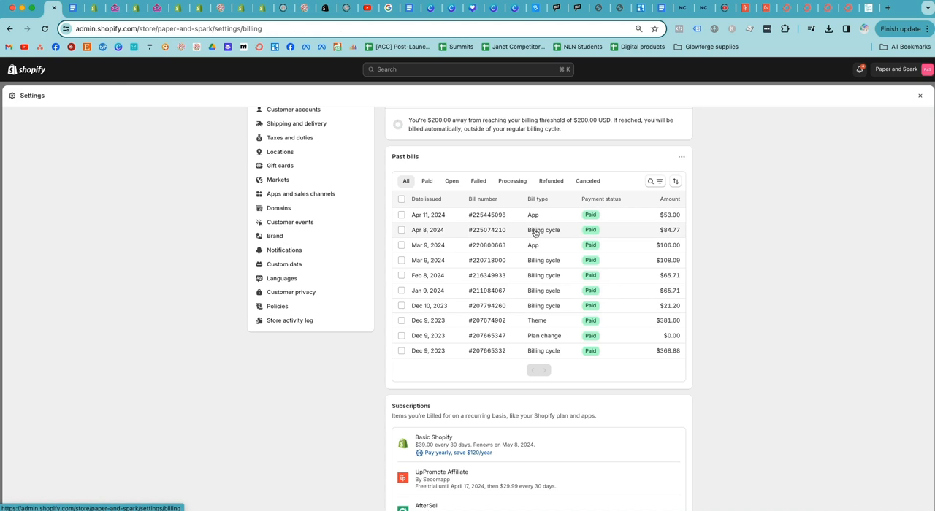
mouse_move(549, 291)
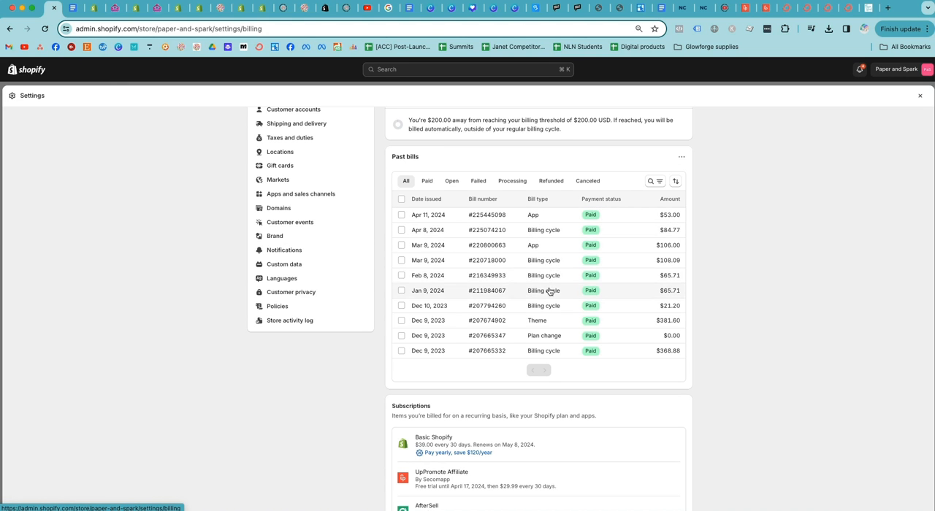
mouse_move(543, 305)
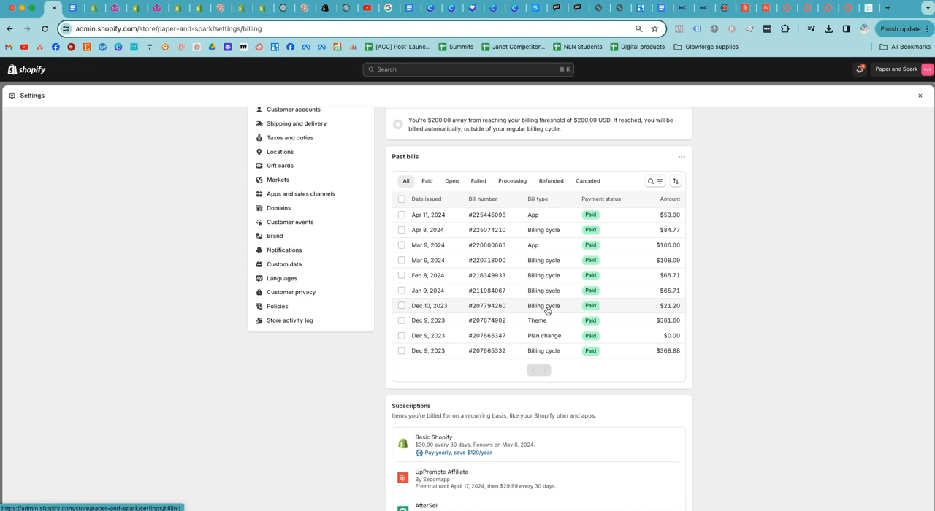
mouse_move(538, 297)
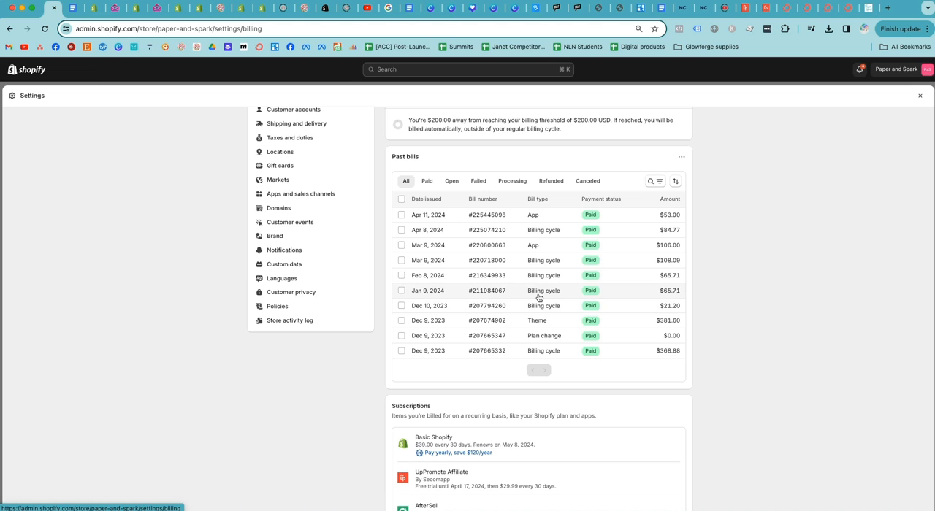
mouse_move(562, 279)
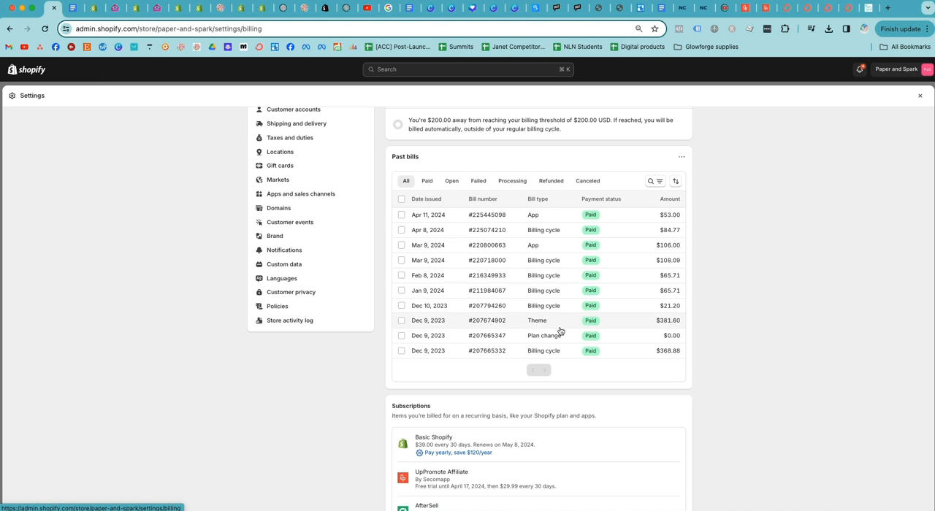
mouse_move(535, 325)
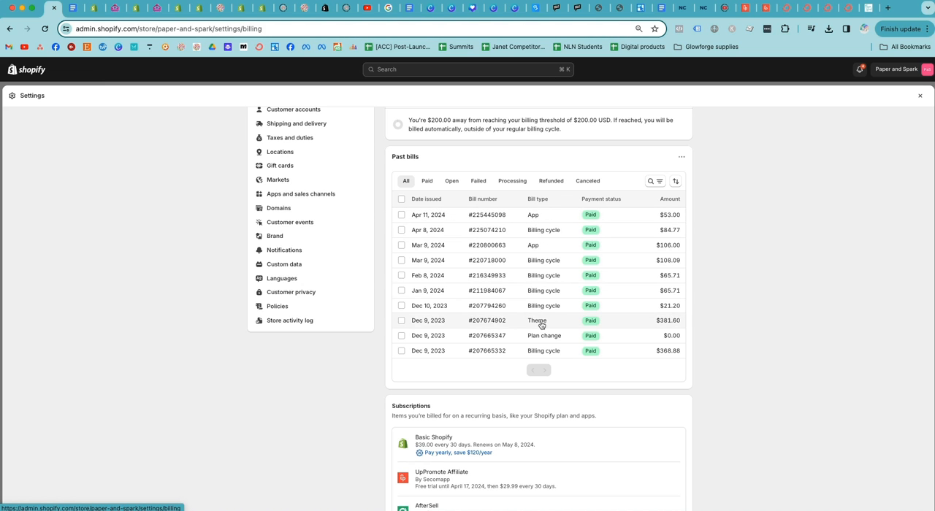
mouse_move(523, 248)
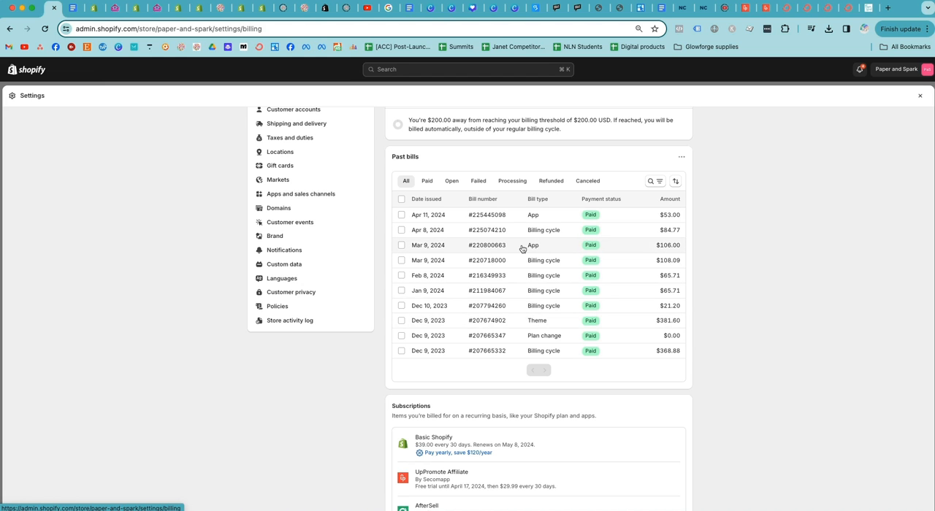
mouse_move(517, 220)
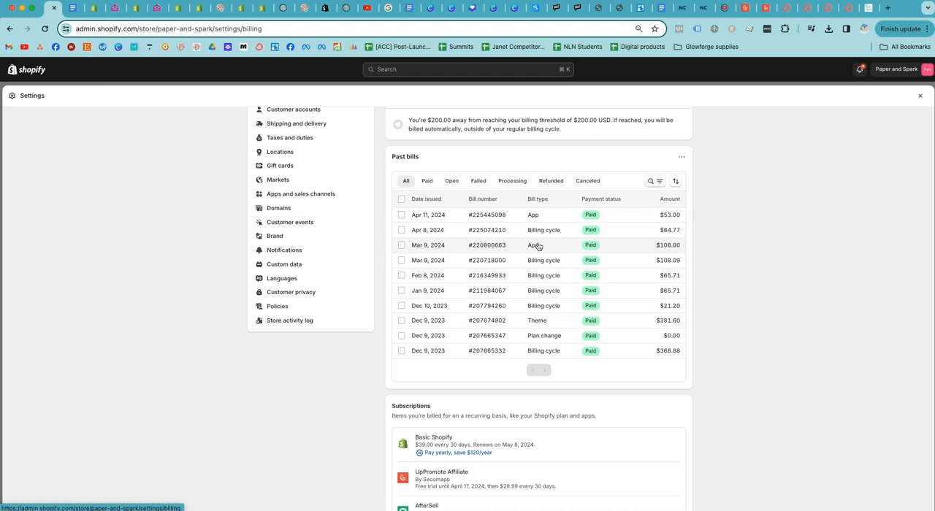
mouse_move(583, 249)
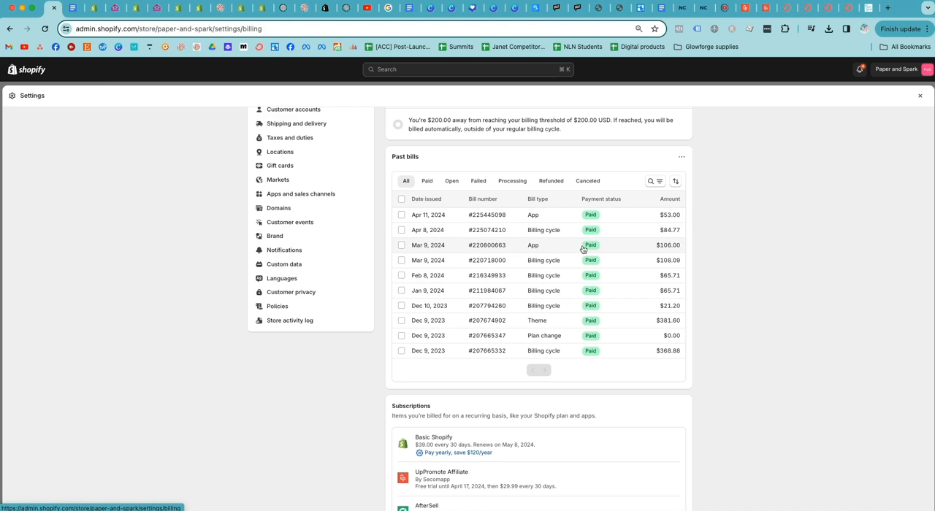
mouse_move(498, 256)
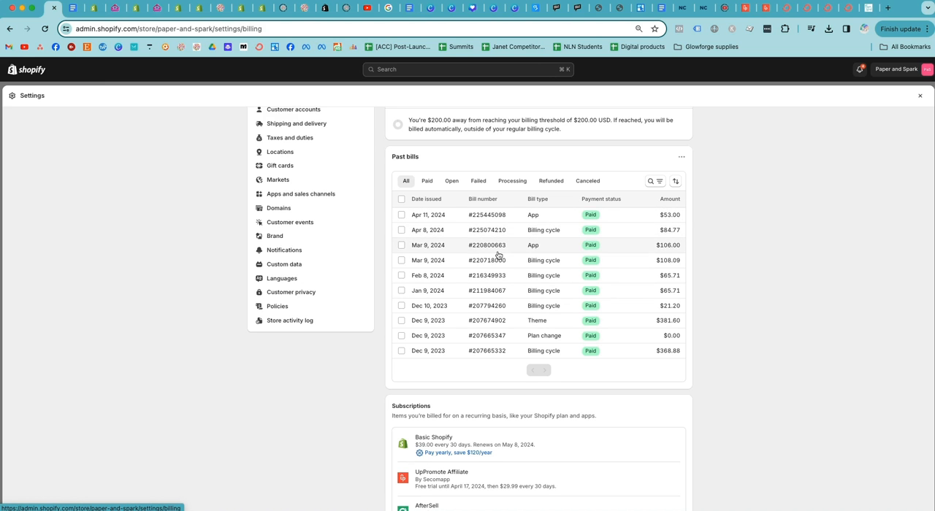
mouse_move(555, 265)
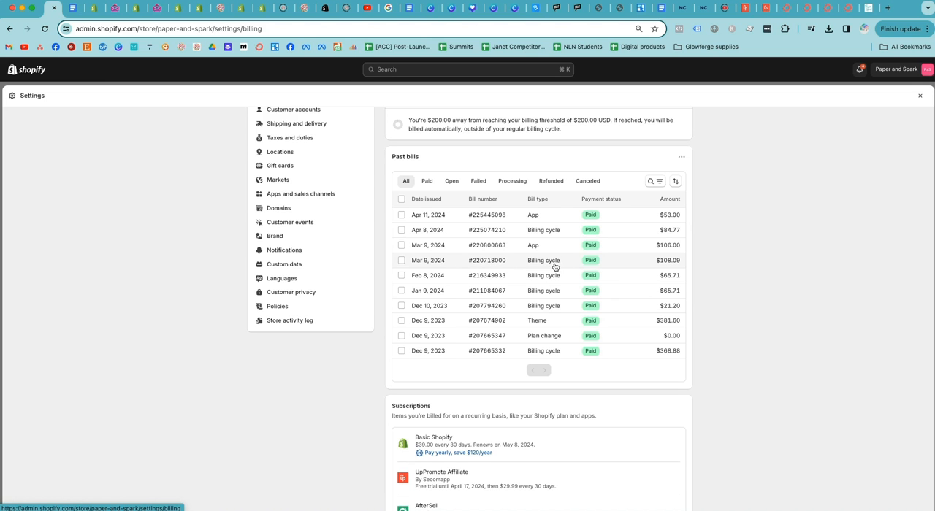
mouse_move(421, 264)
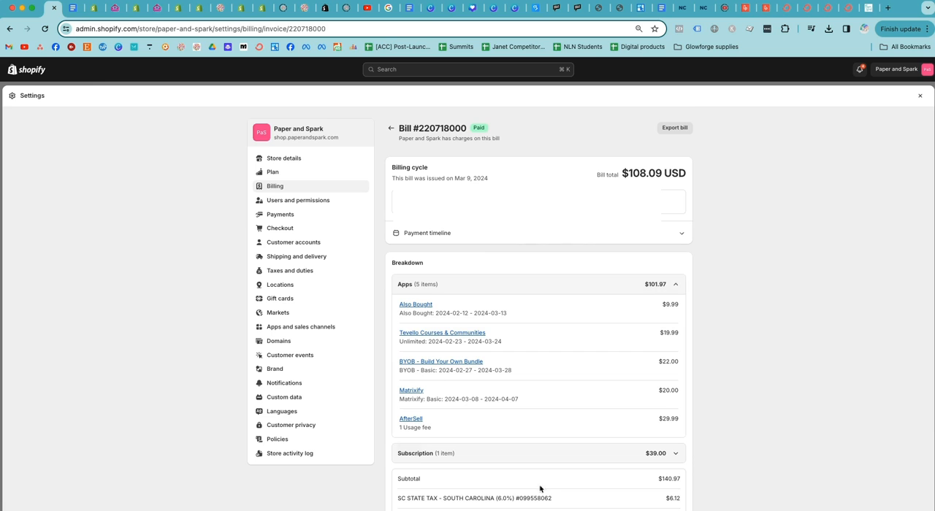
mouse_move(684, 316)
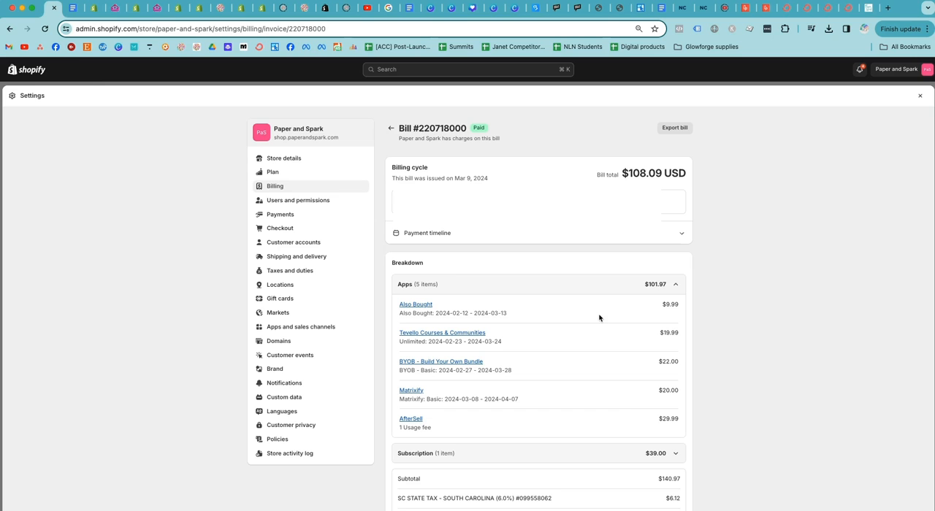
mouse_move(447, 249)
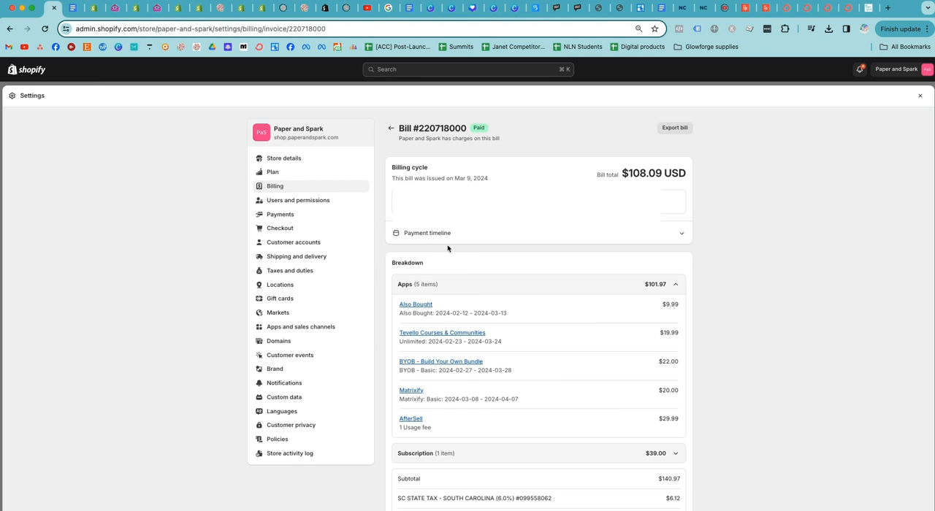
mouse_move(675, 134)
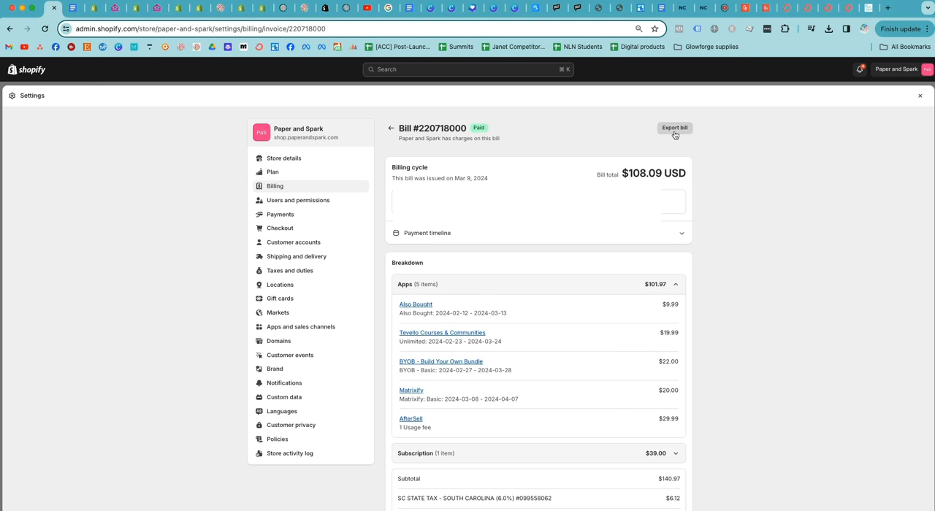
Export bill #220718000 for $108.09 as a PDF and view it
left_click(675, 129)
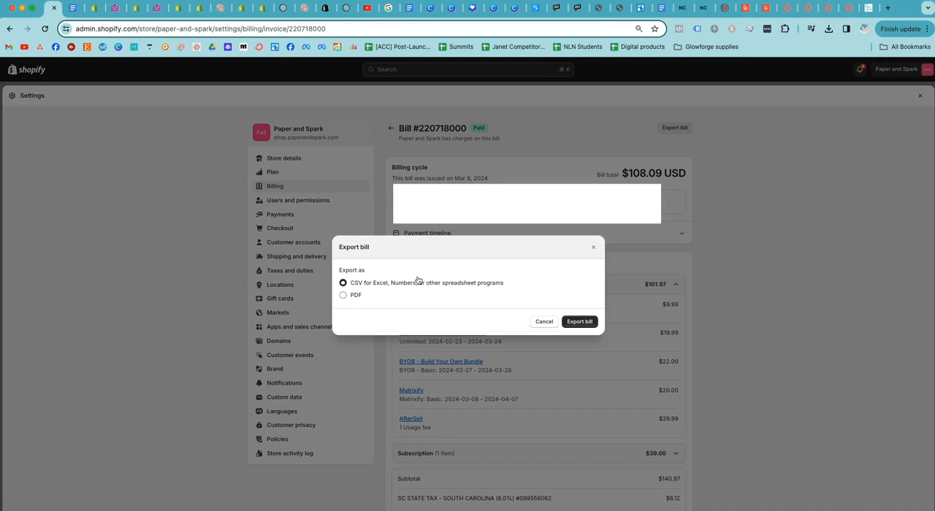
left_click(342, 295)
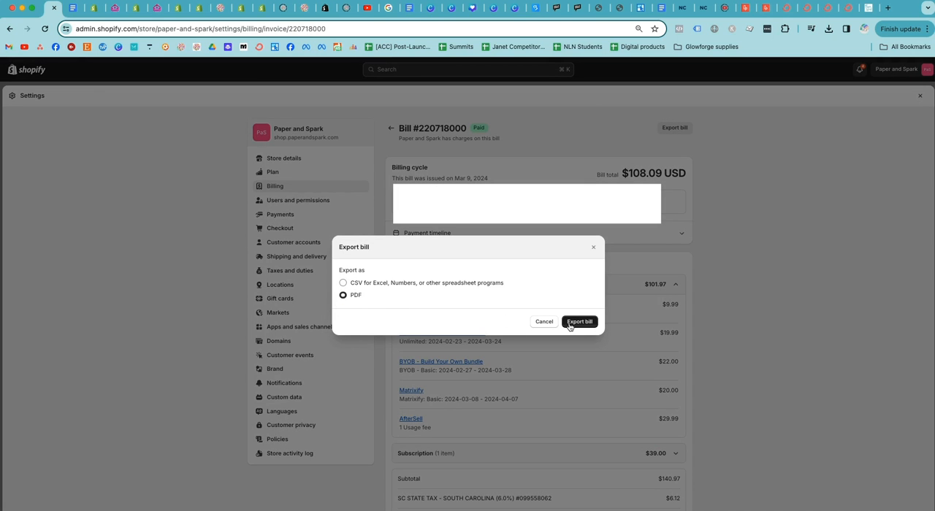
left_click(580, 321)
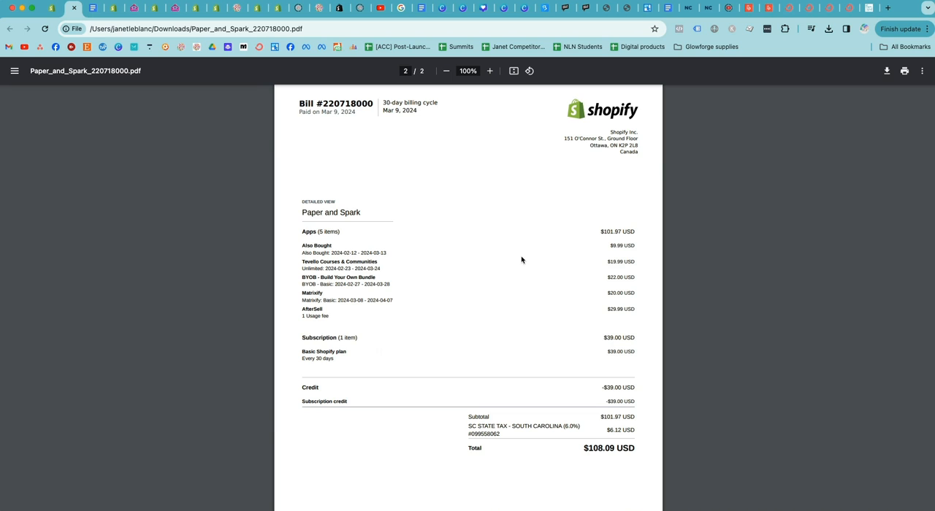
mouse_move(399, 235)
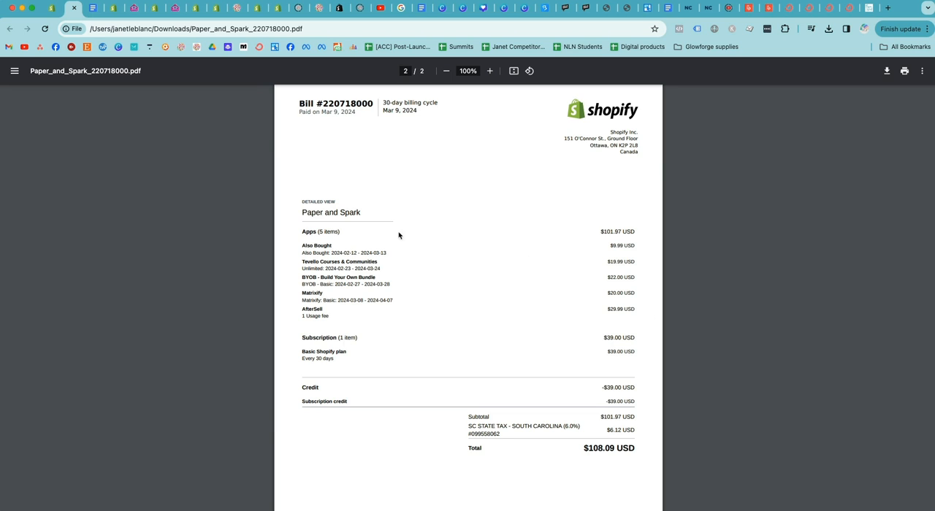
mouse_move(477, 244)
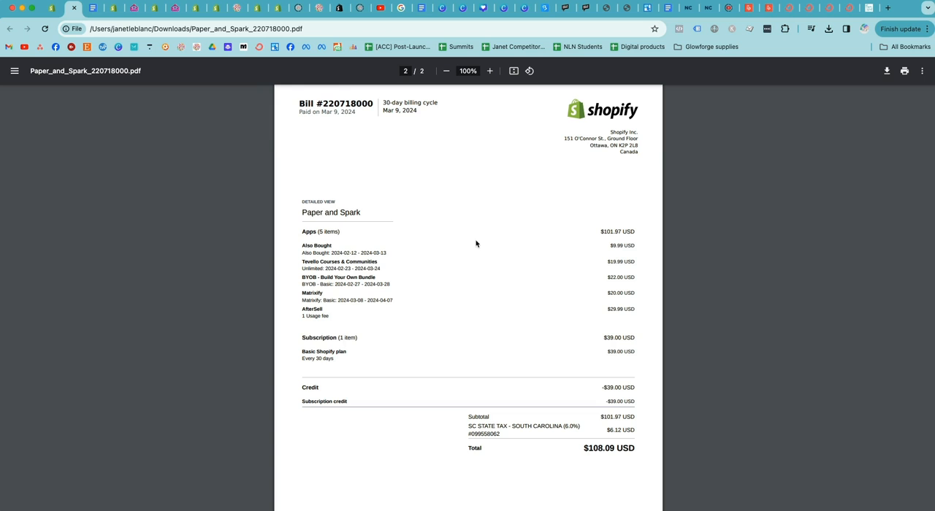
mouse_move(300, 159)
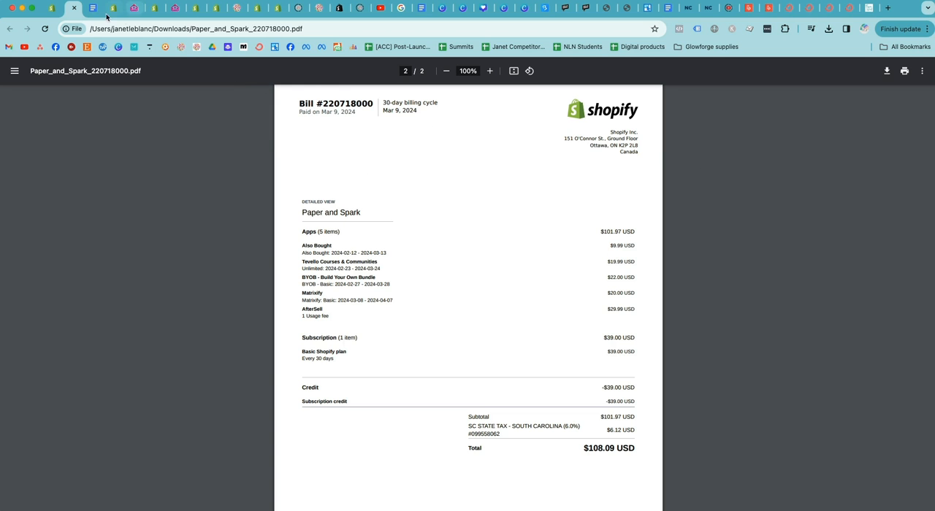
mouse_move(53, 9)
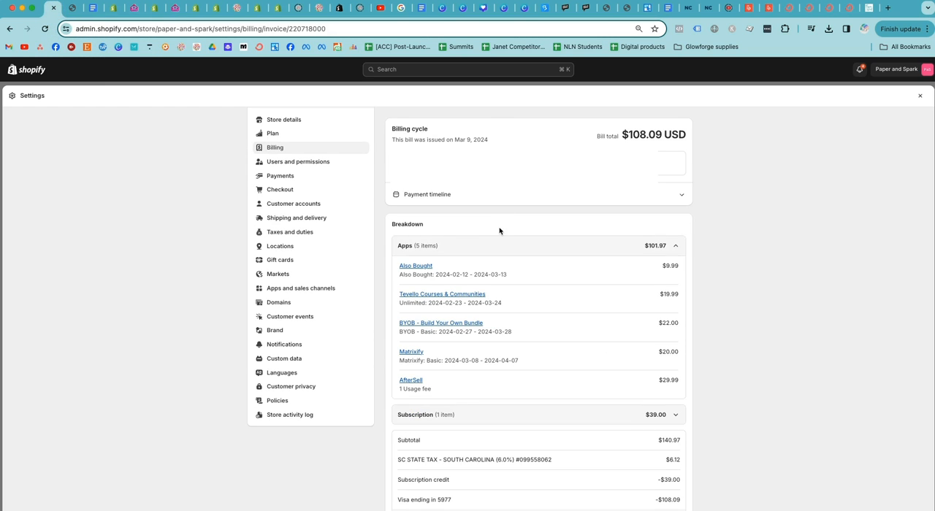
mouse_move(538, 278)
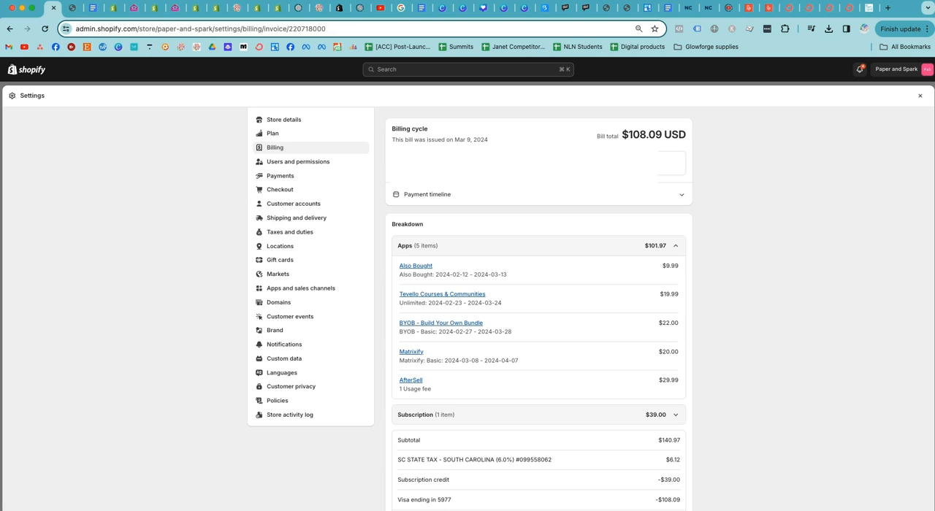
mouse_move(509, 240)
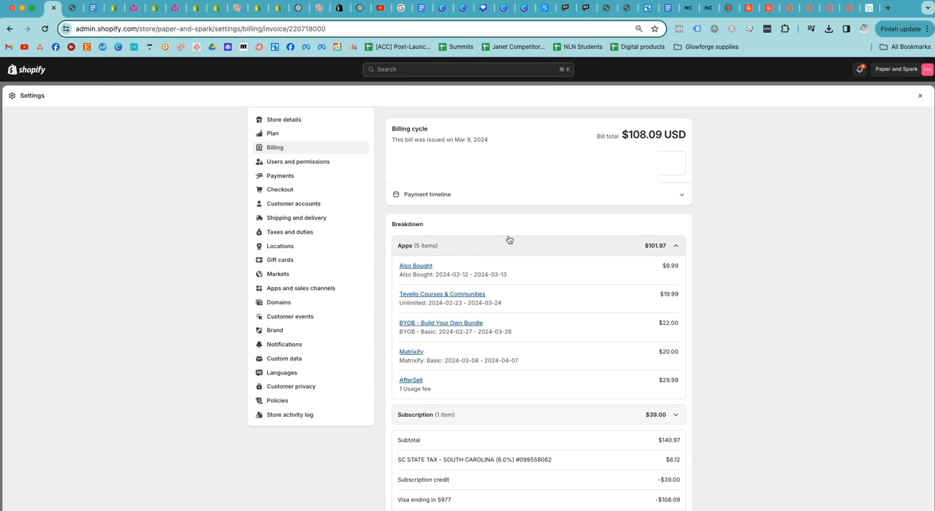
mouse_move(667, 250)
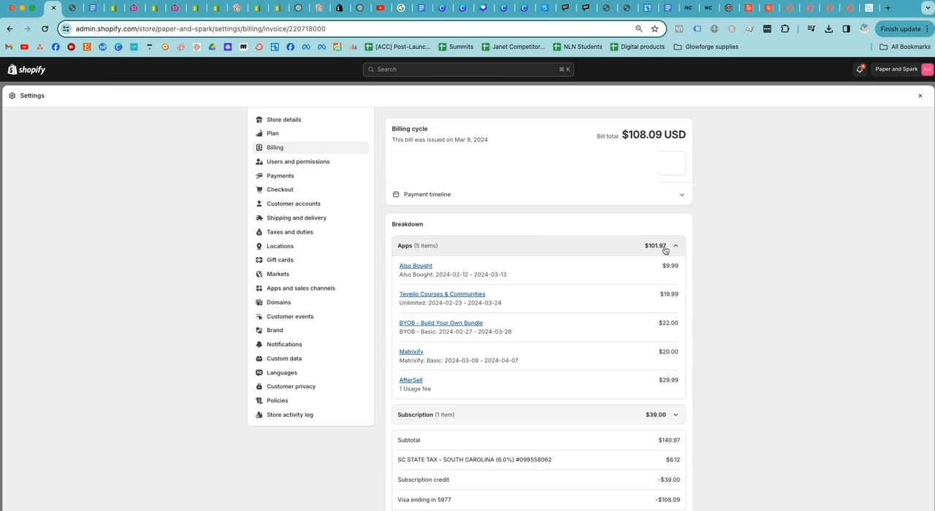
mouse_move(477, 271)
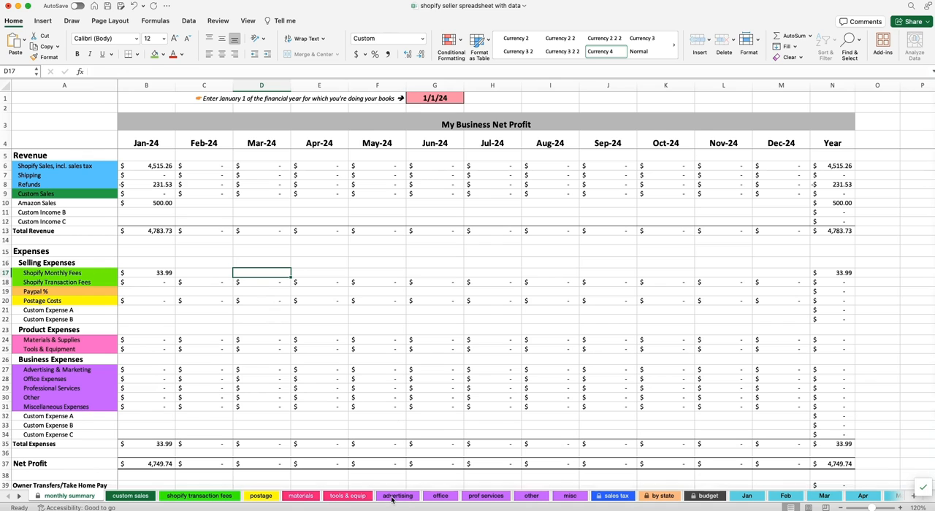
mouse_move(532, 491)
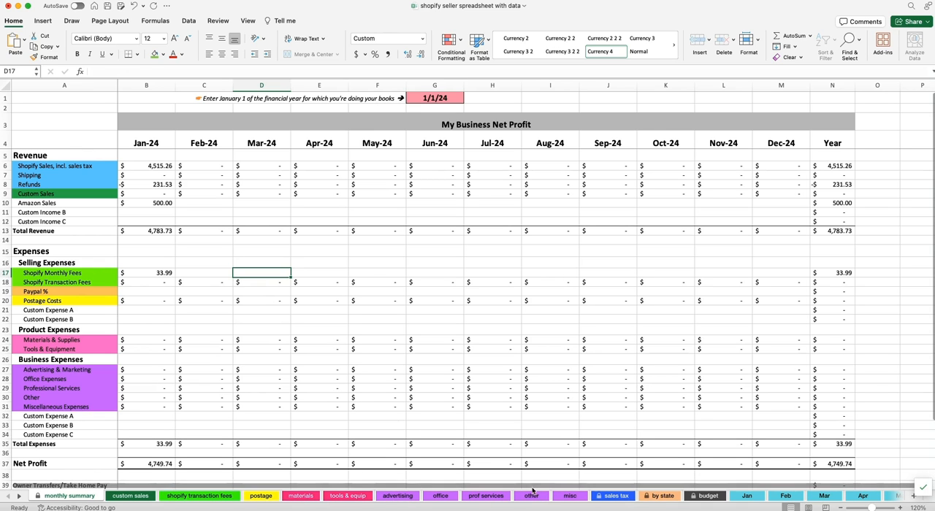
mouse_move(306, 365)
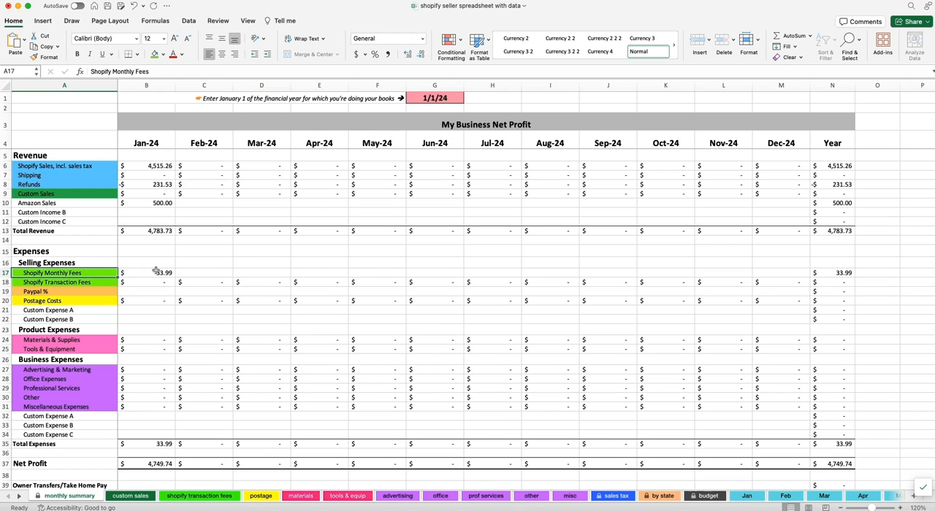
mouse_move(263, 273)
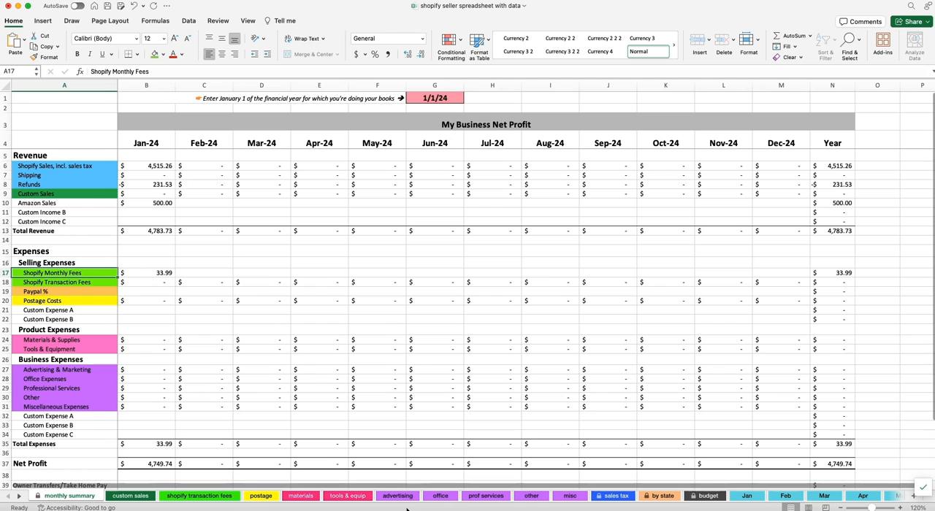
Log a 3/9/24 Shopify office expense of 101.97 for app invoices, then return to the monthly summary
left_click(439, 497)
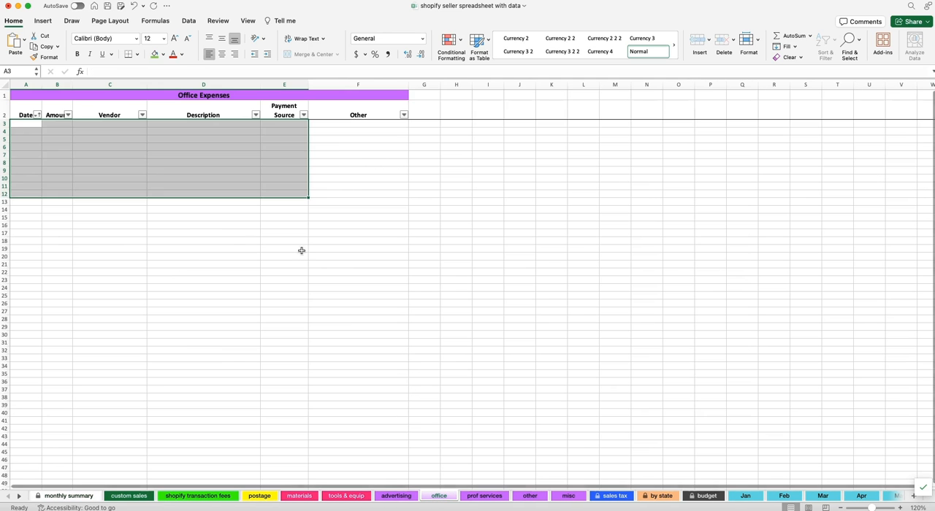
left_click(29, 124)
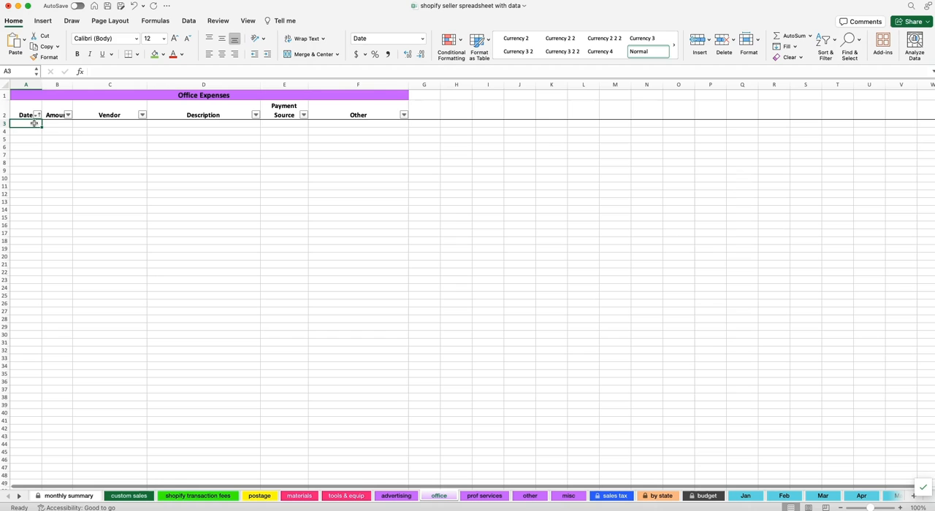
type("3/9/24")
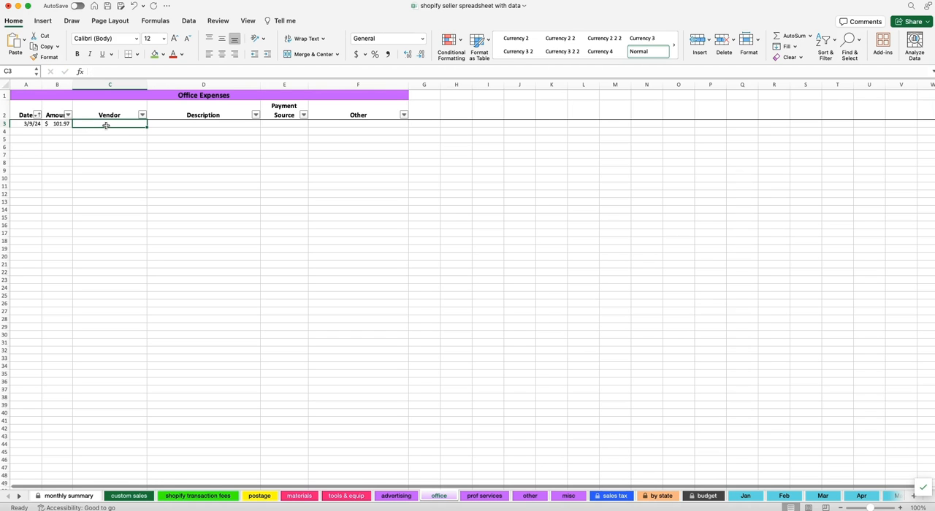
type("shopify")
left_click(203, 124)
type("march i")
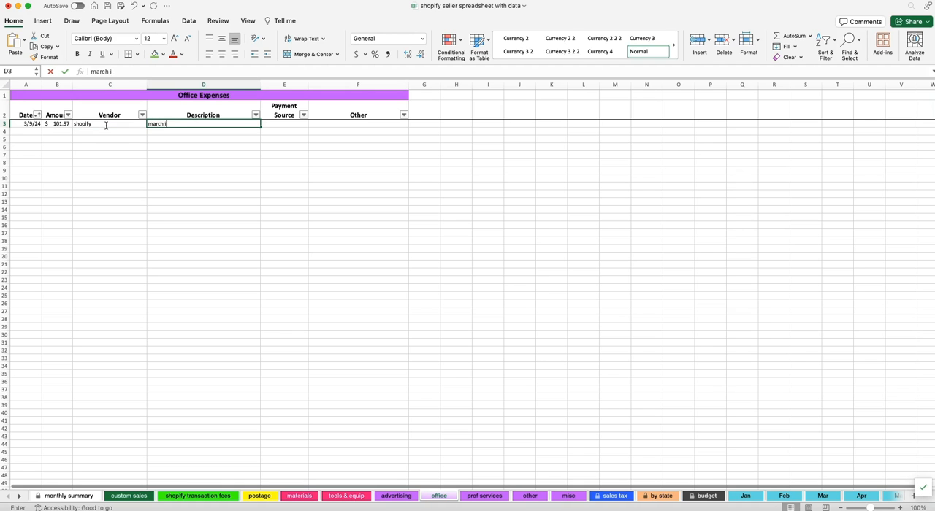
type("nvoice for shopify apps")
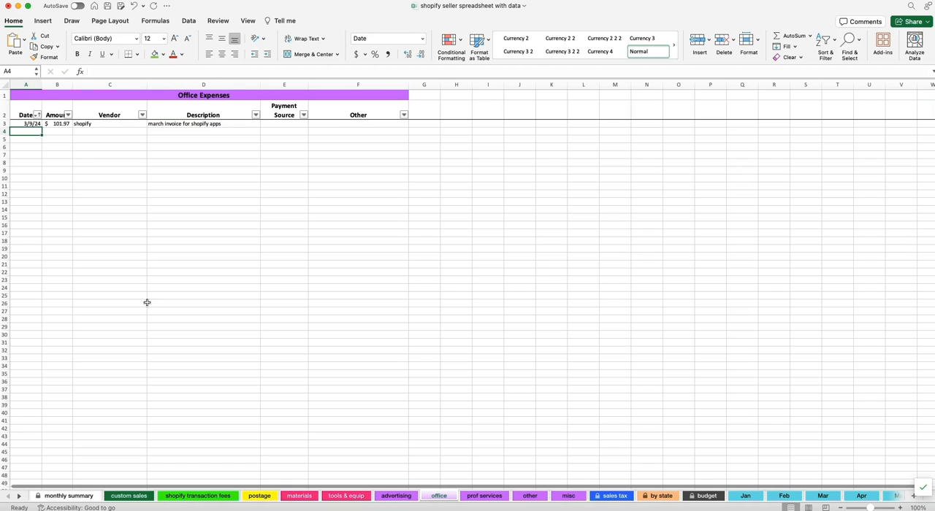
left_click(70, 493)
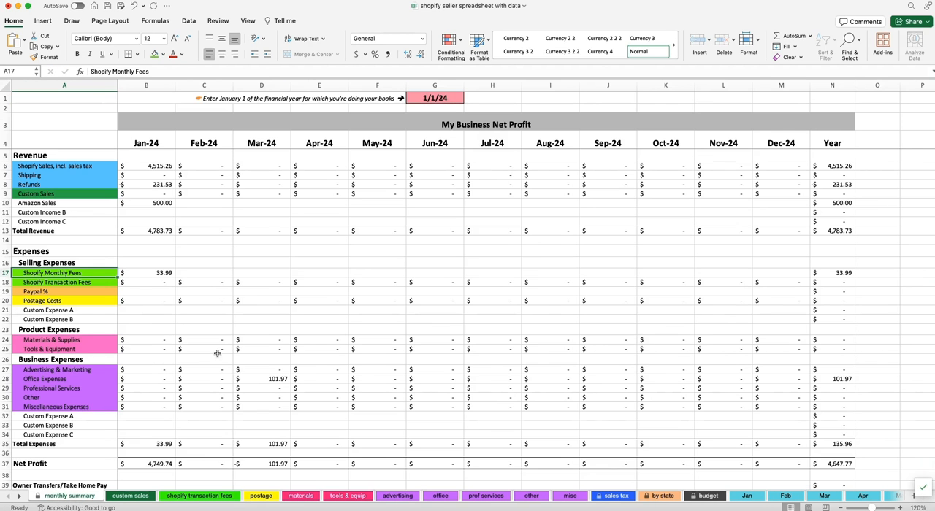
mouse_move(242, 383)
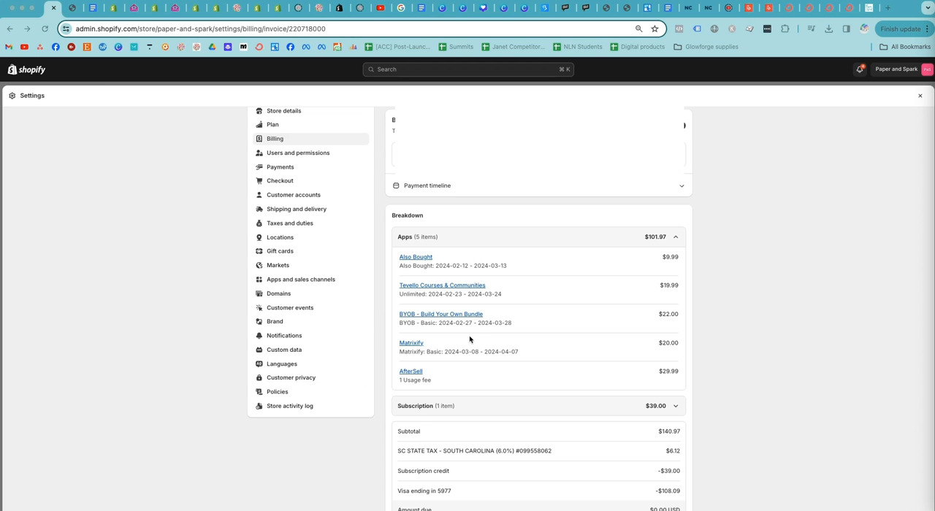
mouse_move(608, 359)
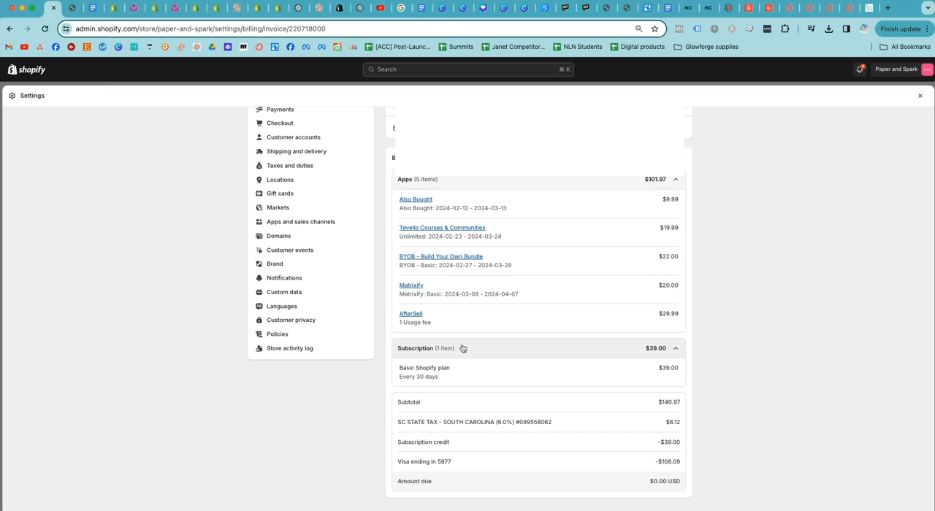
mouse_move(672, 367)
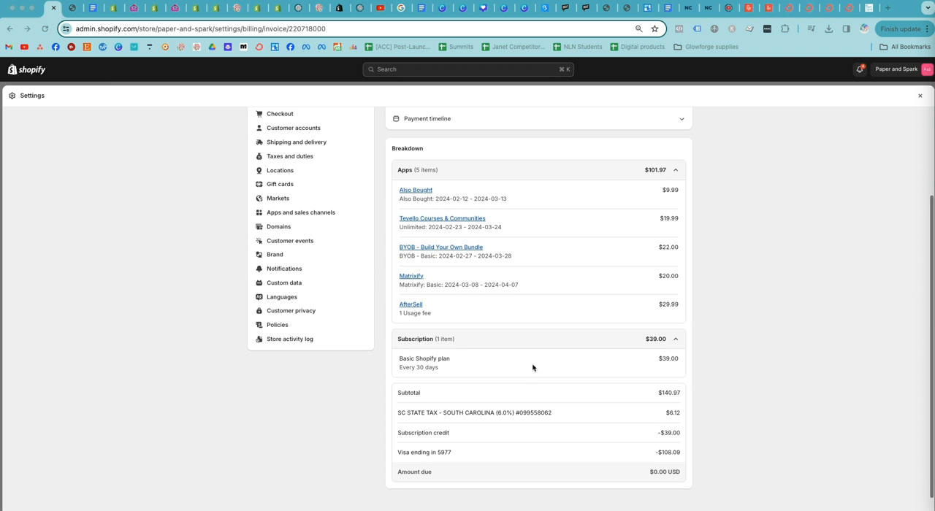
mouse_move(517, 312)
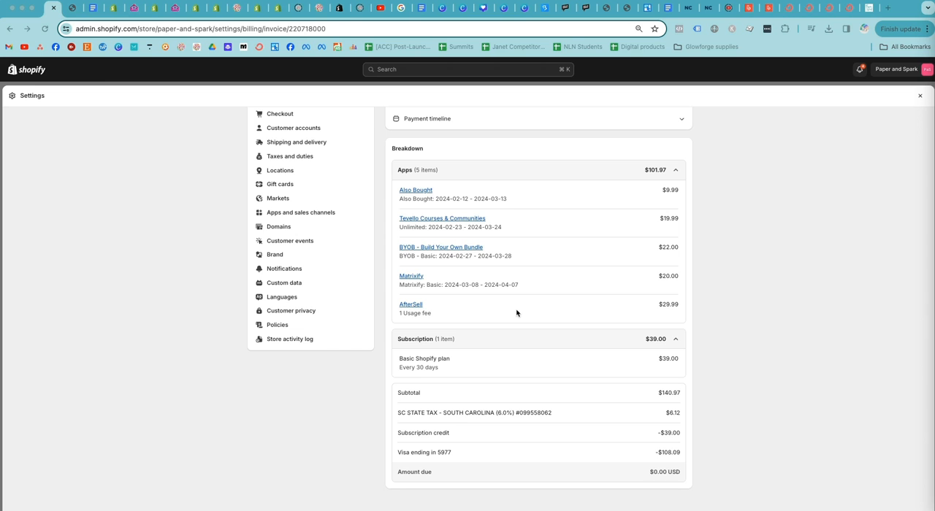
mouse_move(549, 374)
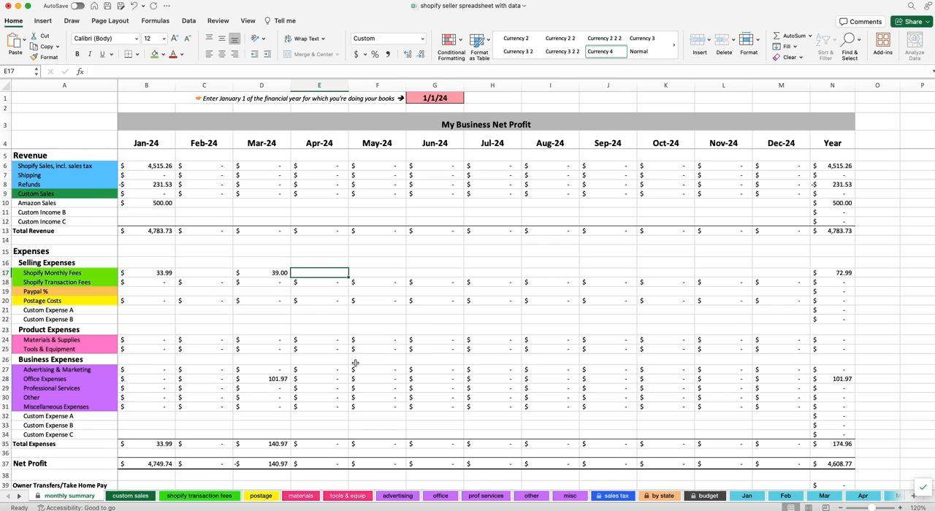
Return to the Shopify billing invoice after entering 39 as March Shopify Monthly Fees
left_click(261, 495)
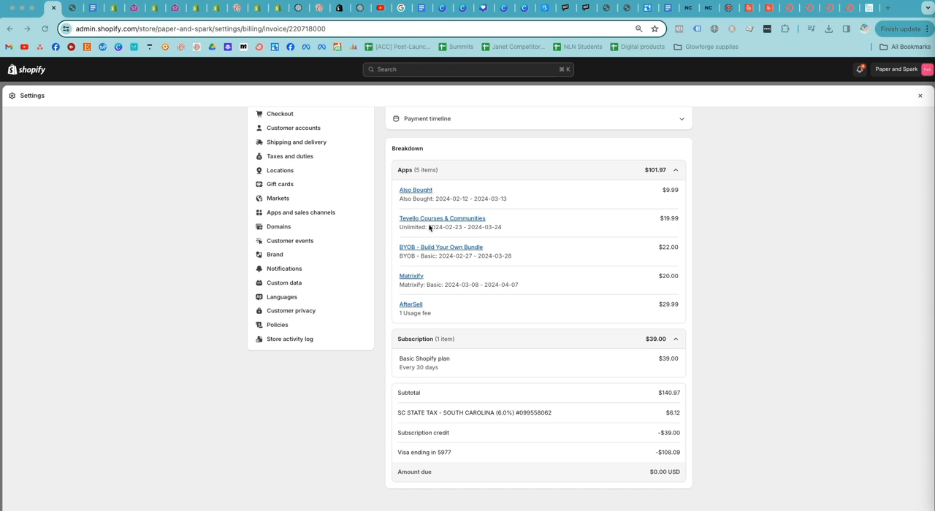
mouse_move(438, 348)
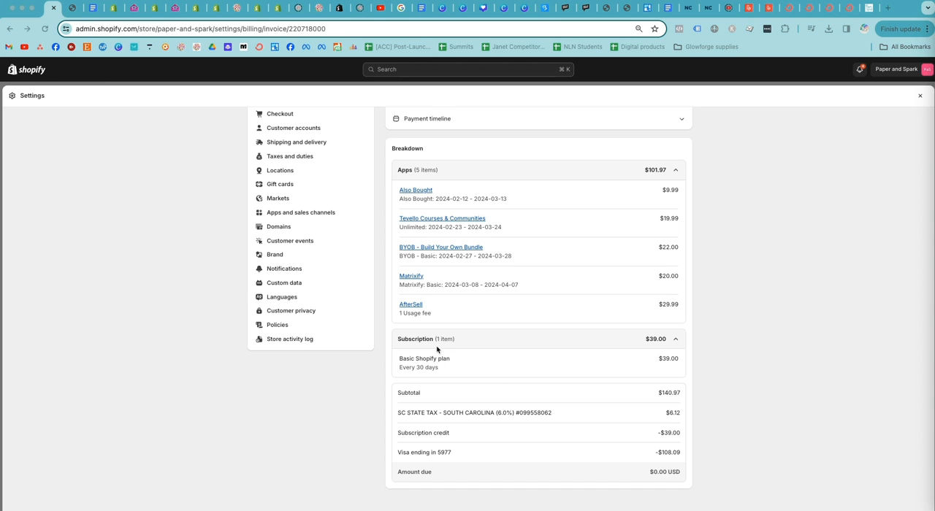
mouse_move(474, 339)
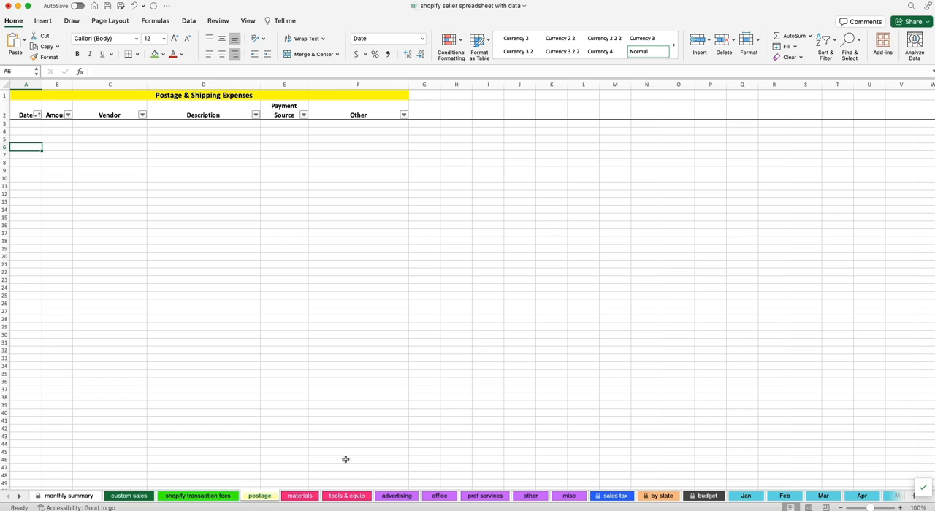
Return to the Shopify invoice breakdown after checking the empty Postage & Shipping sheet
left_click(396, 496)
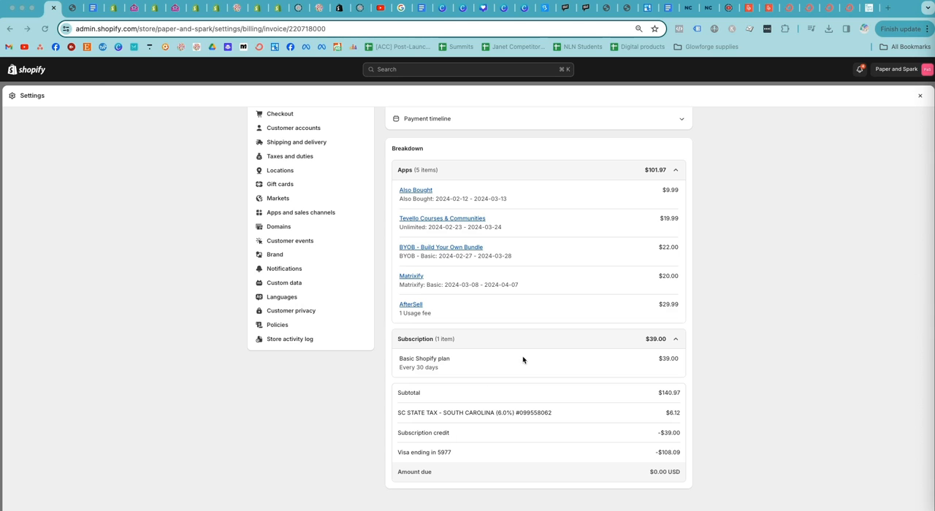
mouse_move(477, 316)
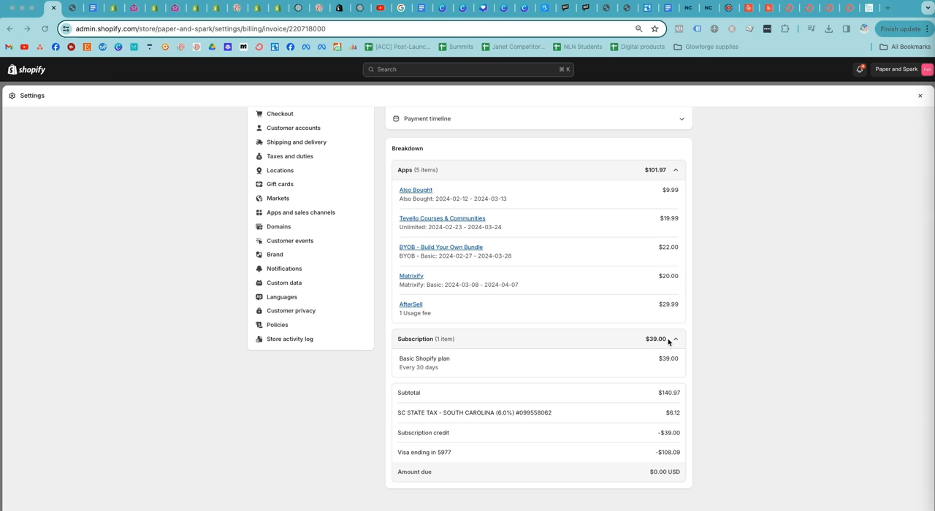
mouse_move(616, 365)
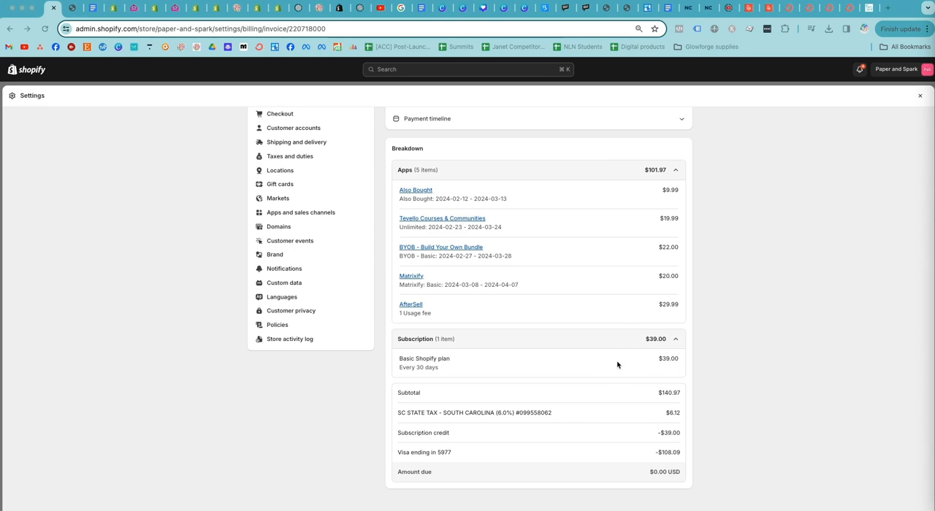
mouse_move(585, 424)
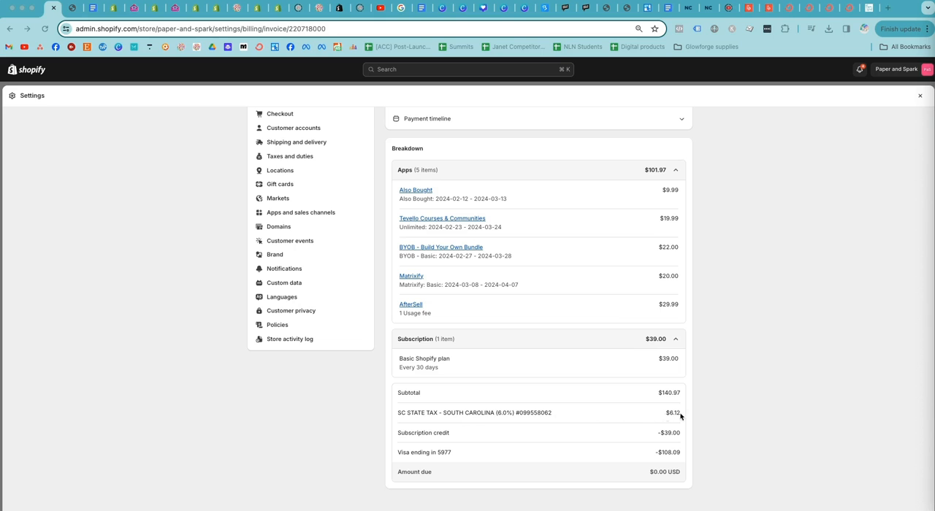
mouse_move(573, 418)
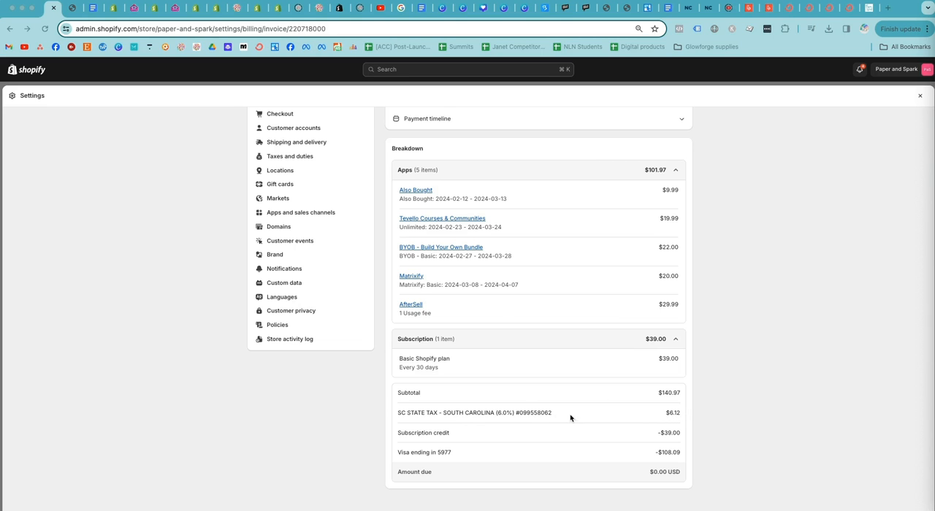
mouse_move(560, 424)
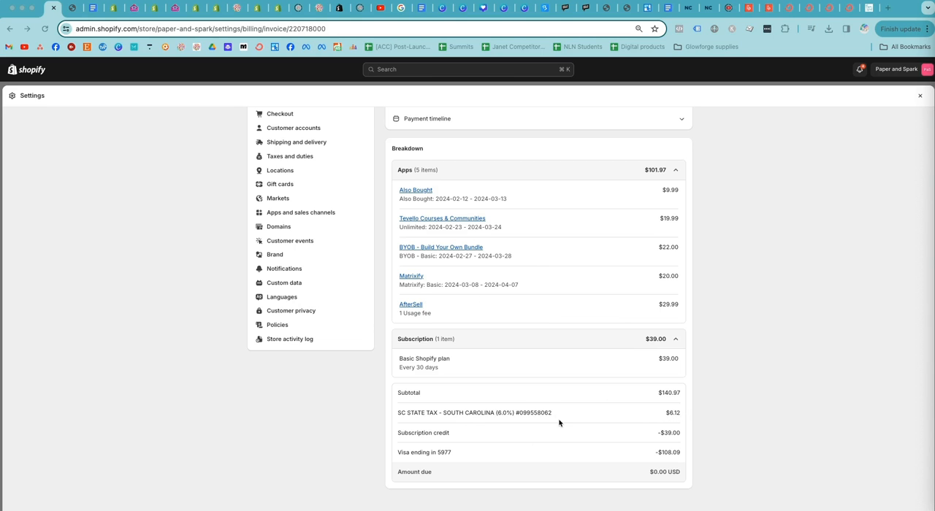
mouse_move(625, 412)
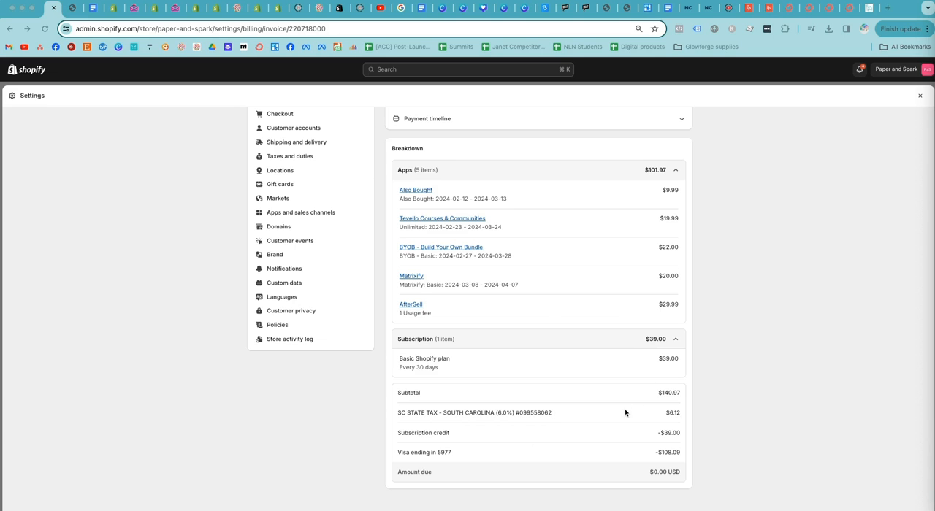
mouse_move(674, 418)
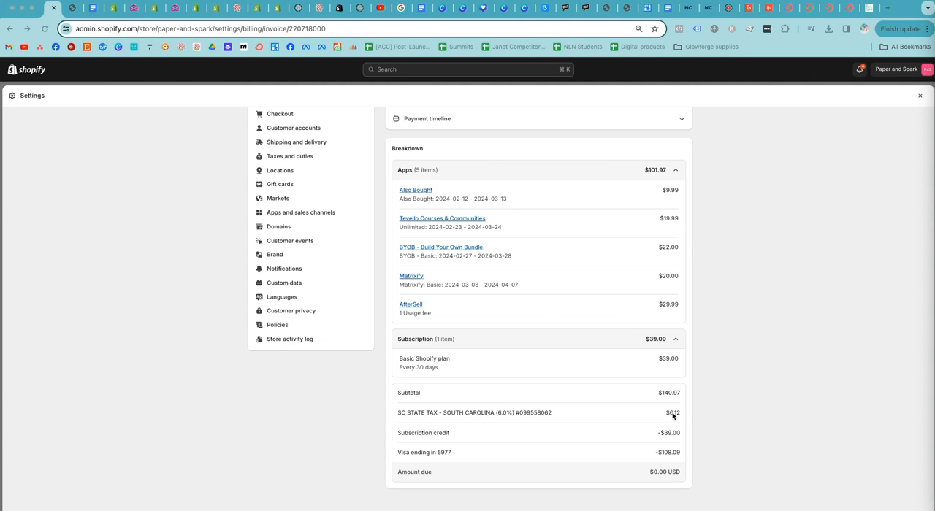
mouse_move(660, 403)
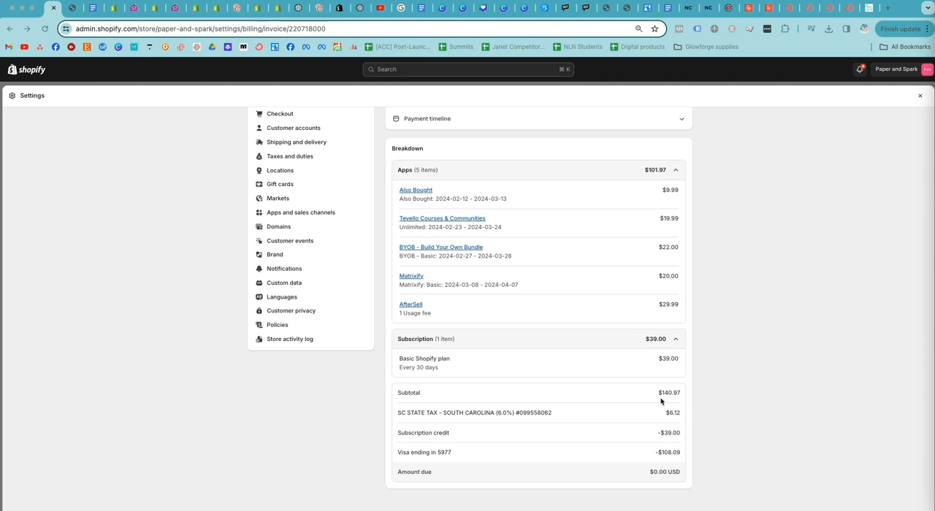
mouse_move(653, 176)
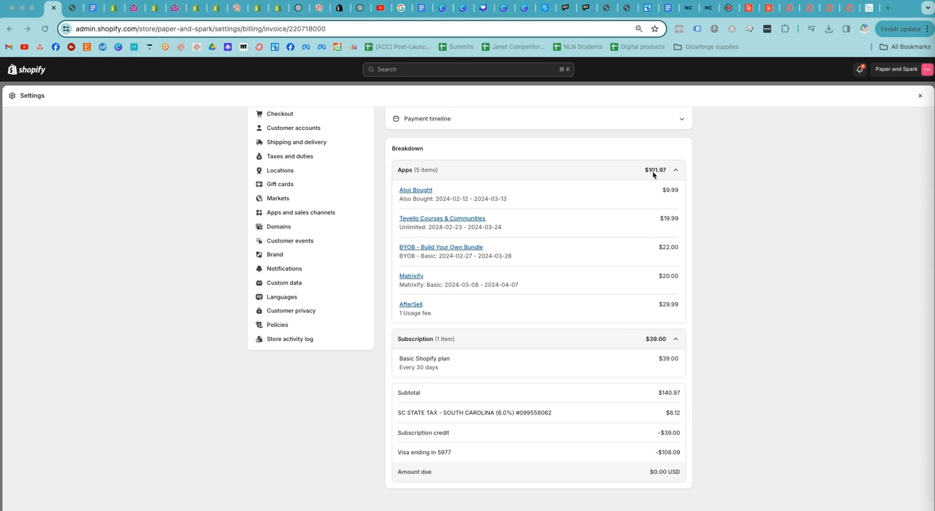
mouse_move(650, 342)
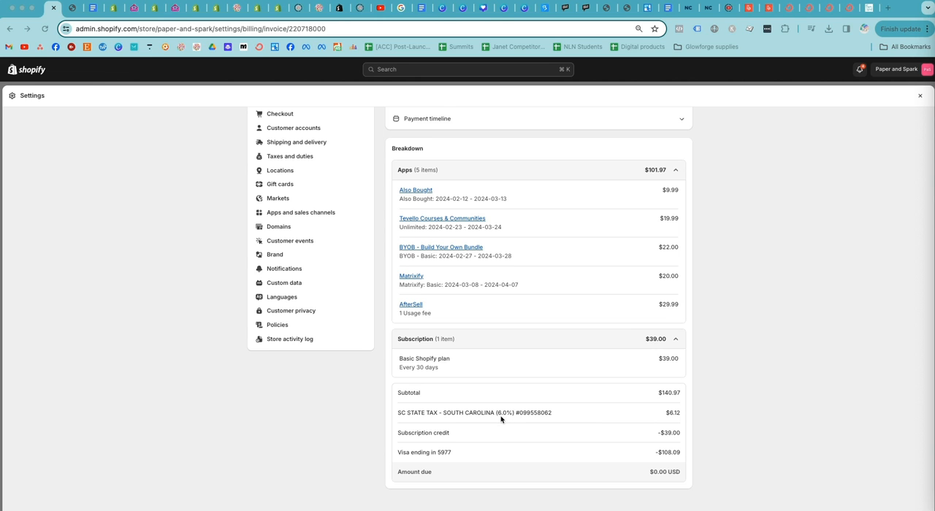
mouse_move(660, 182)
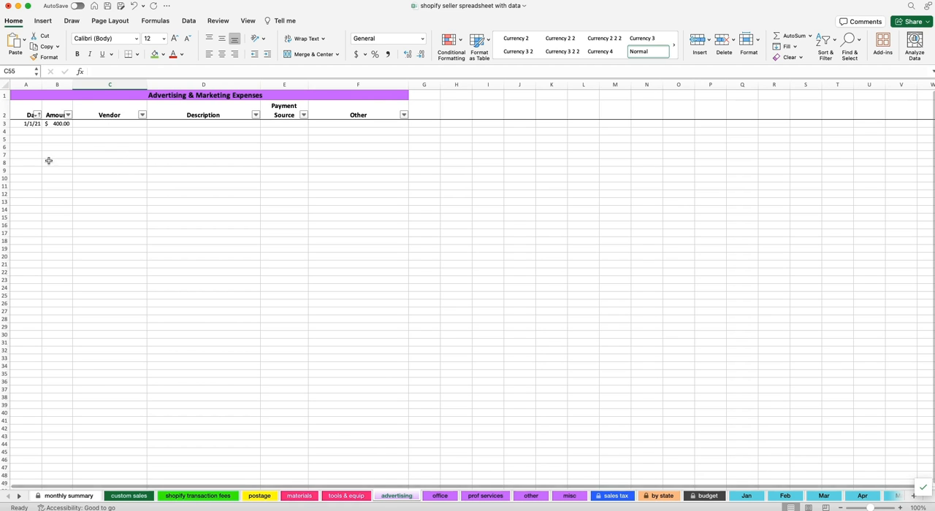
Enter =101.97 as the Shopify apps charge amount in Office Expenses row 3
left_click(439, 497)
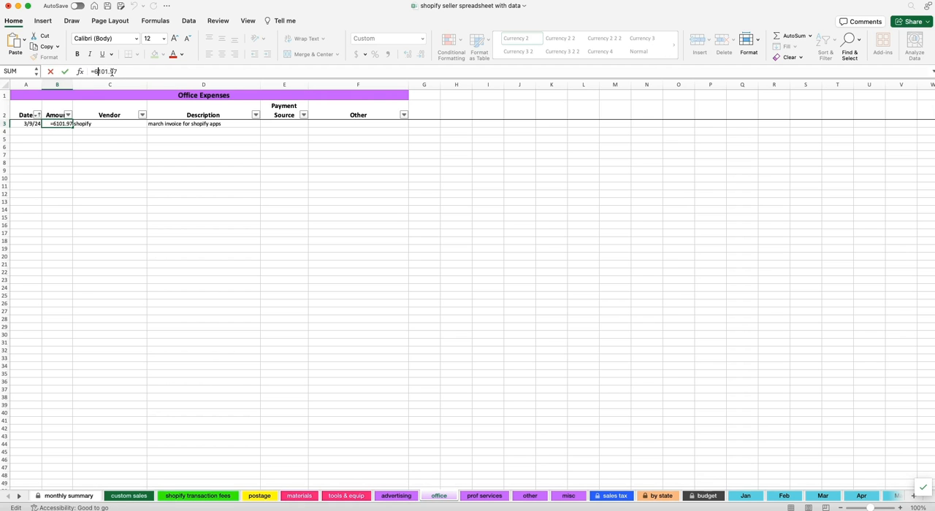
key("Enter")
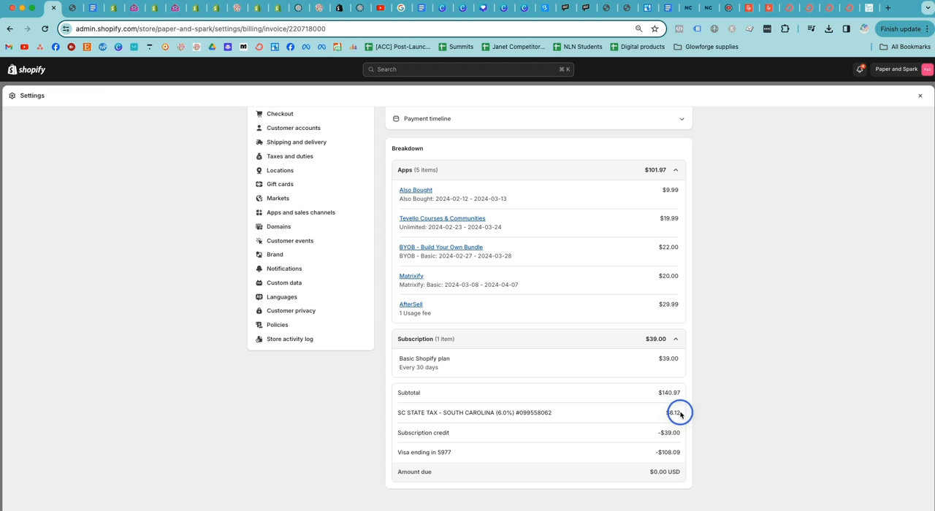
mouse_move(415, 433)
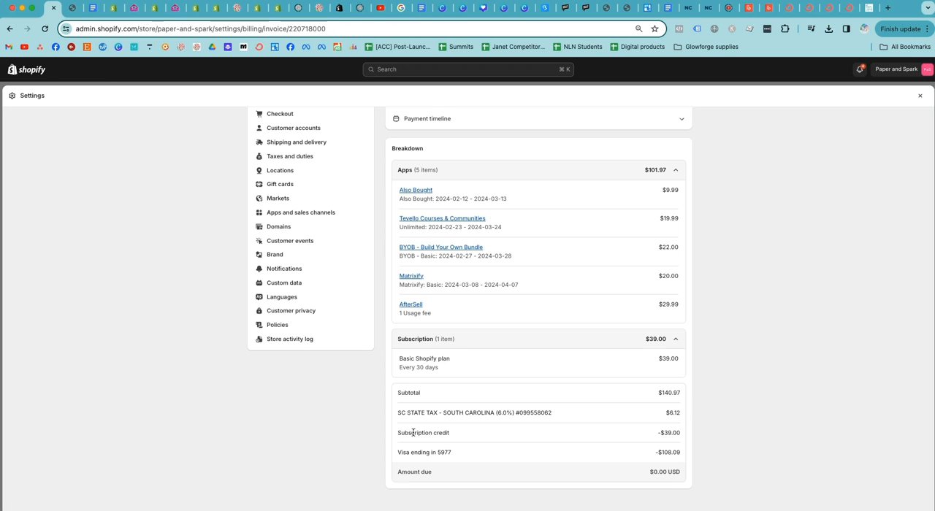
mouse_move(488, 433)
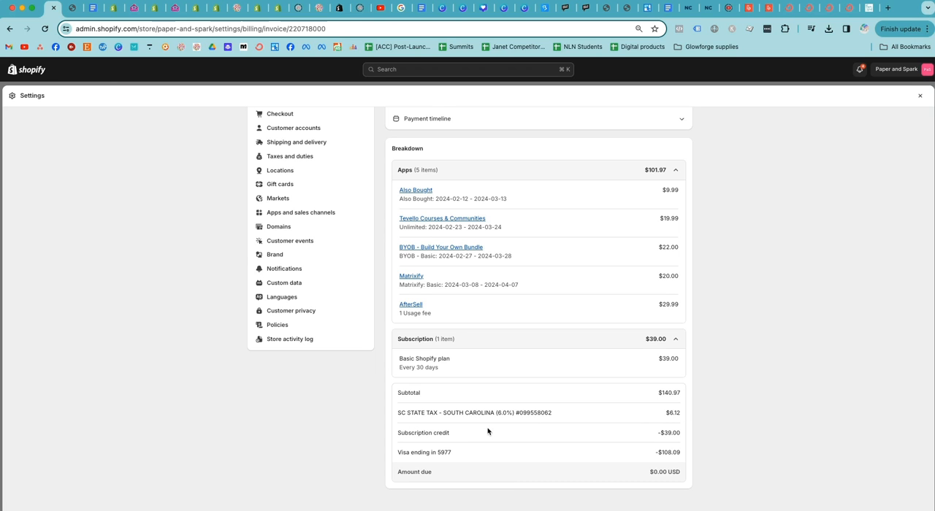
mouse_move(497, 424)
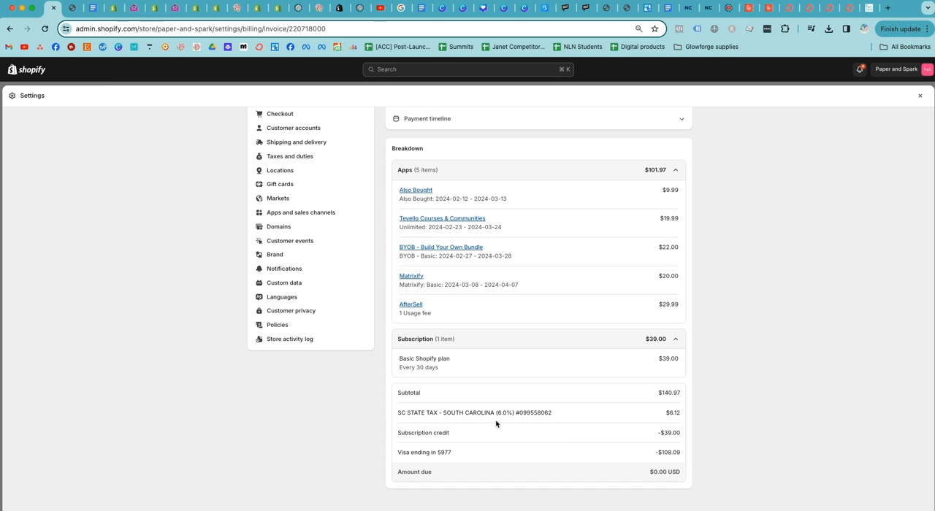
mouse_move(481, 433)
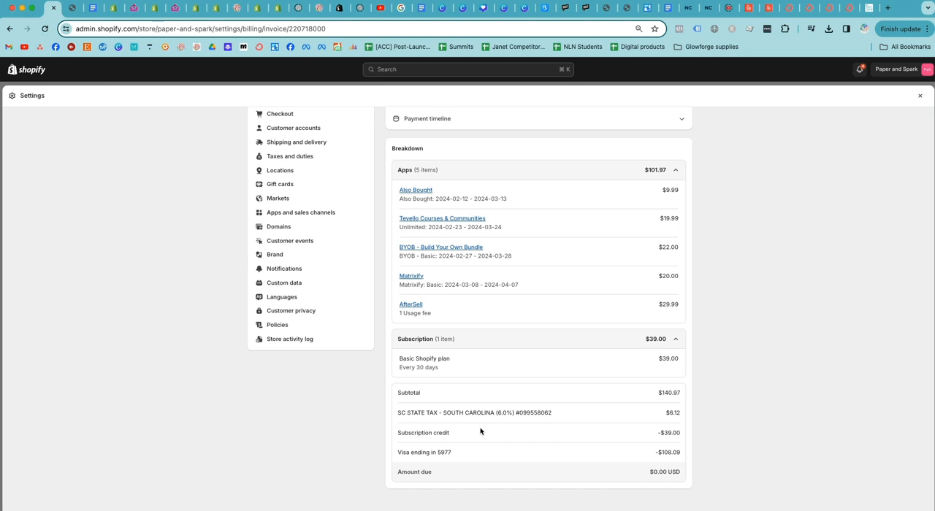
mouse_move(559, 436)
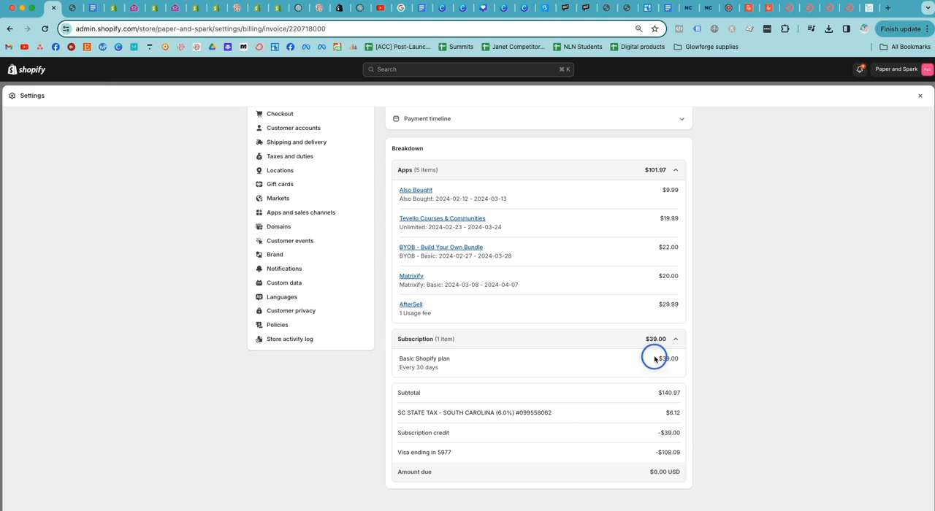
mouse_move(612, 362)
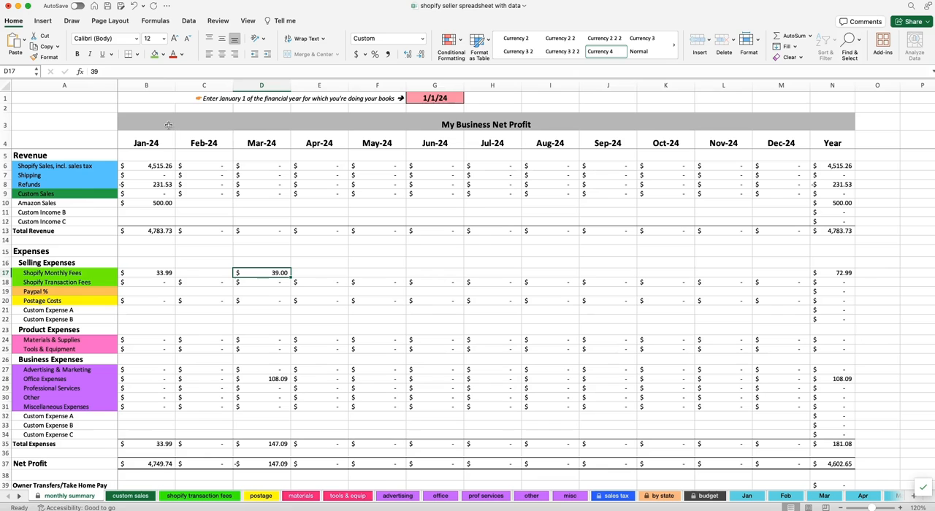
Overwrite the Mar-24 Shopify Monthly Fees cell with 0
left_click(262, 282)
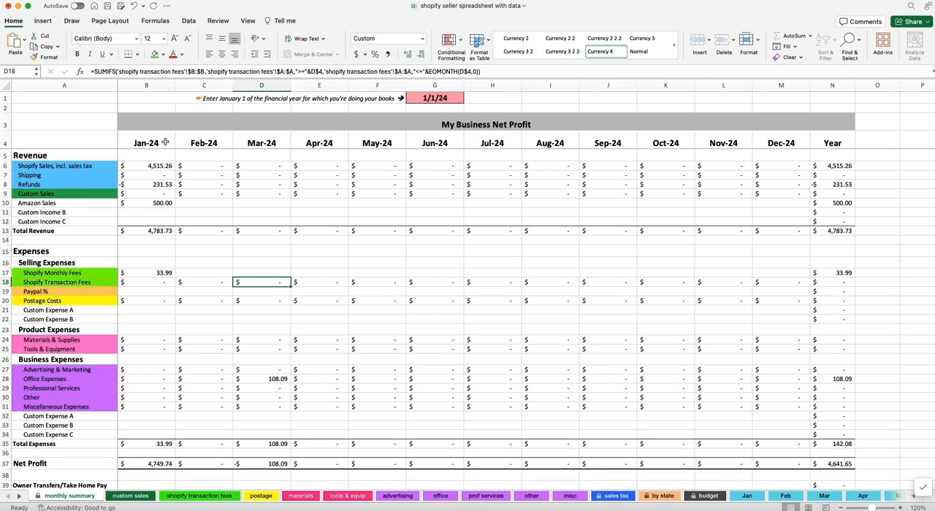
type("0718000")
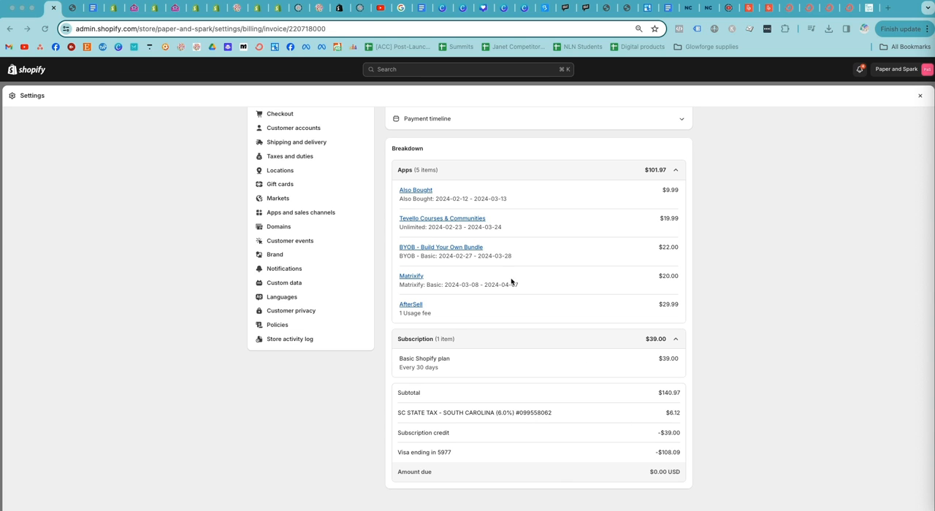
mouse_move(584, 393)
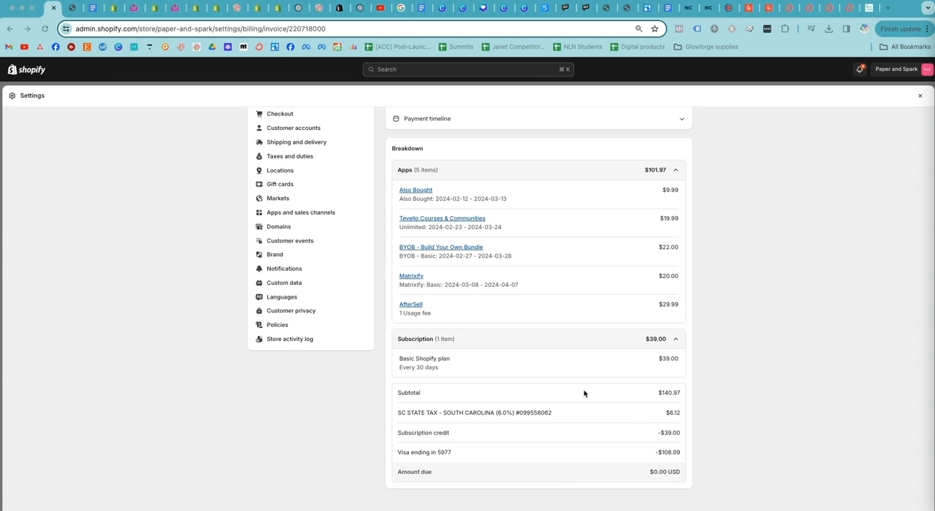
Open bill #220800663, the $106.00 app charge from March 9, 2024
left_click(9, 31)
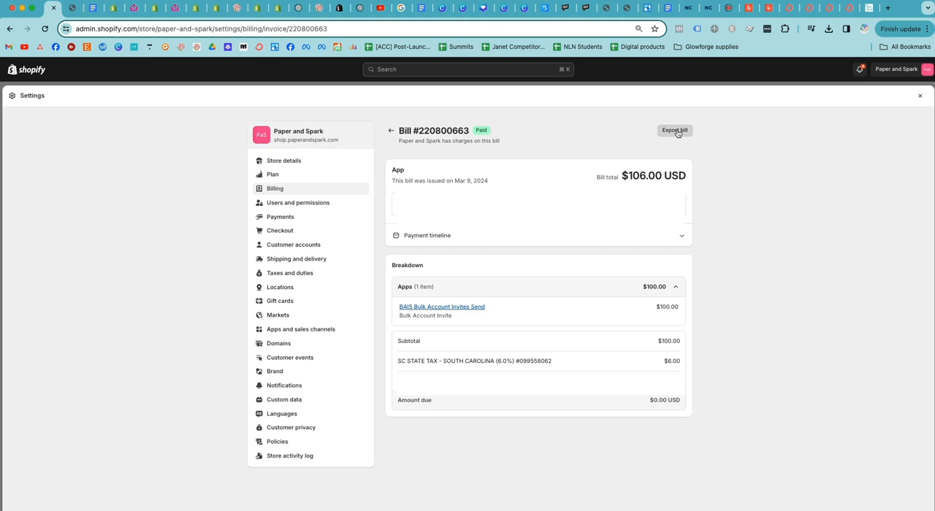
mouse_move(655, 316)
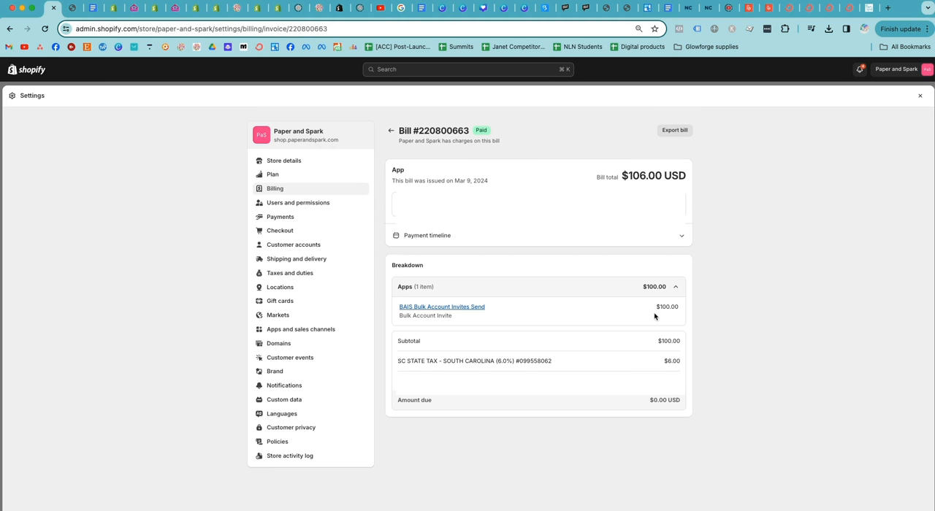
mouse_move(500, 308)
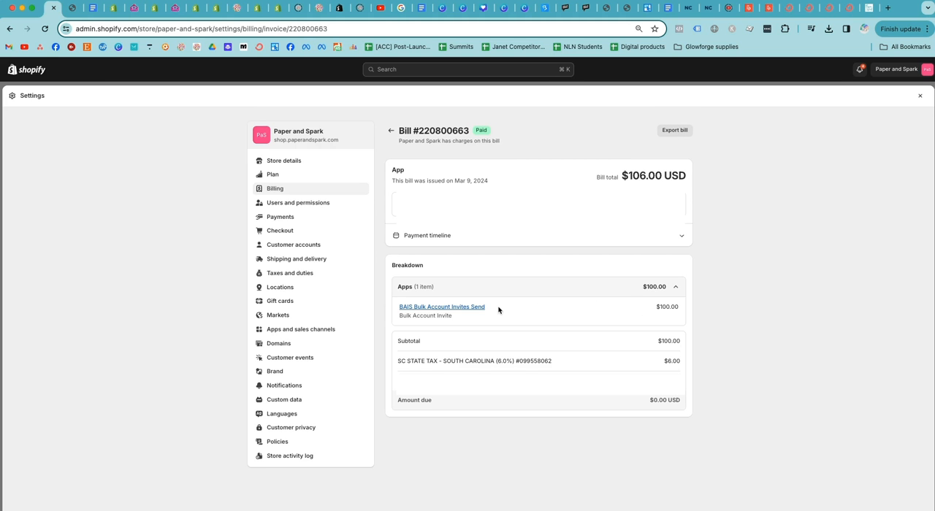
mouse_move(506, 310)
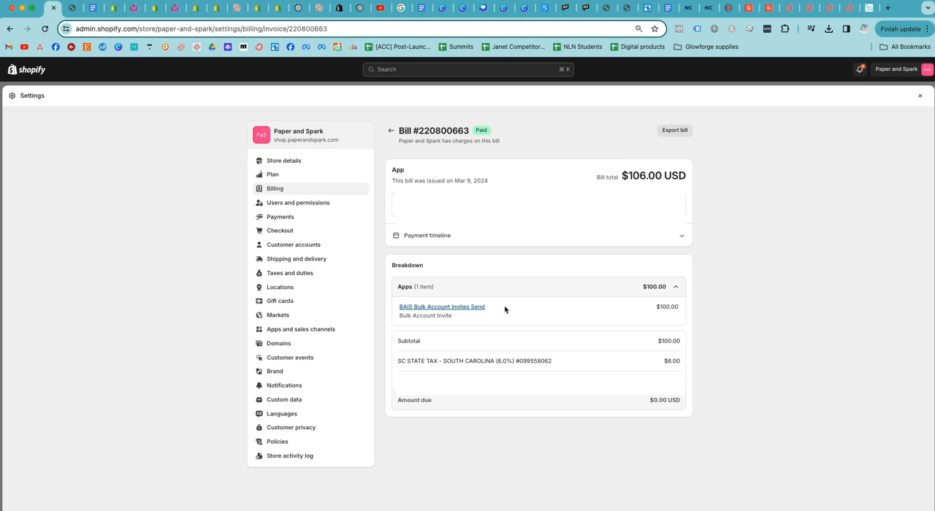
mouse_move(655, 301)
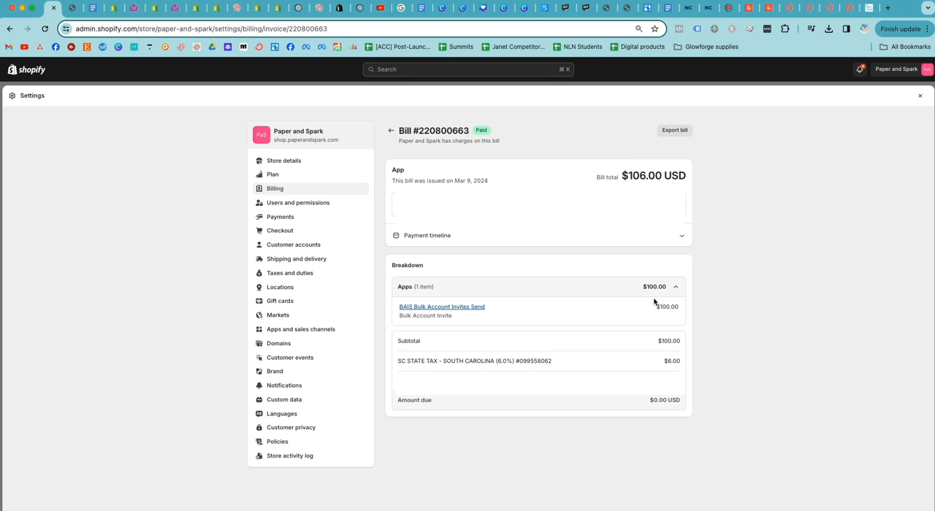
mouse_move(582, 348)
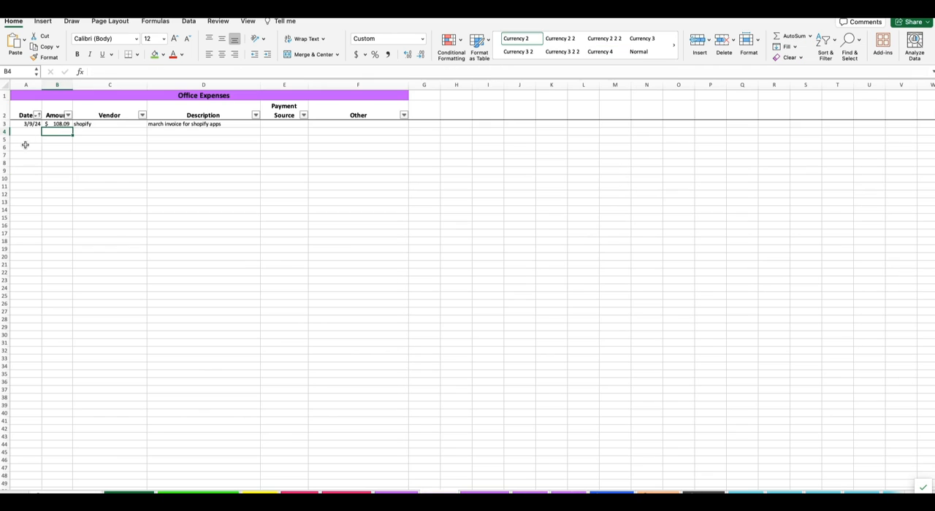
Fill row 4 with 3/9, 106, 'shopify' and 'bulk account', then return to Shopify billing
type("3/9/24")
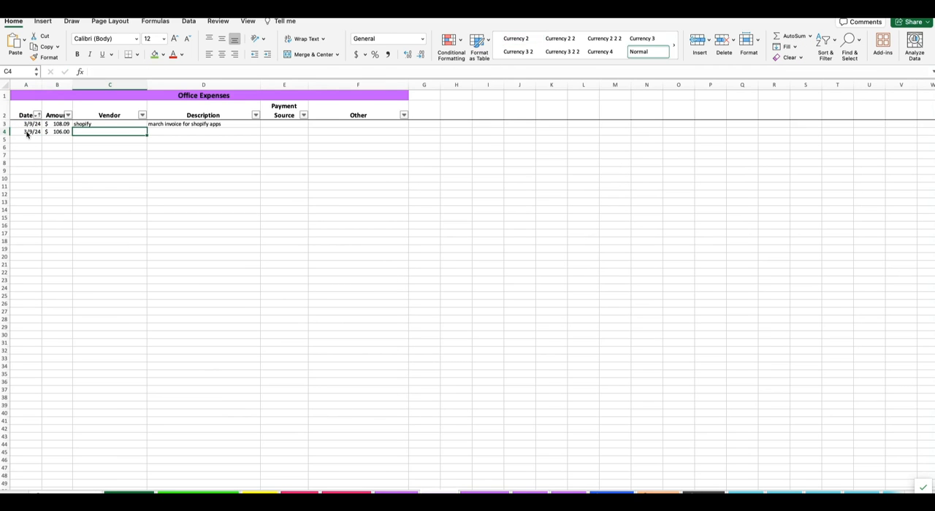
type("shopify app")
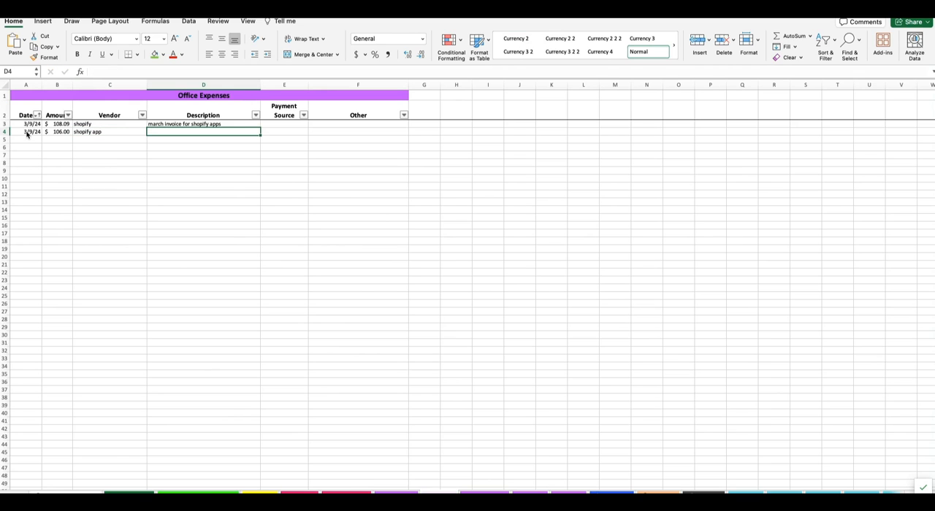
type("bulk account")
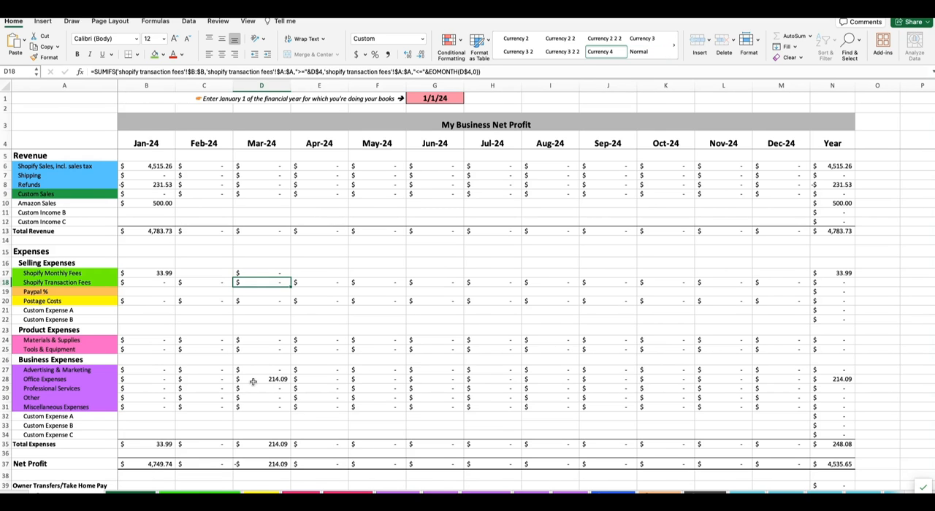
left_click(260, 378)
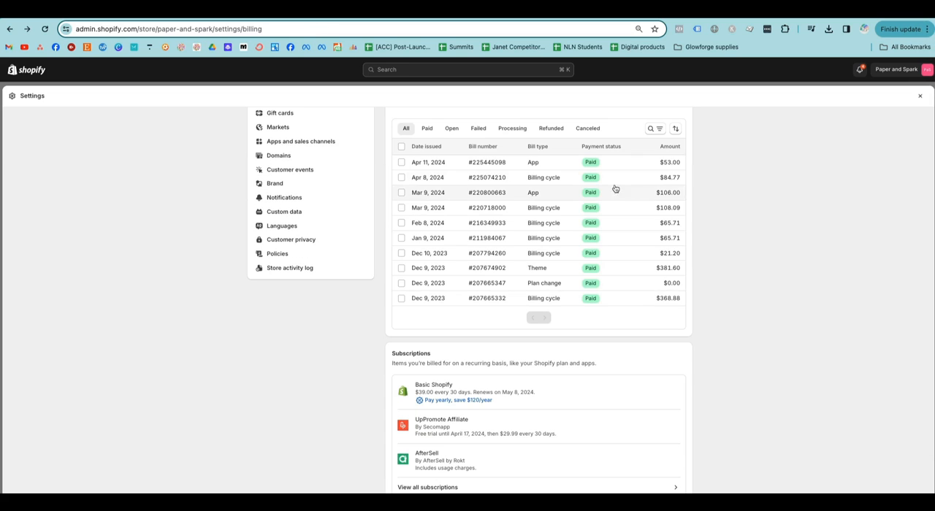
mouse_move(506, 260)
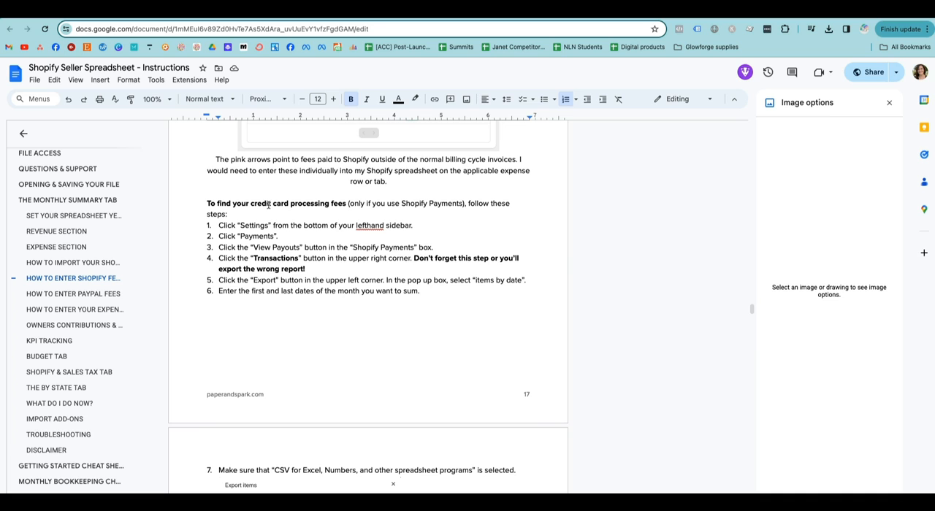
mouse_move(254, 205)
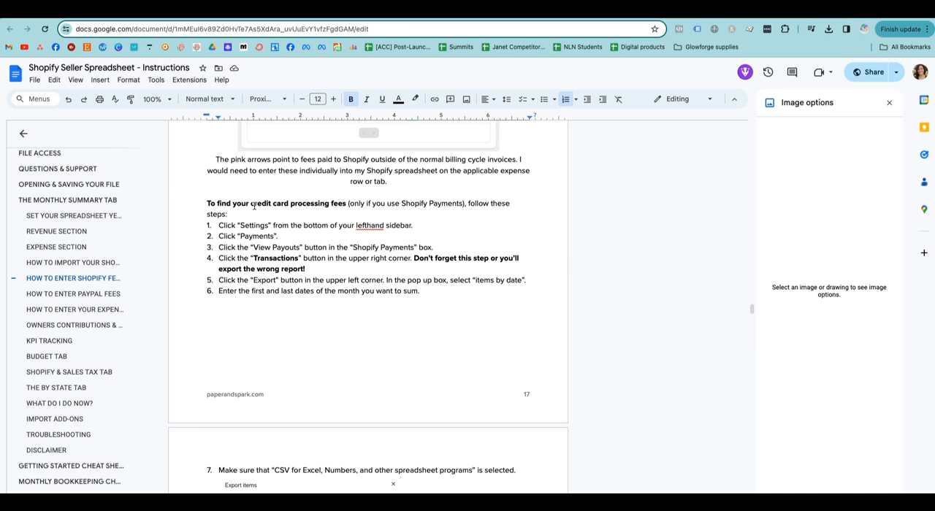
mouse_move(380, 191)
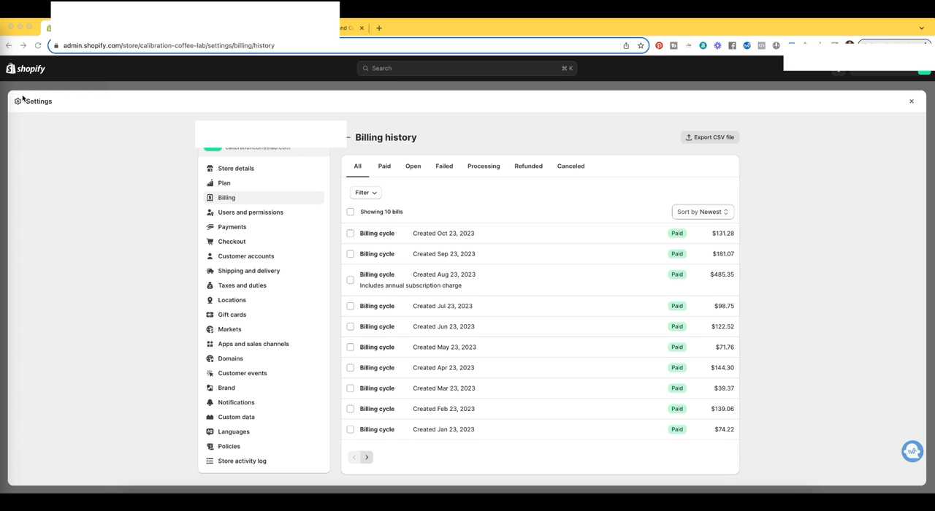
mouse_move(468, 166)
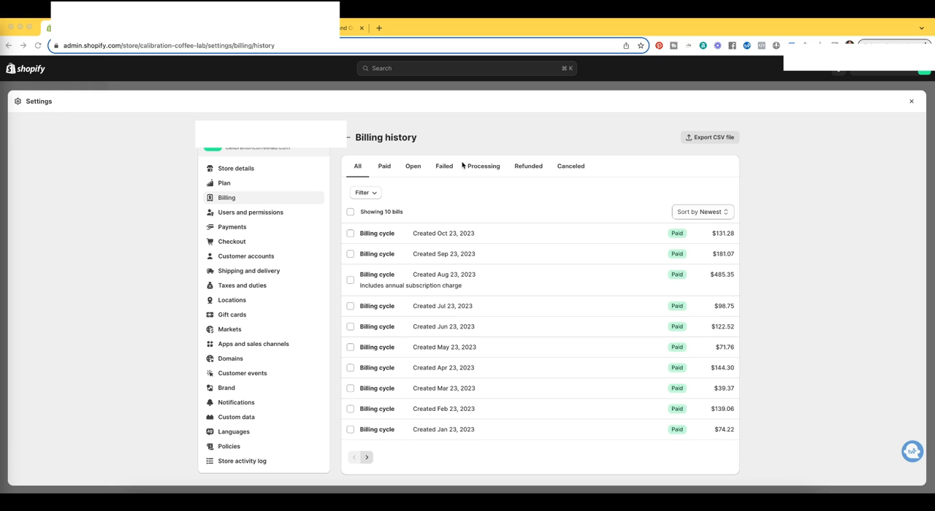
mouse_move(242, 198)
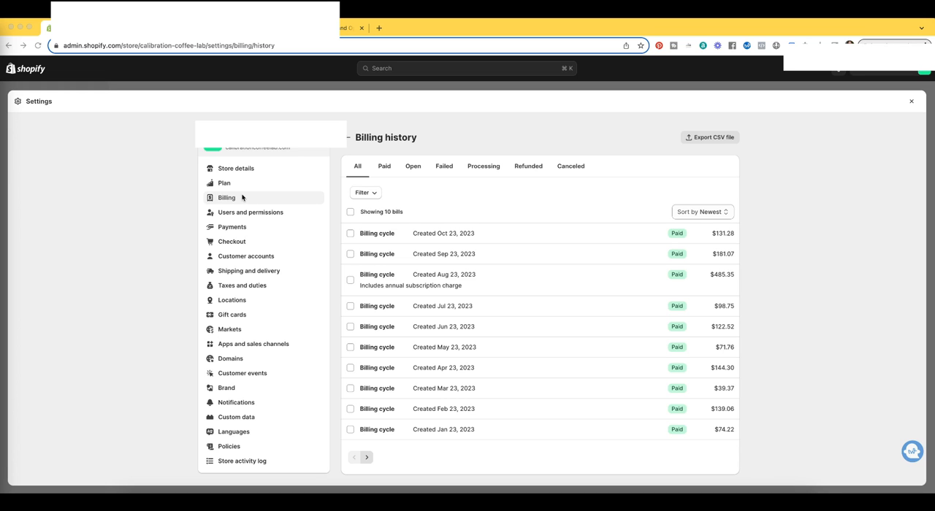
mouse_move(231, 228)
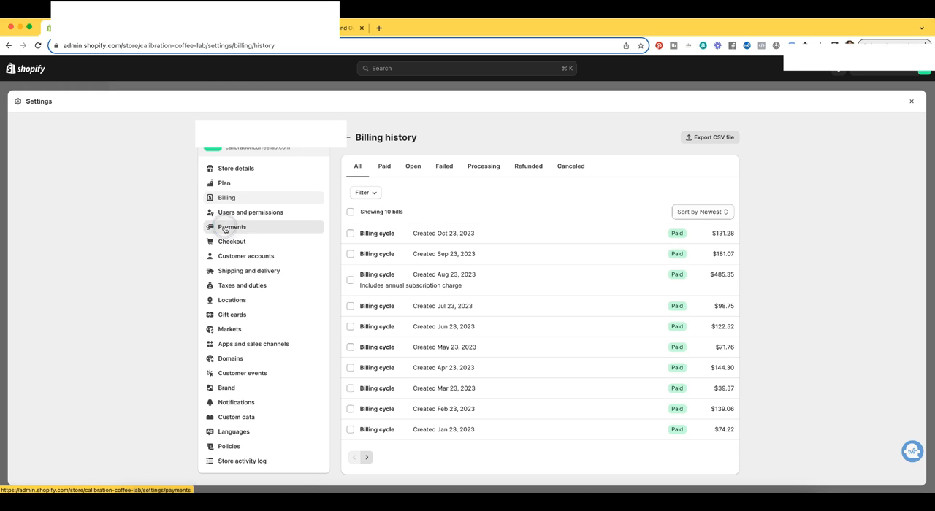
Review the 2.9% + $0.30 credit card rate in Payments settings and go to payouts
left_click(230, 226)
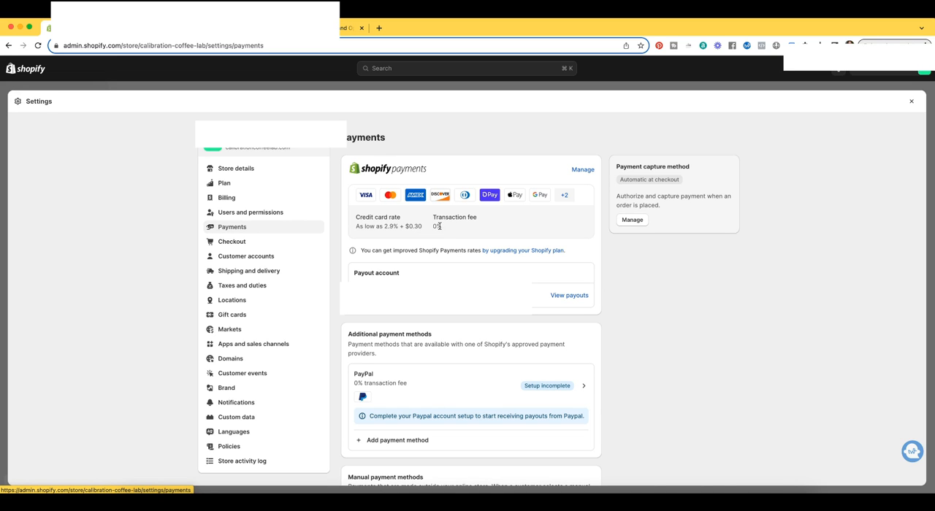
mouse_move(444, 227)
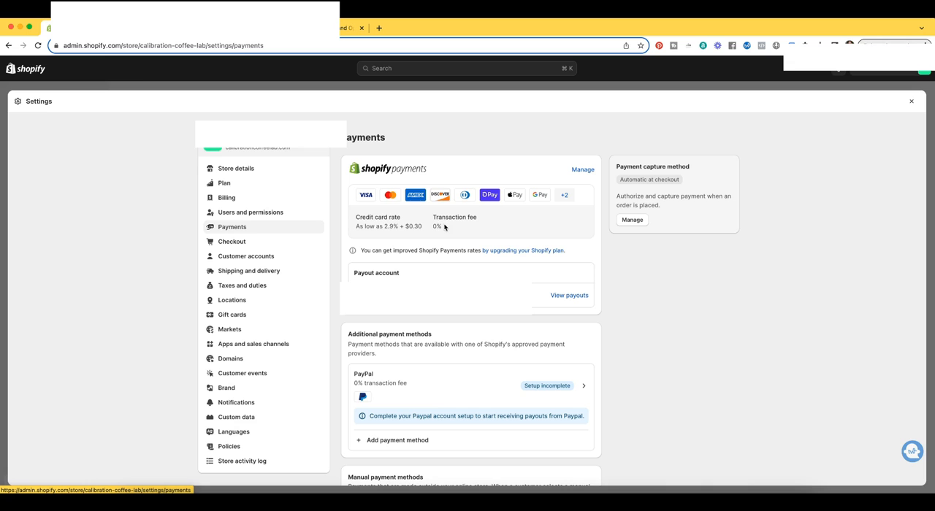
mouse_move(442, 227)
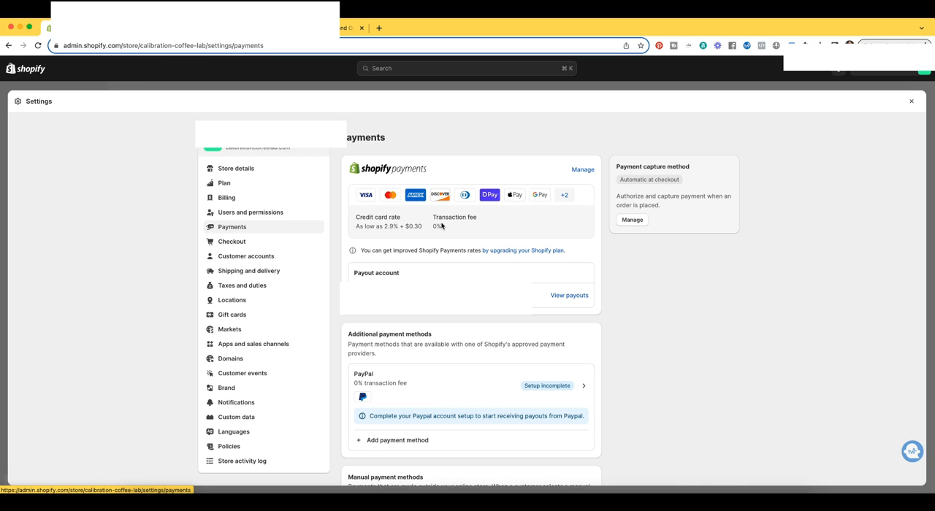
mouse_move(626, 369)
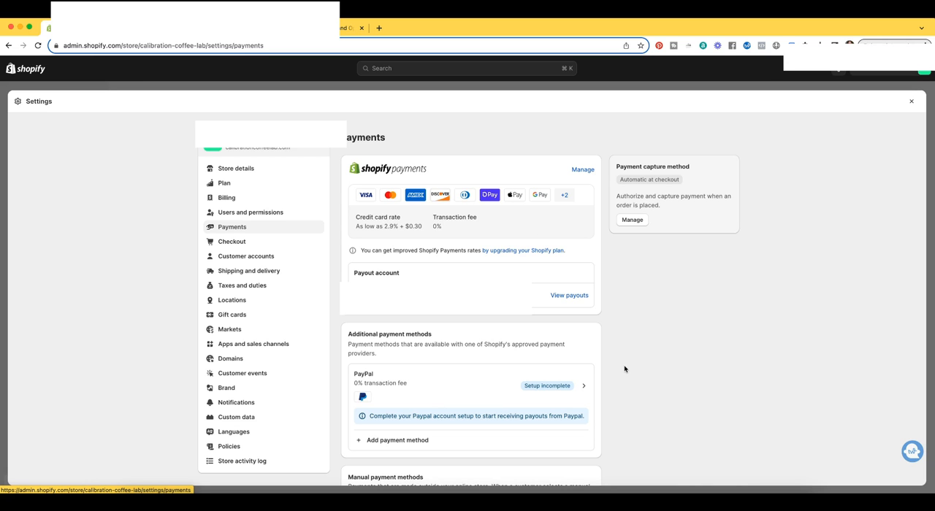
mouse_move(617, 366)
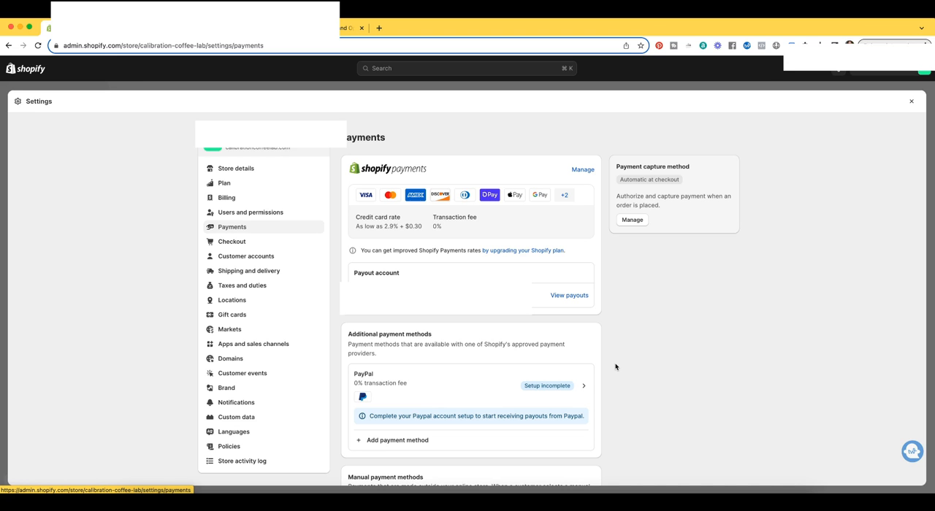
mouse_move(593, 321)
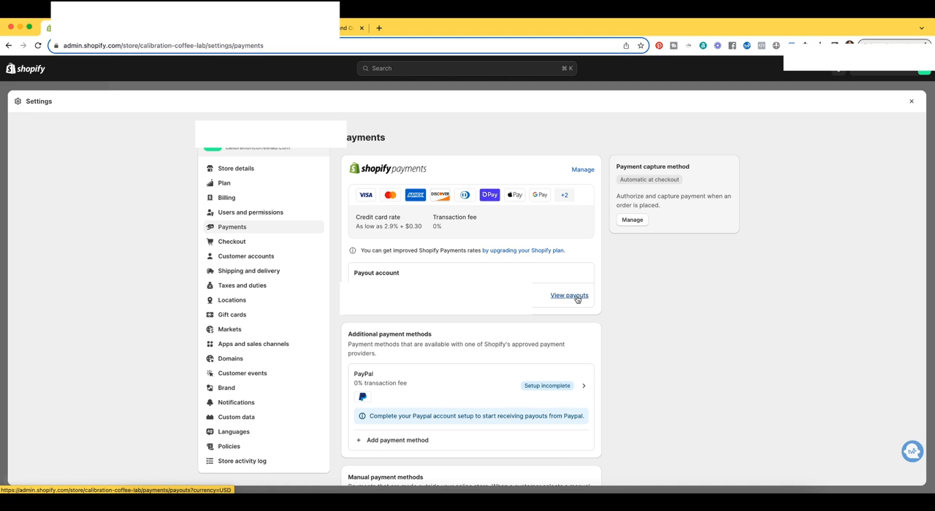
left_click(569, 296)
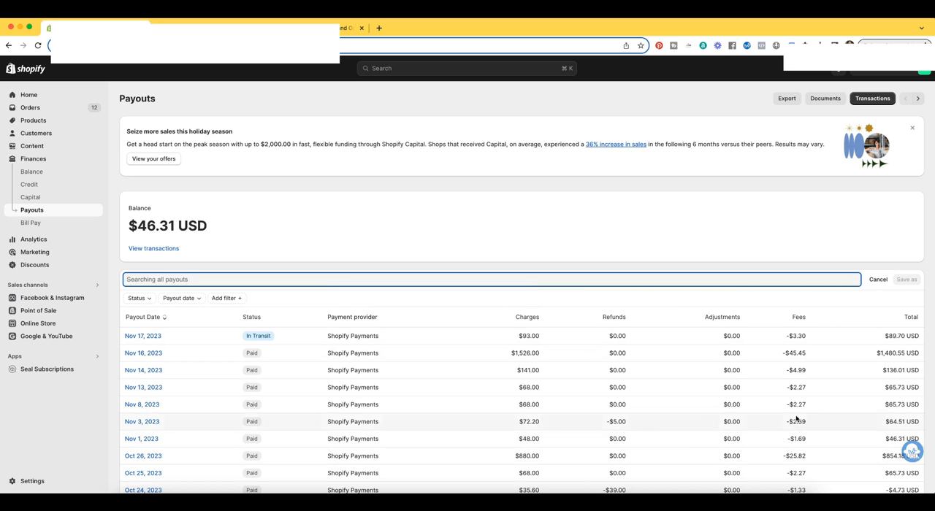
mouse_move(804, 422)
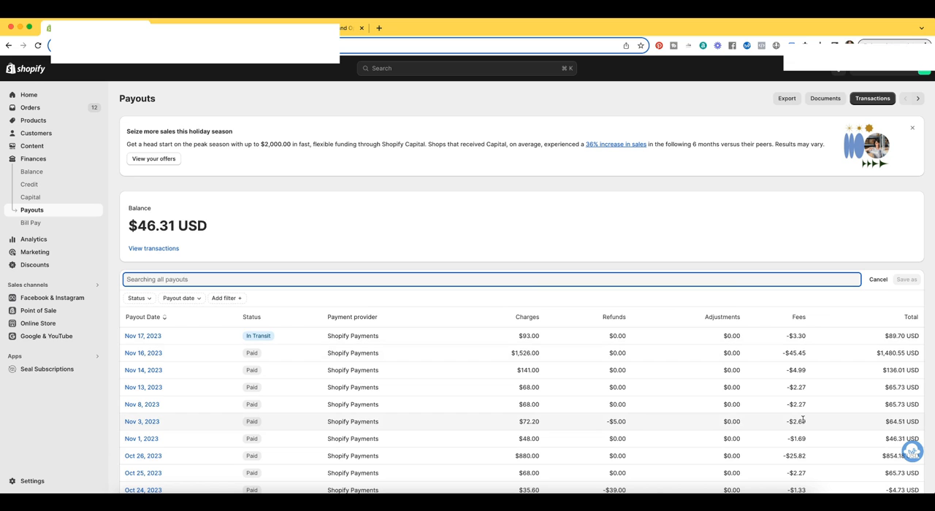
mouse_move(795, 348)
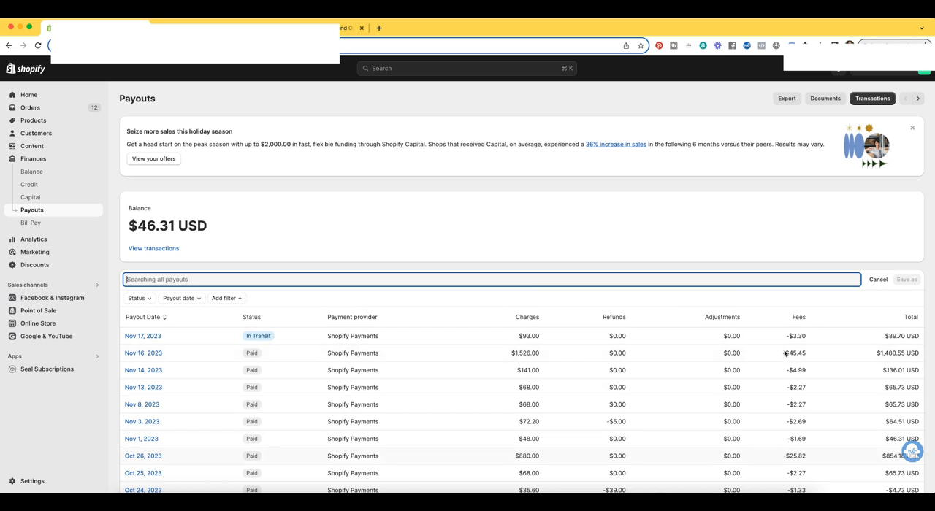
Scroll the Payouts table reviewing the Fees column, then go to Transactions
scroll("down", 3)
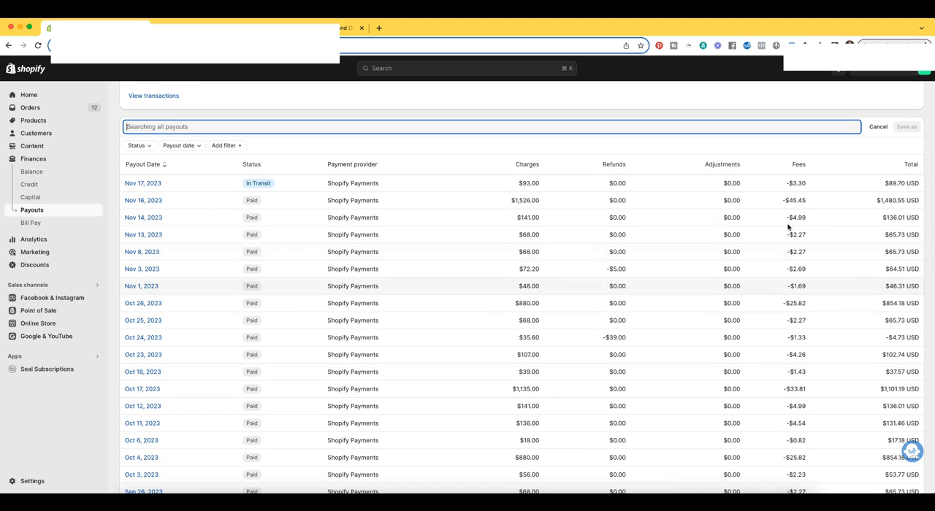
mouse_move(452, 400)
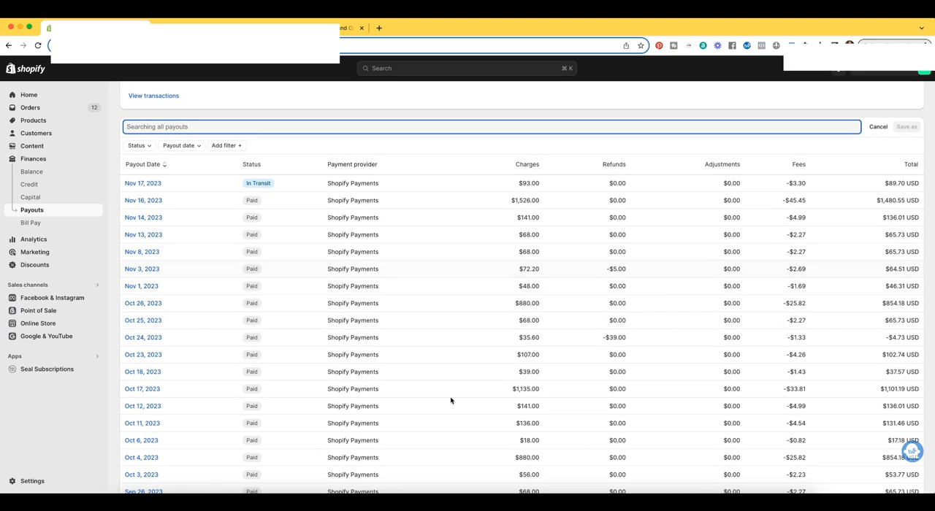
mouse_move(696, 282)
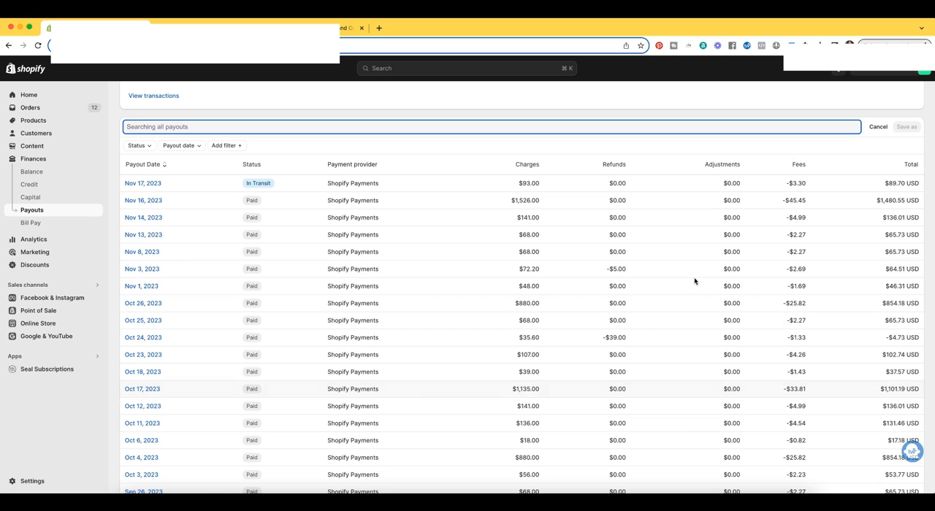
mouse_move(827, 246)
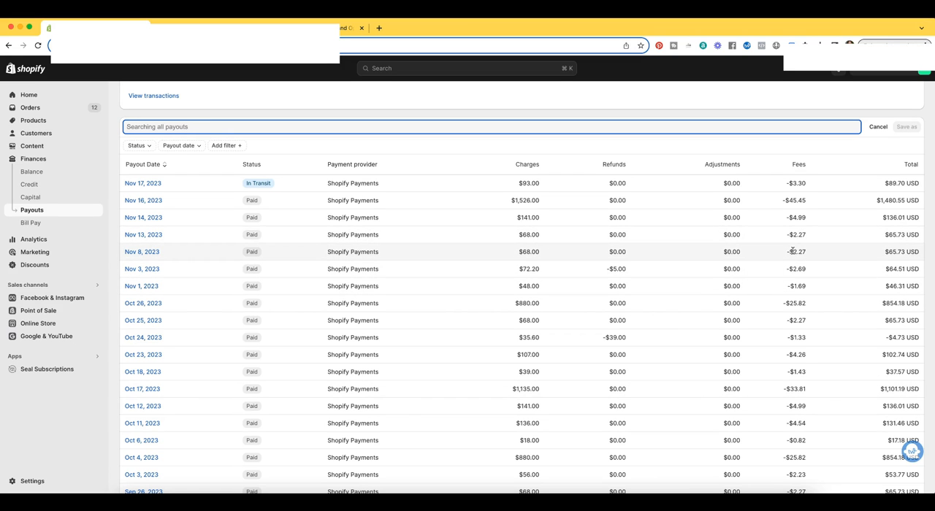
mouse_move(751, 263)
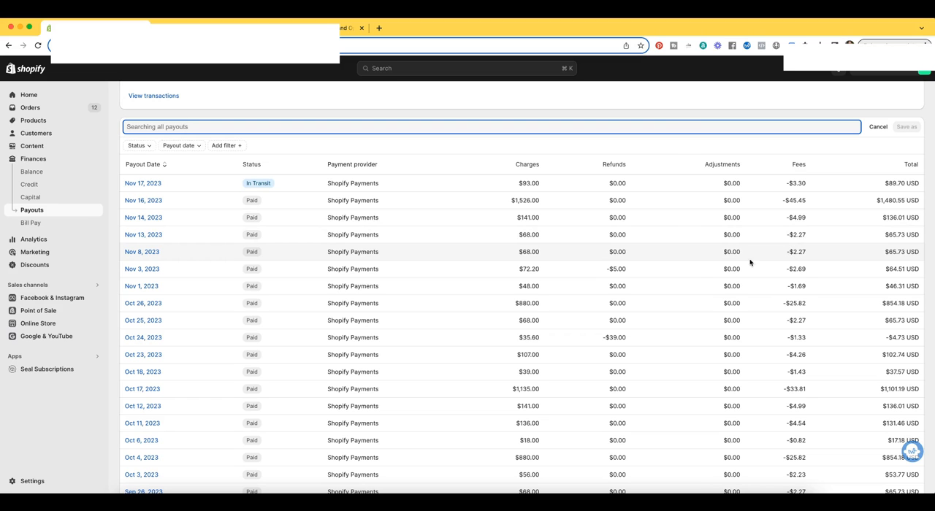
mouse_move(634, 250)
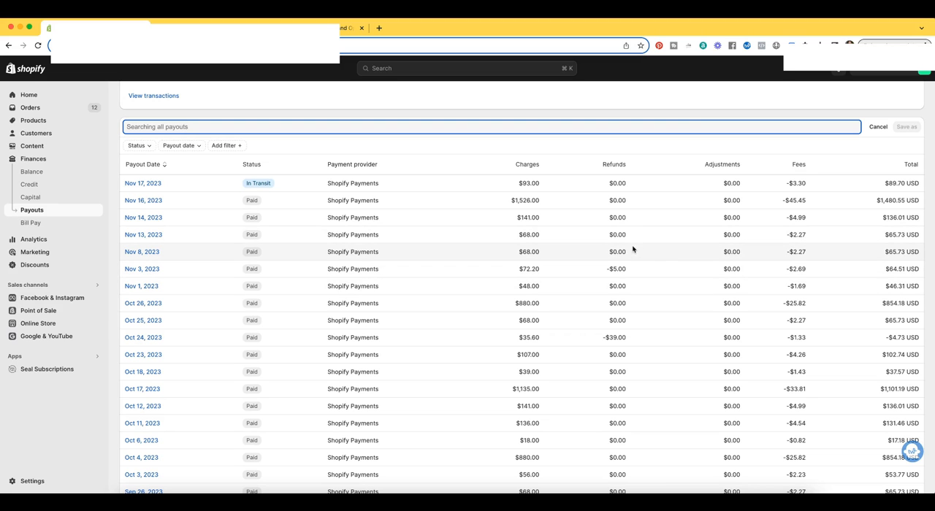
mouse_move(792, 184)
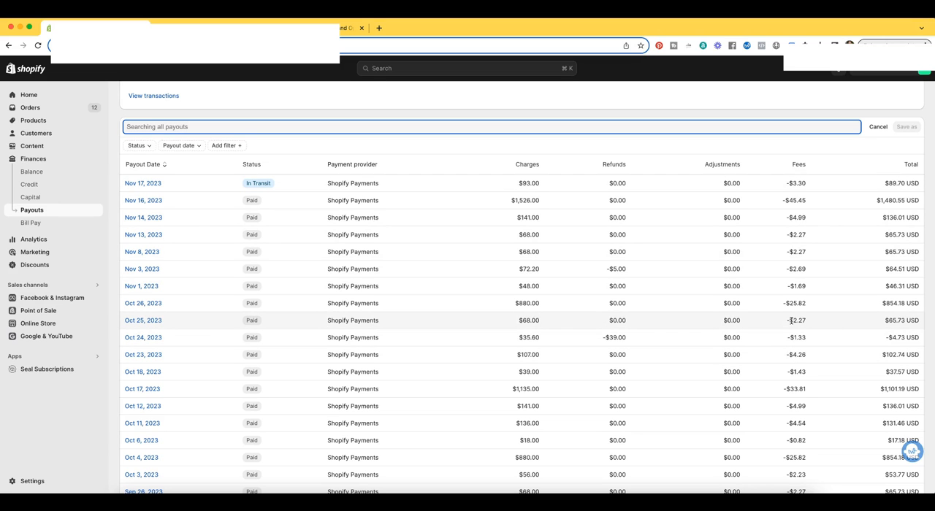
scroll("down", 3)
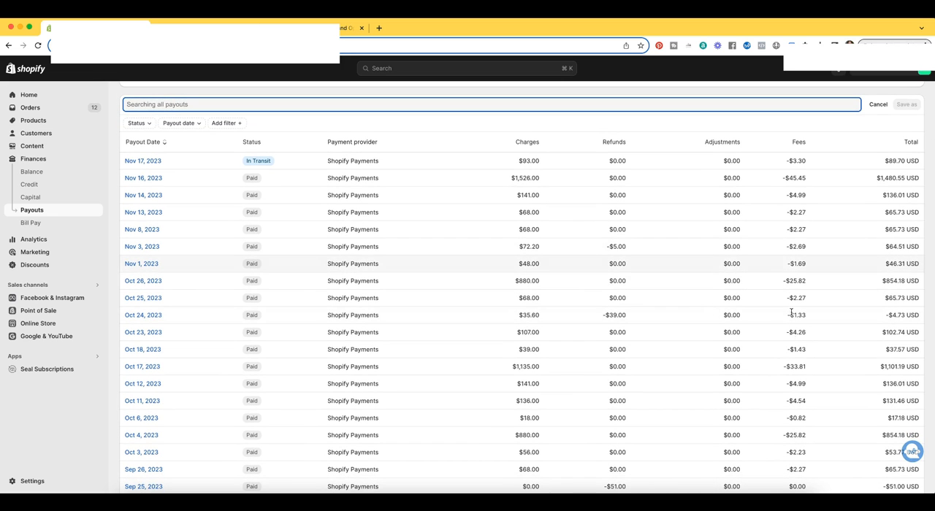
mouse_move(803, 298)
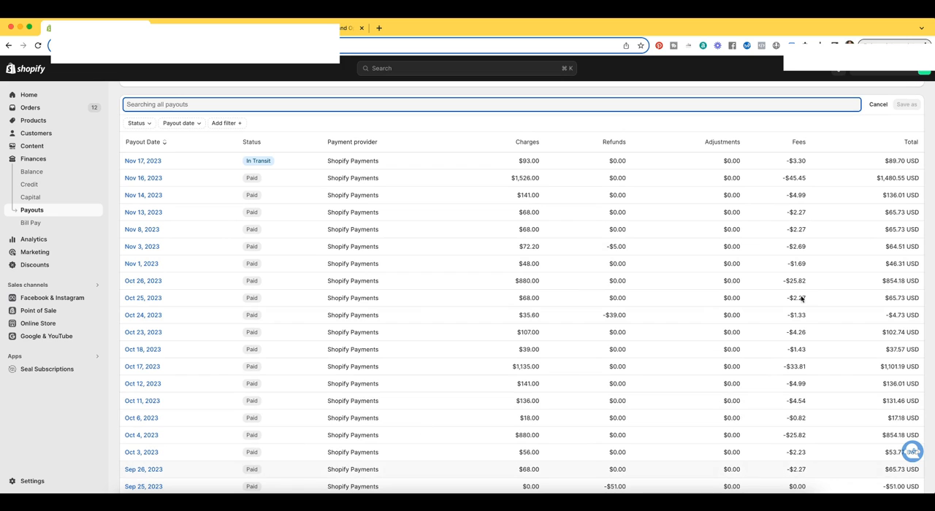
mouse_move(806, 284)
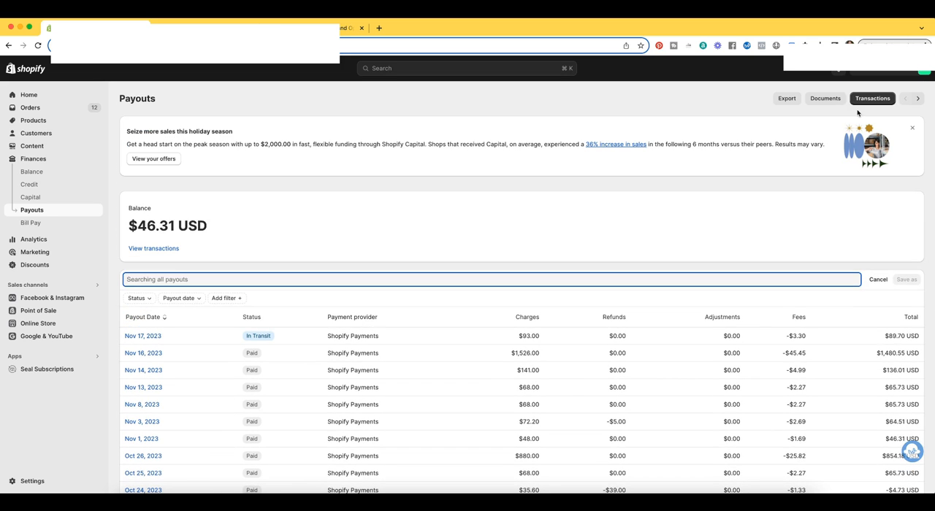
mouse_move(894, 99)
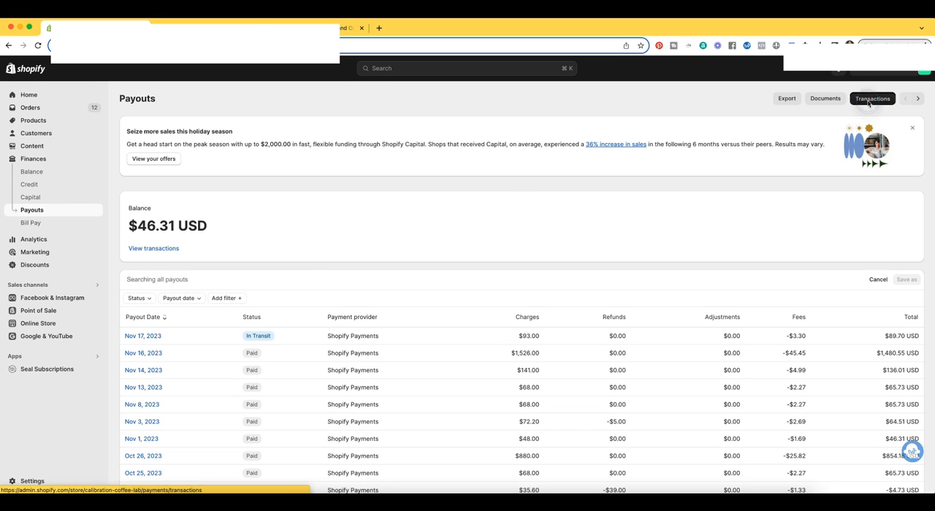
left_click(874, 100)
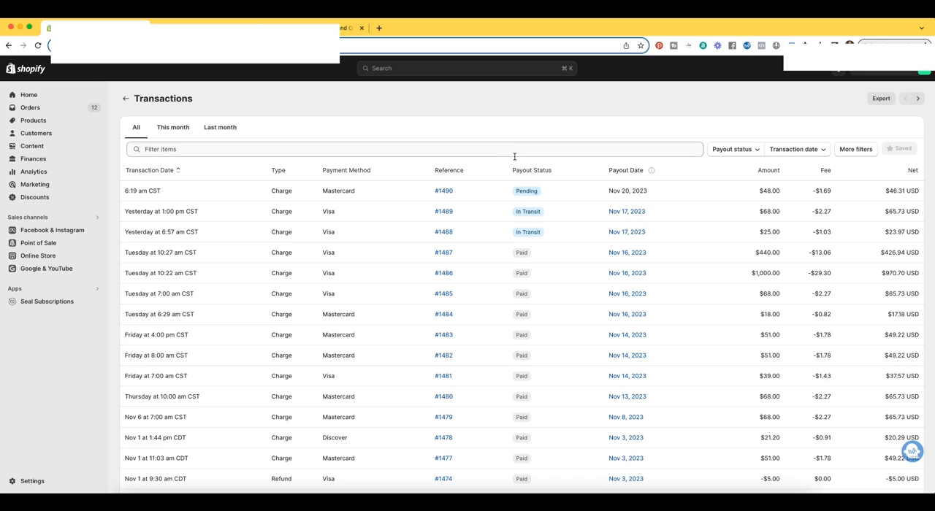
Export transactions for Jan 1–31, 2023 as CSV for Excel
left_click(881, 99)
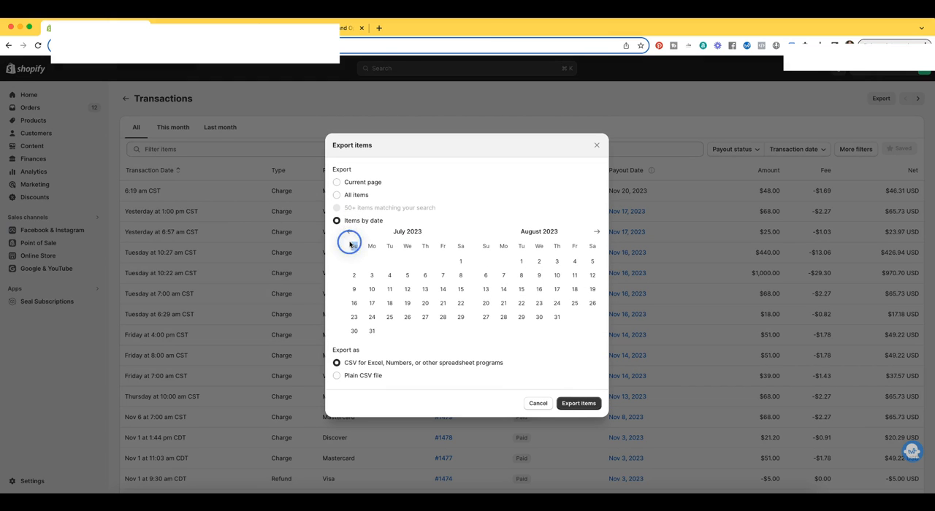
left_click(347, 243)
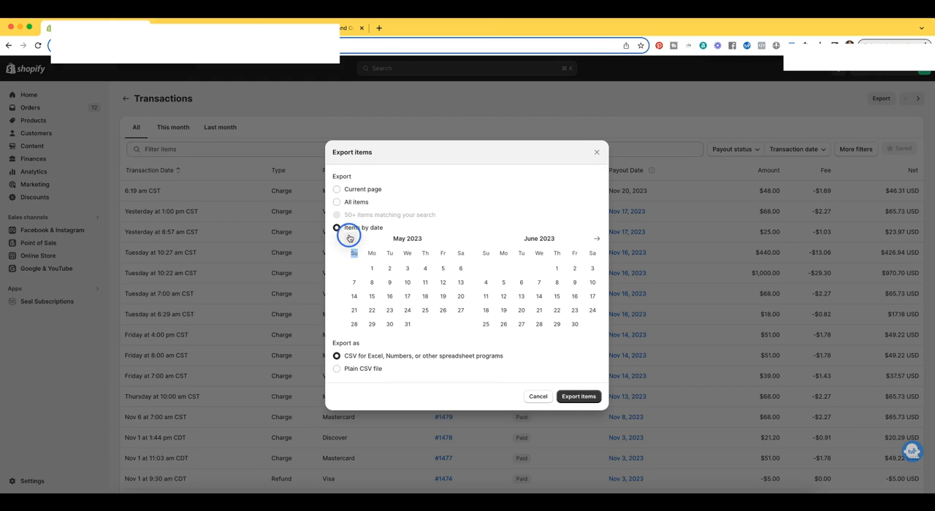
left_click(350, 237)
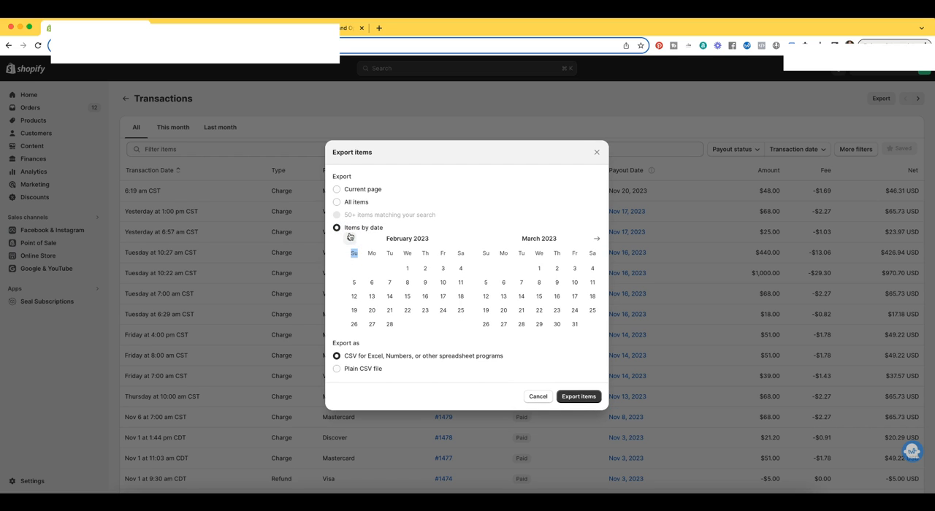
left_click(349, 240)
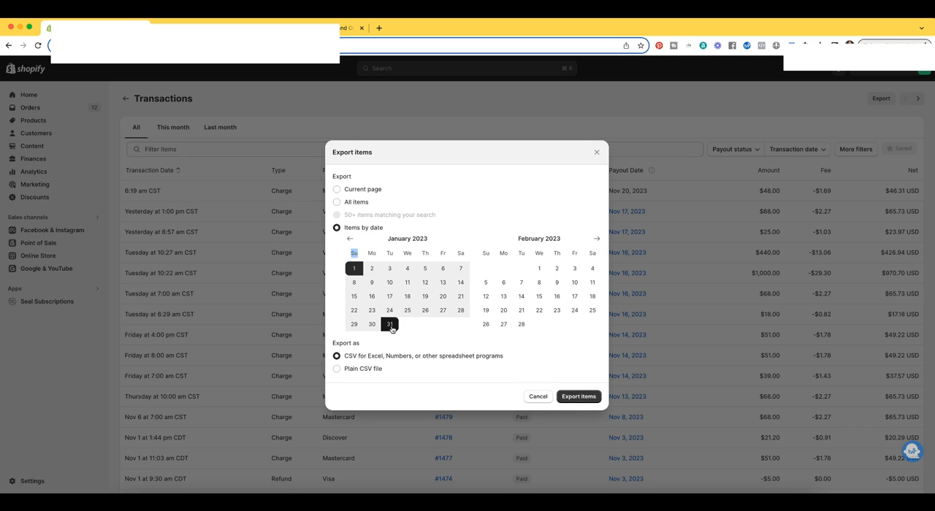
mouse_move(356, 361)
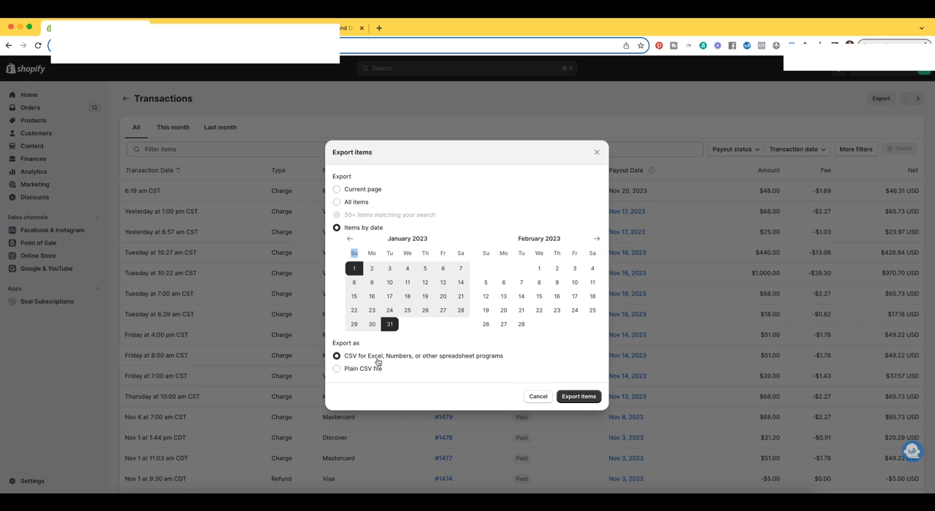
mouse_move(459, 360)
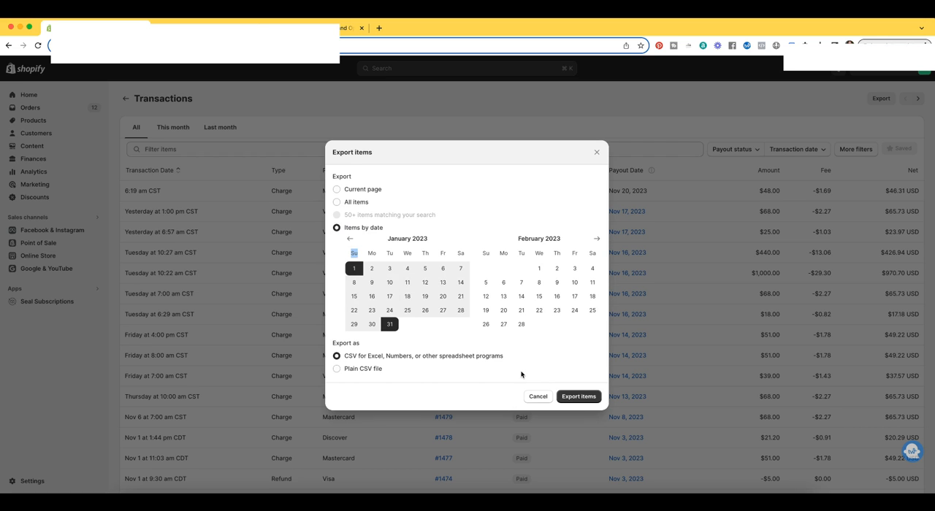
left_click(579, 397)
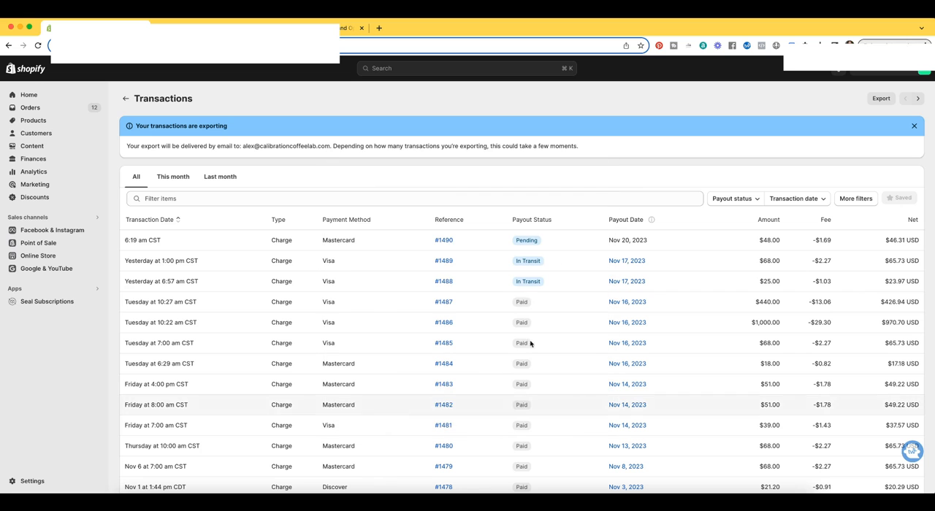
mouse_move(700, 494)
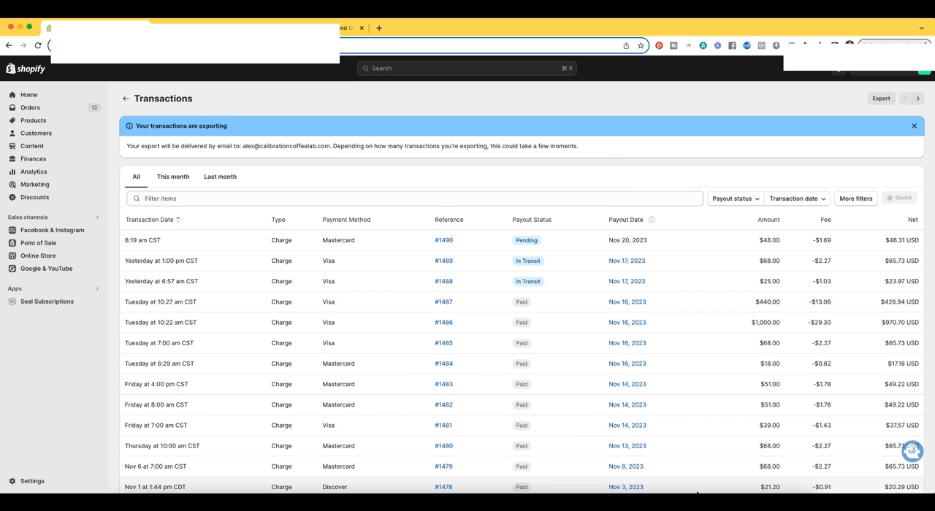
mouse_move(307, 155)
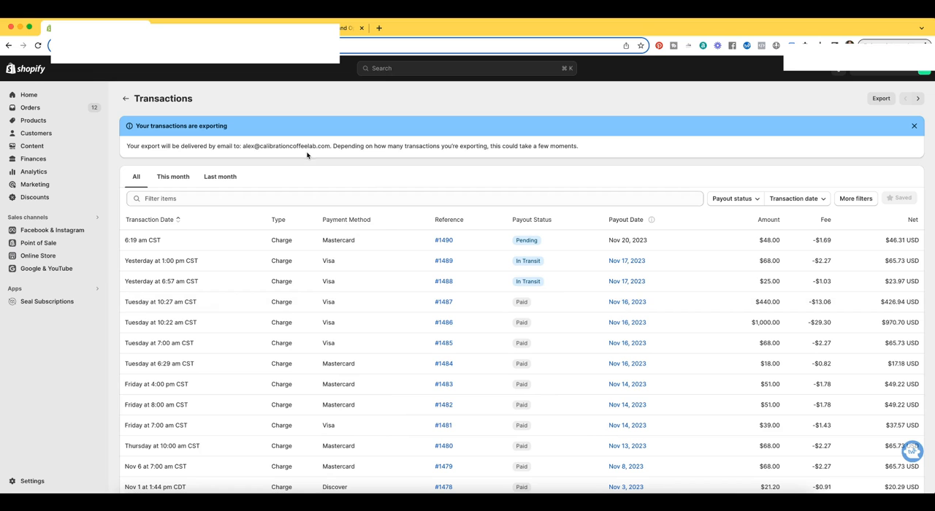
mouse_move(345, 154)
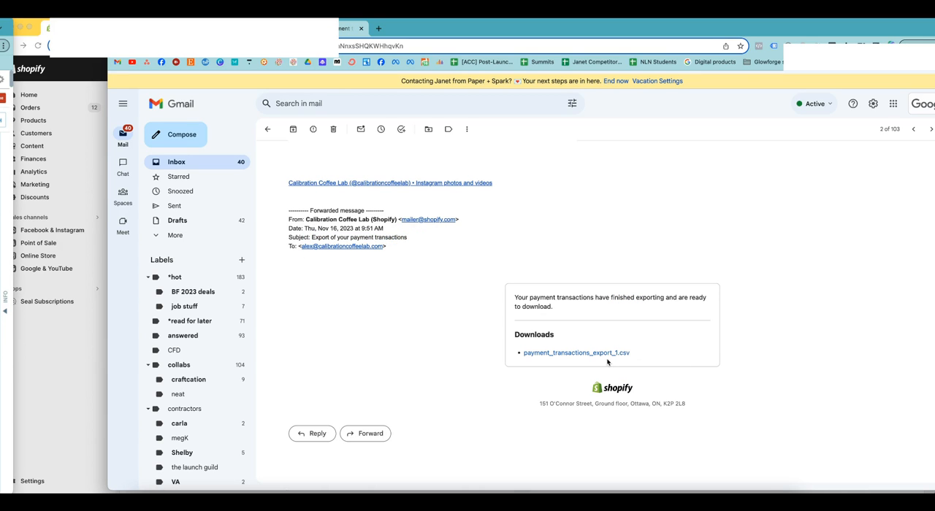
mouse_move(528, 356)
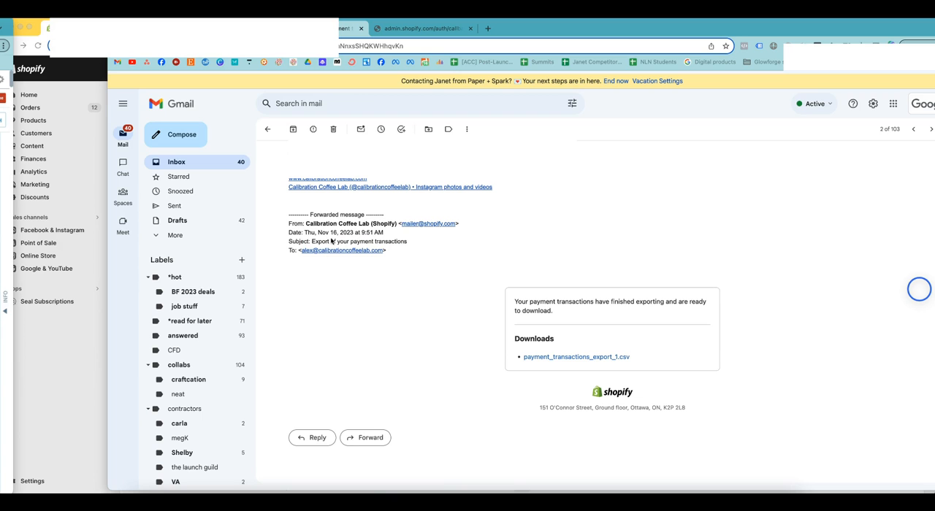
mouse_move(549, 363)
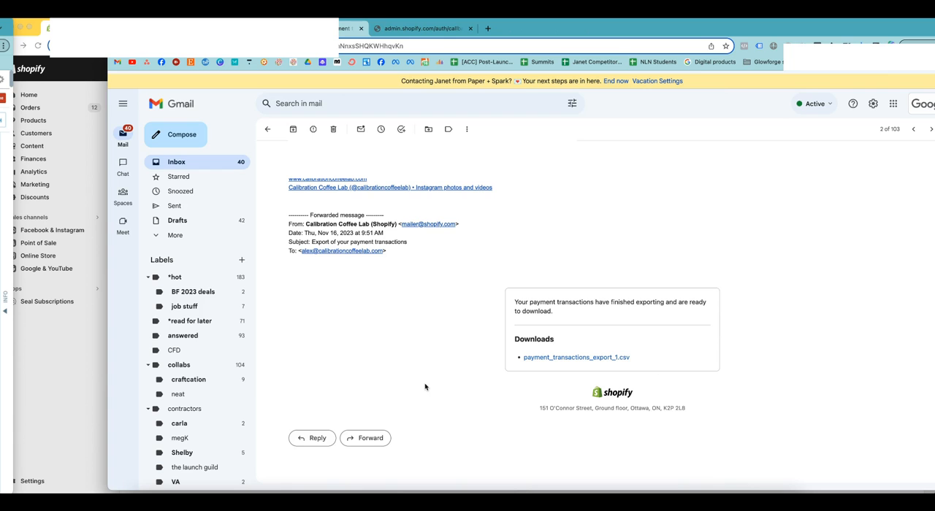
mouse_move(453, 377)
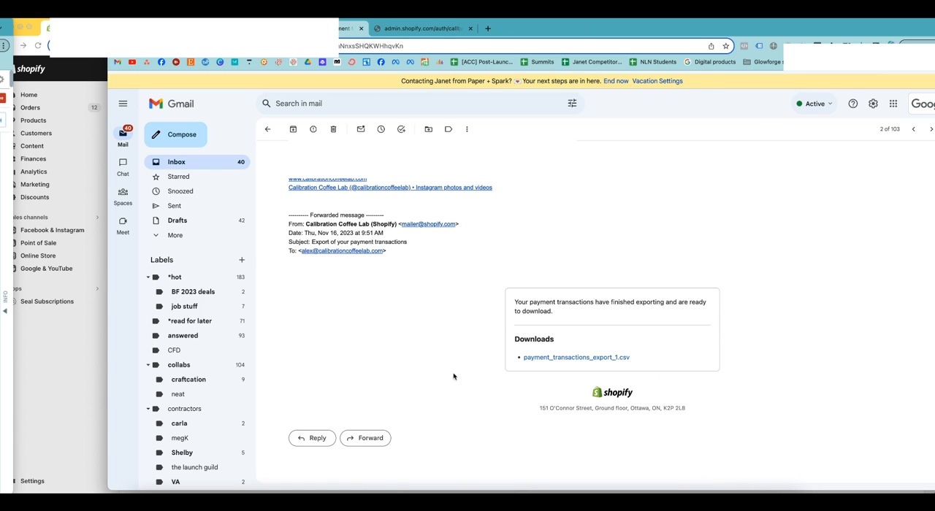
mouse_move(535, 360)
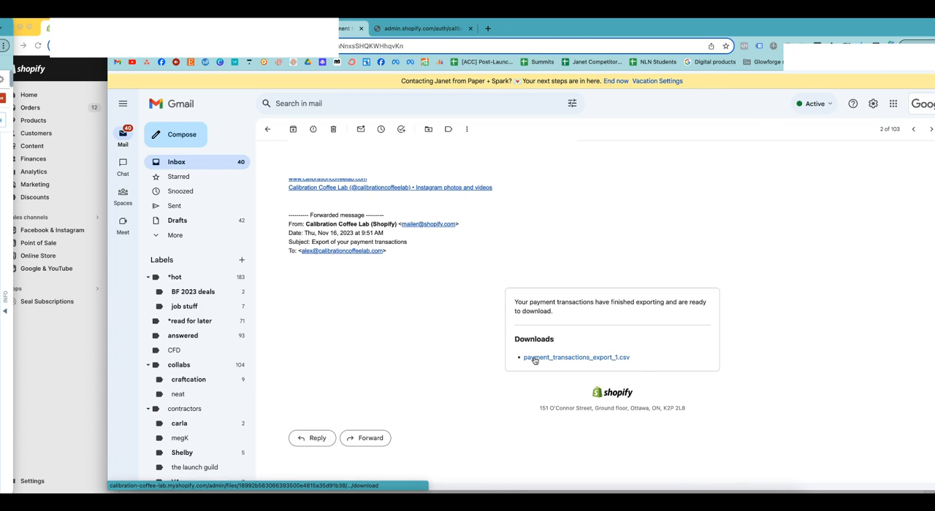
Download payment_transactions_export_1.csv from the forwarded Shopify export email
right_click(535, 358)
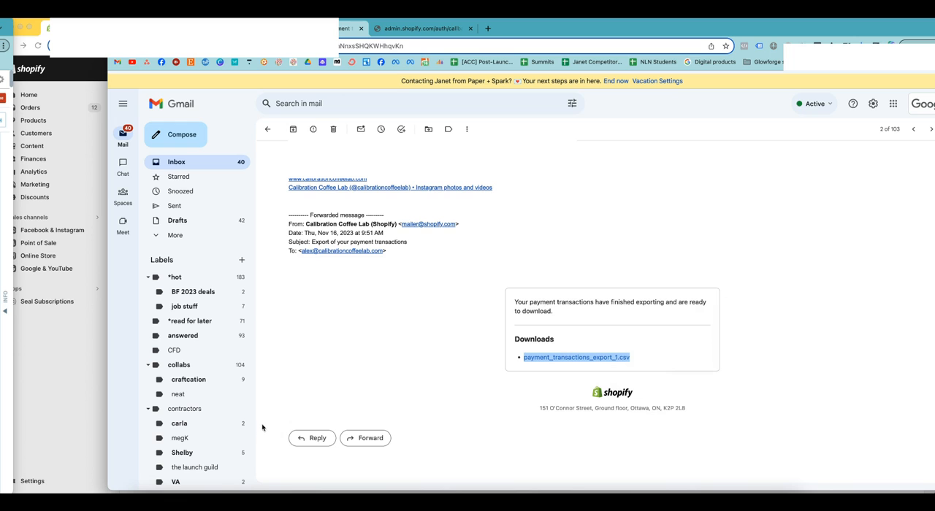
mouse_move(400, 332)
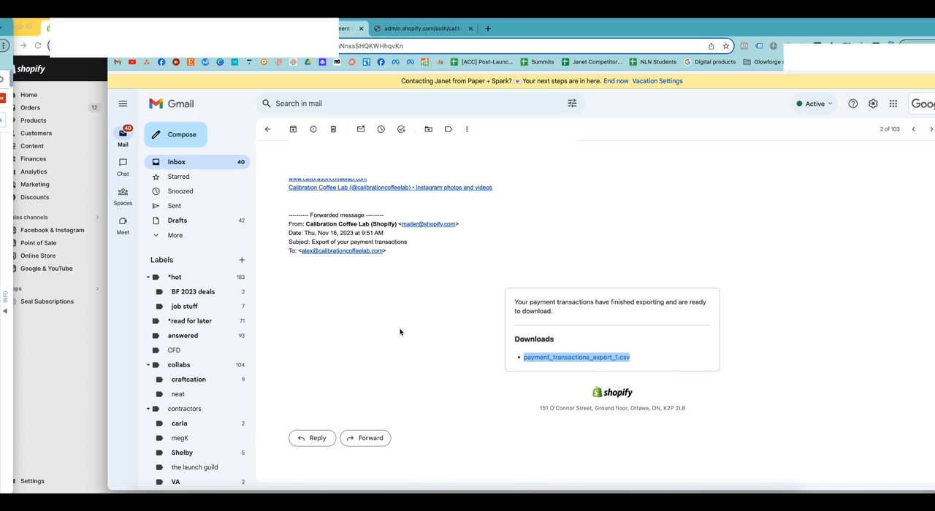
mouse_move(284, 487)
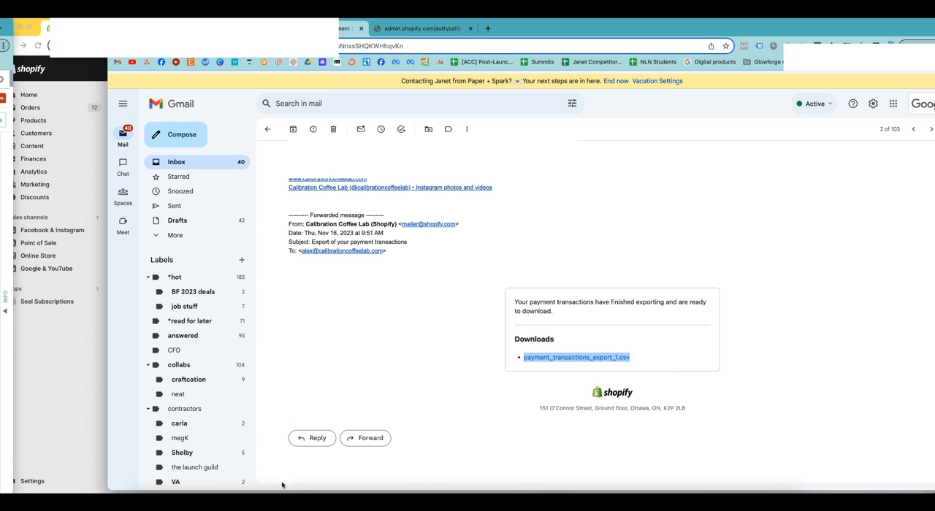
Autofit the CSV columns so dates are readable, then return to the bookkeeping workbook
left_click(578, 358)
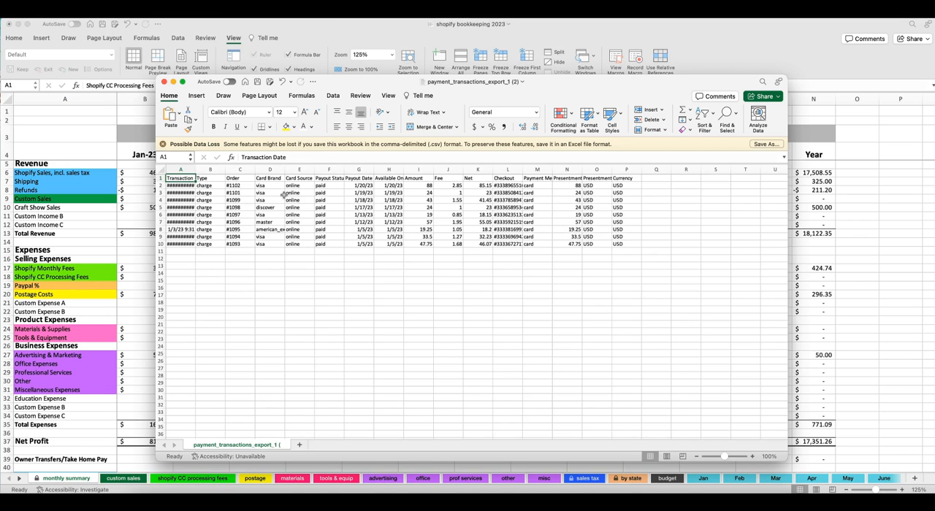
mouse_move(257, 193)
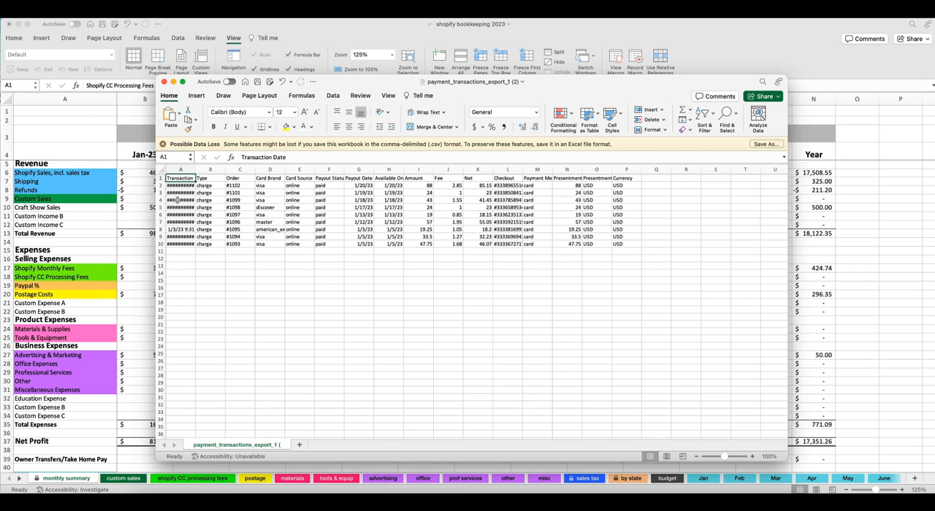
left_click_drag(197, 169, 204, 170)
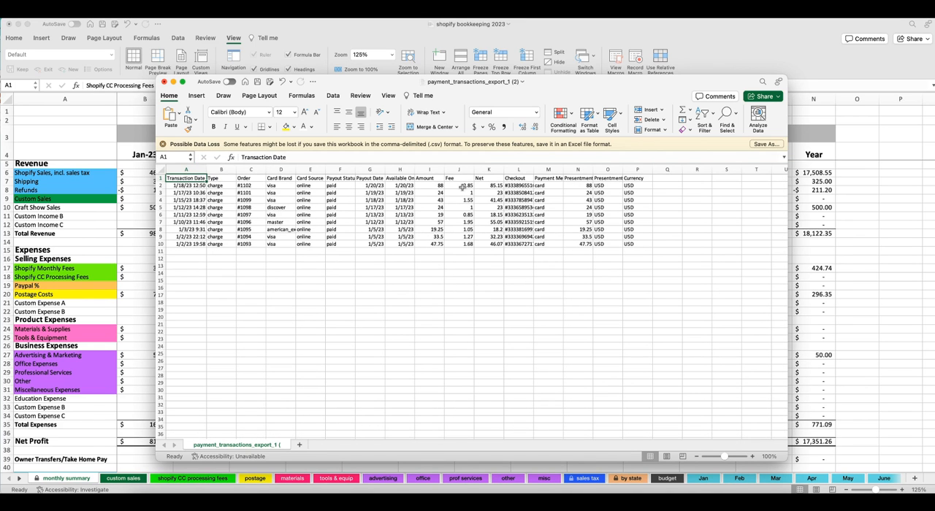
left_click(459, 179)
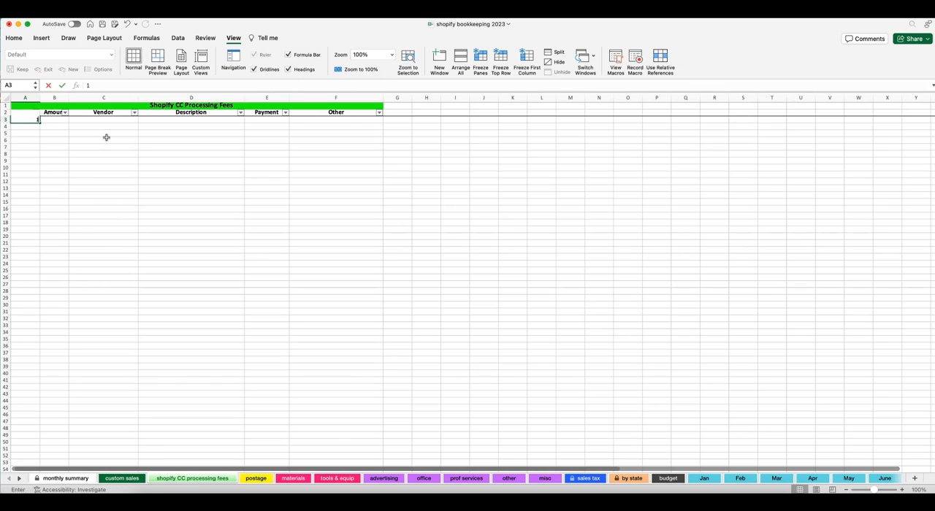
Log a 1/31/23 'shopify' cc processing fees entry of 13.20 and check the monthly summary
type("1/31/23")
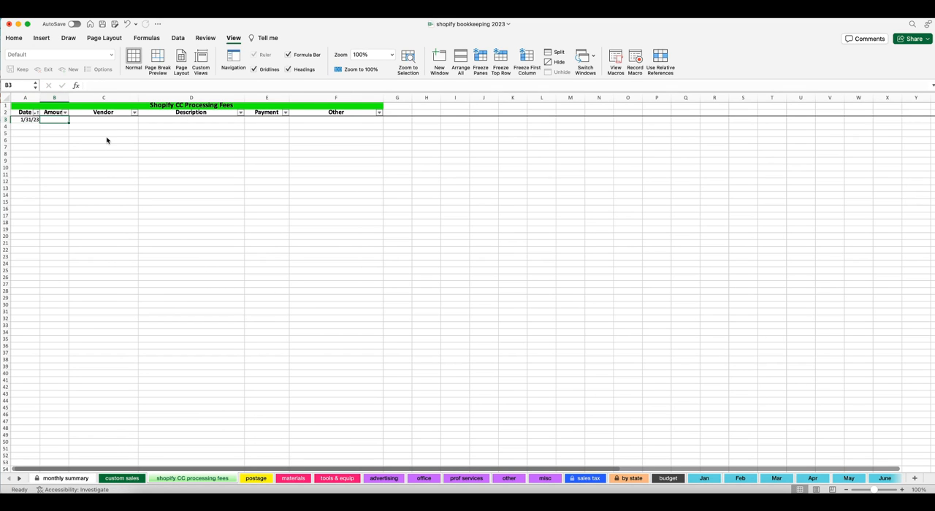
type("shopify")
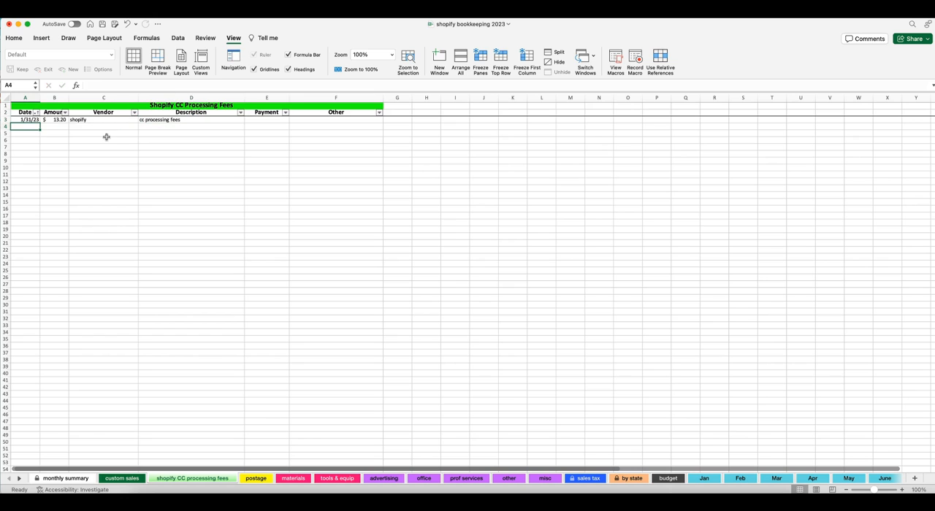
left_click(65, 478)
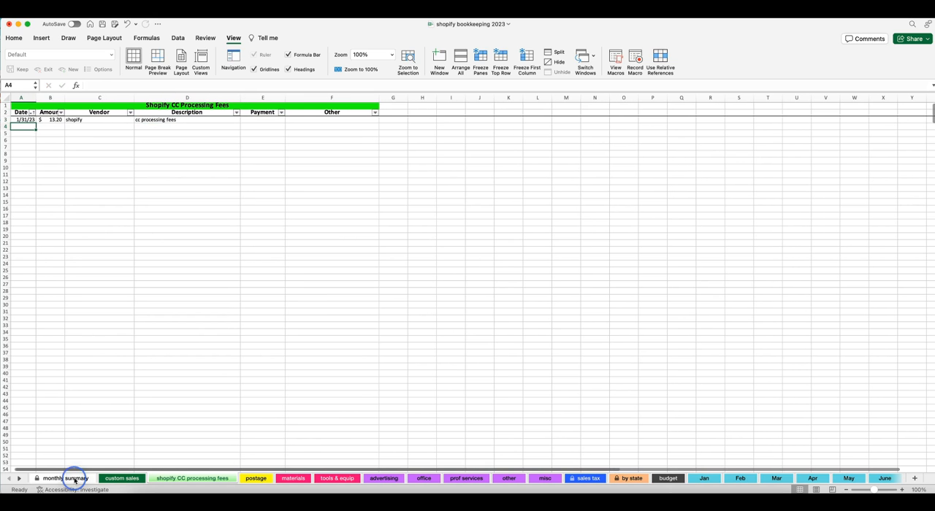
left_click(71, 477)
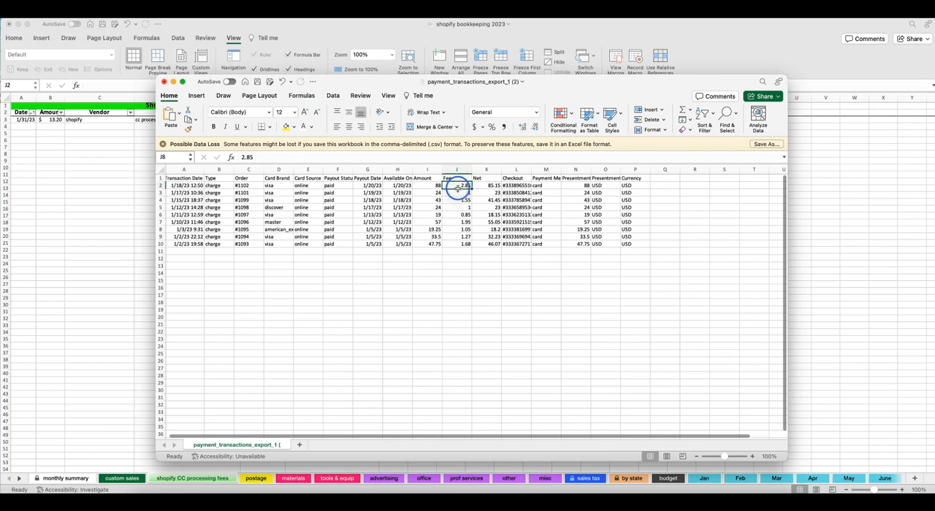
Paste the CSV Fee amounts into the January processing fees table, then go to the monthly summary
right_click(456, 222)
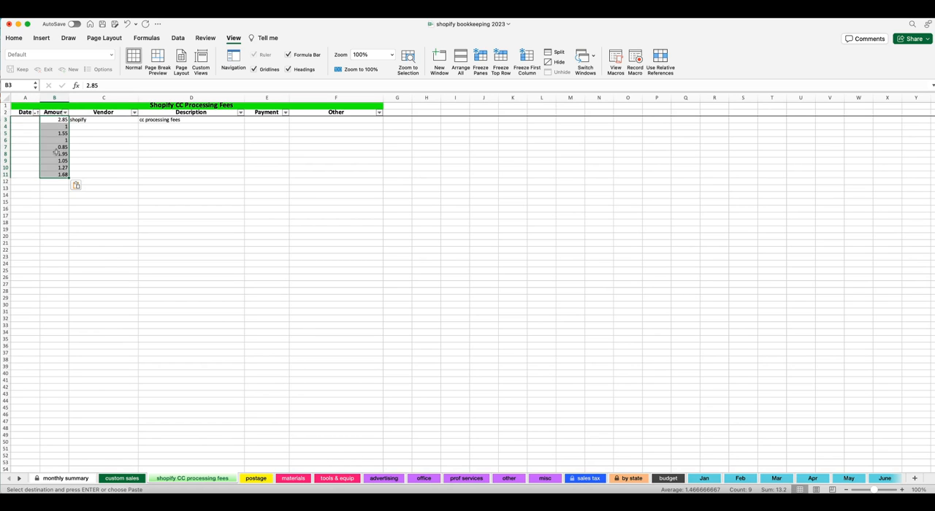
left_click(54, 167)
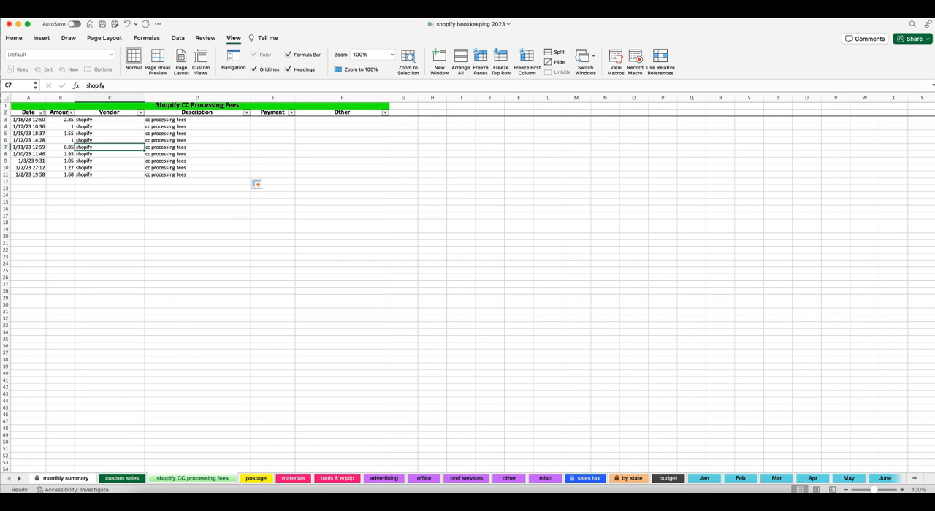
left_click(65, 477)
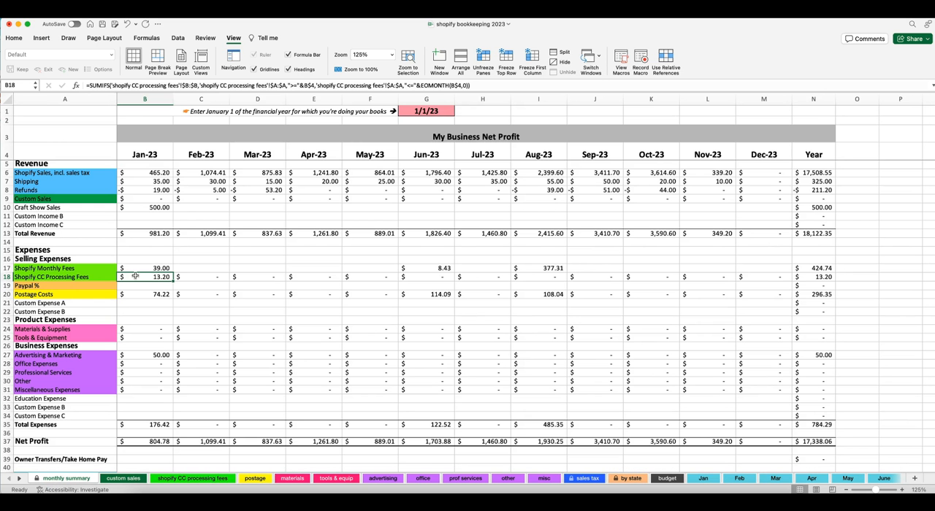
mouse_move(158, 281)
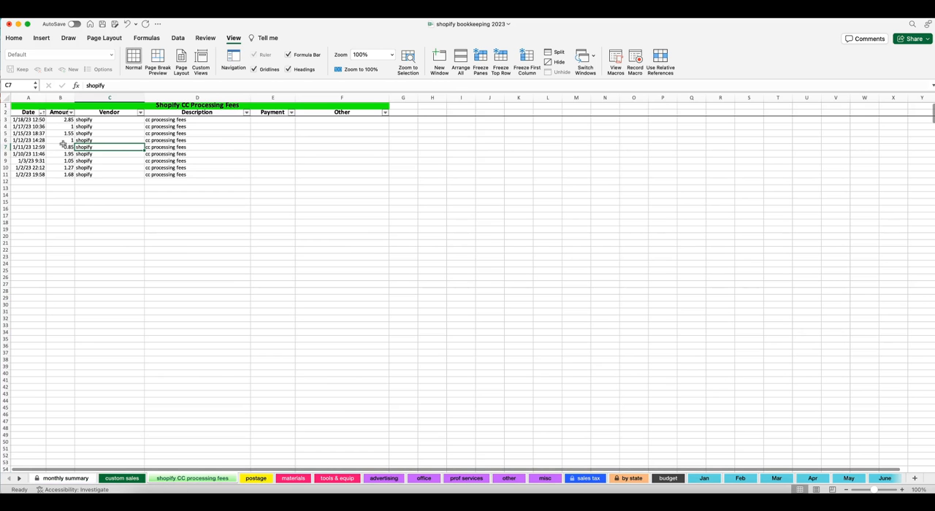
Check the 0.85 fee entry, then review the monthly summary's Shopify CC Processing Fees row
left_click(60, 146)
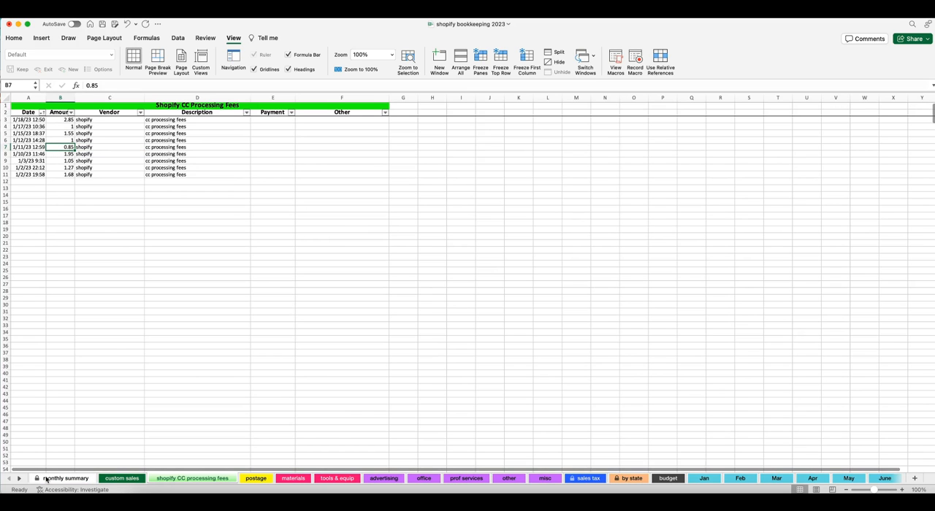
left_click(64, 480)
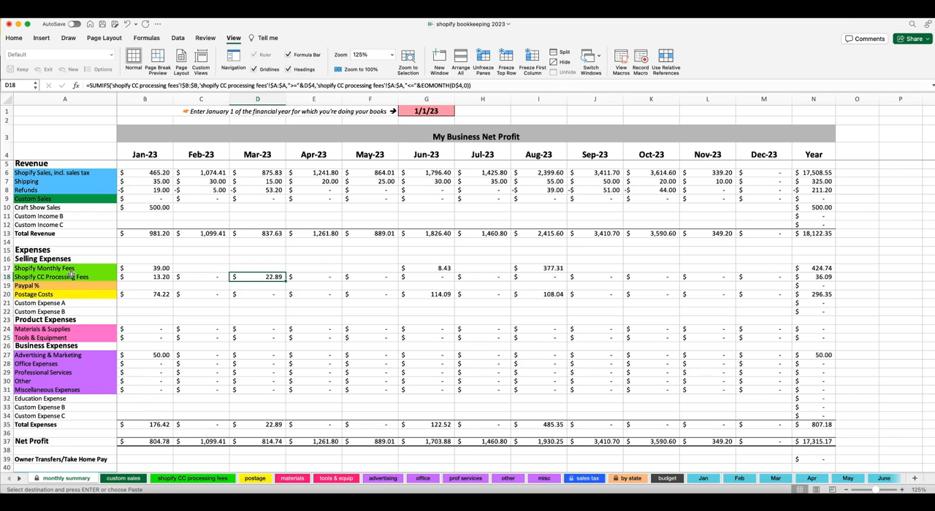
mouse_move(173, 242)
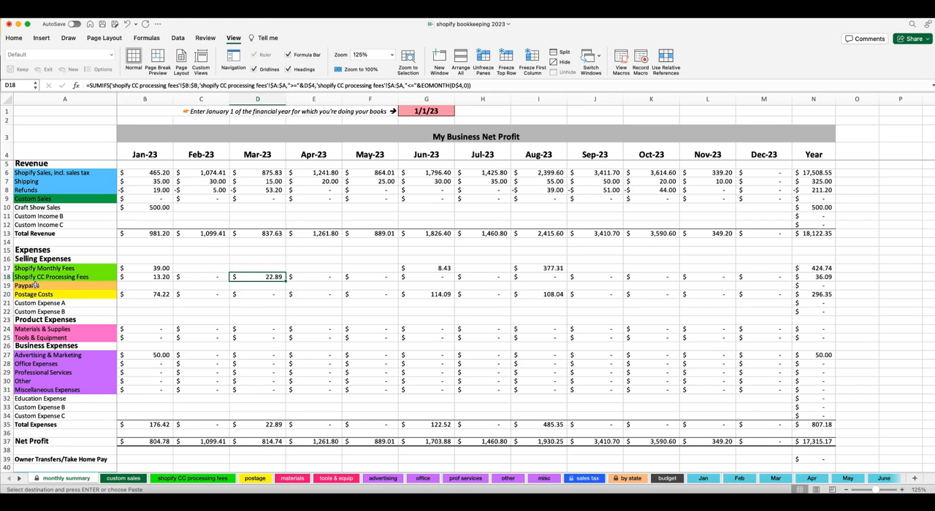
mouse_move(107, 287)
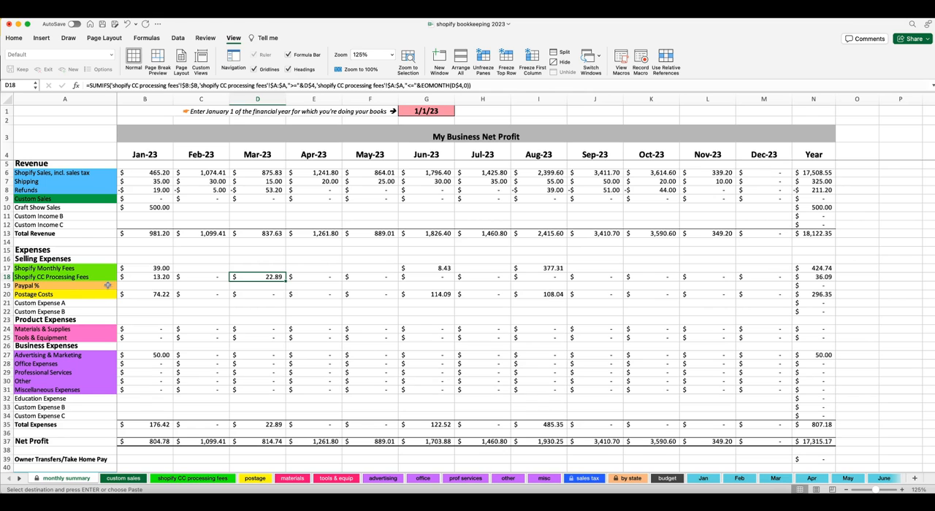
mouse_move(35, 286)
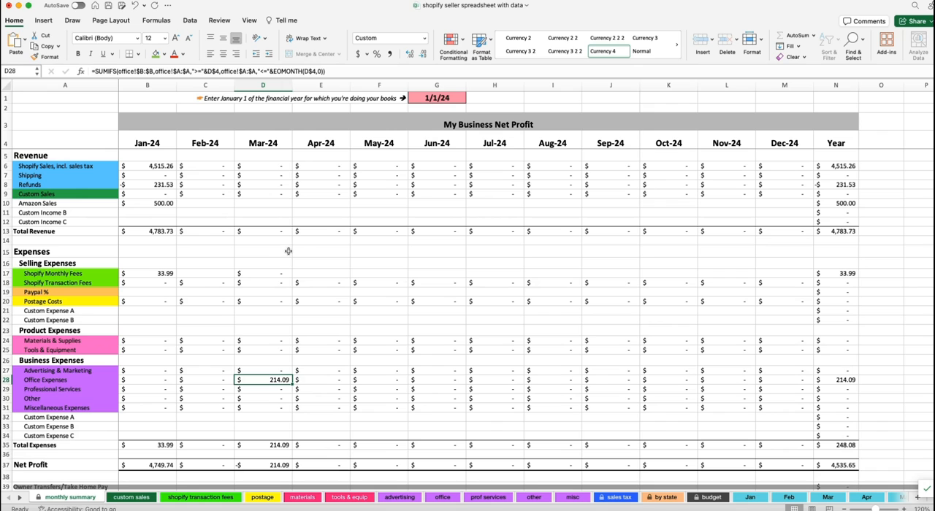
mouse_move(292, 237)
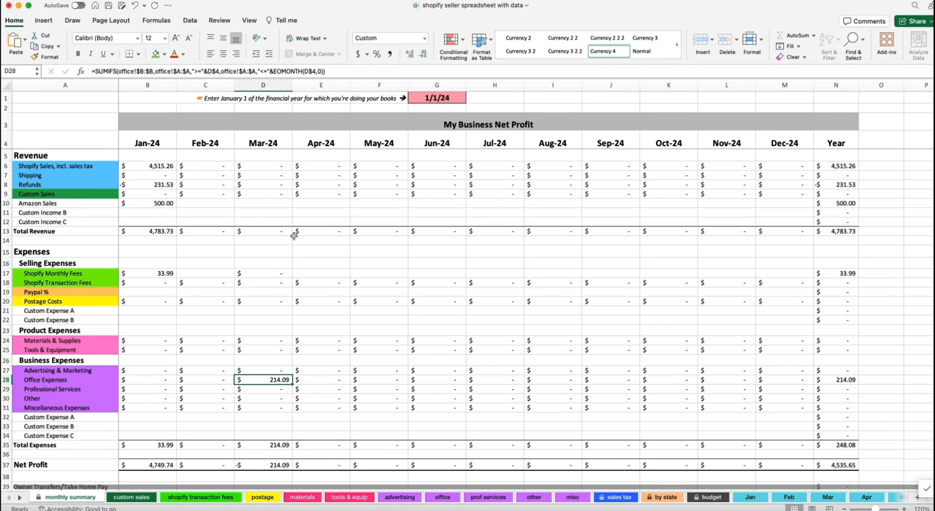
mouse_move(301, 348)
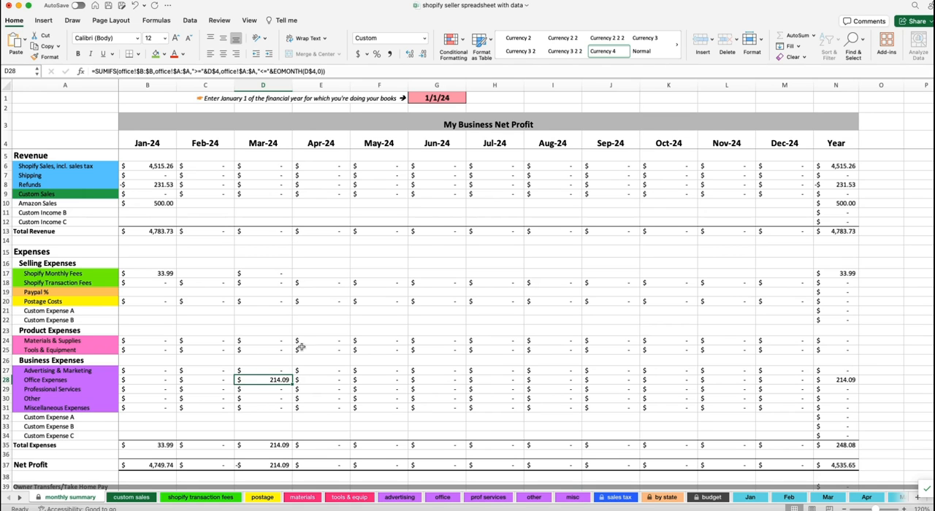
mouse_move(389, 497)
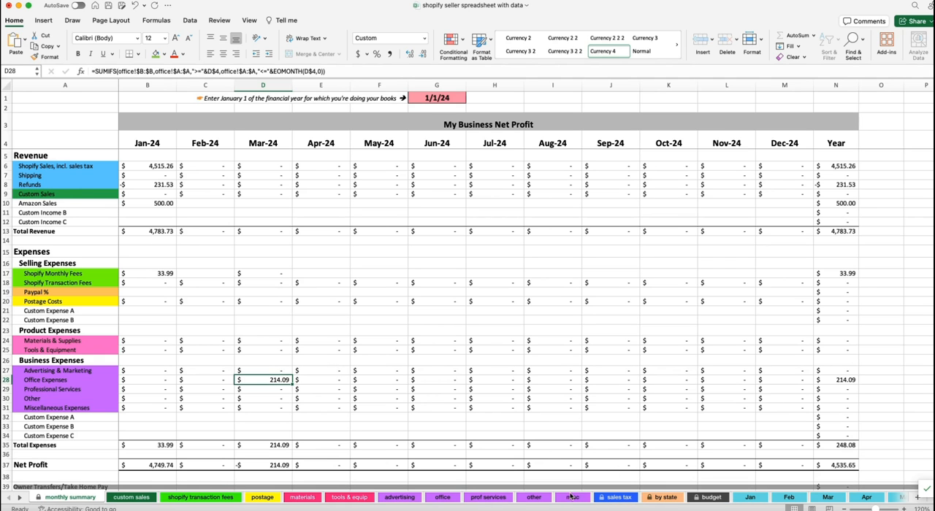
mouse_move(553, 491)
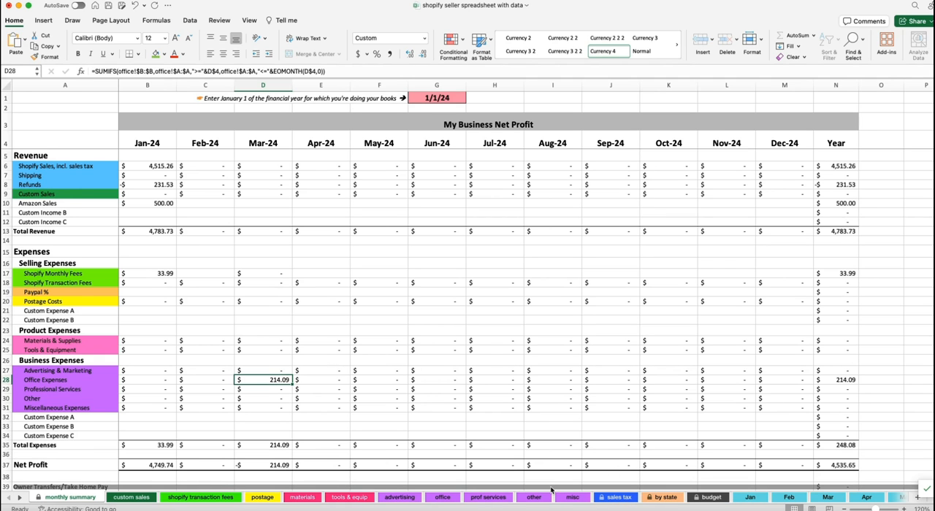